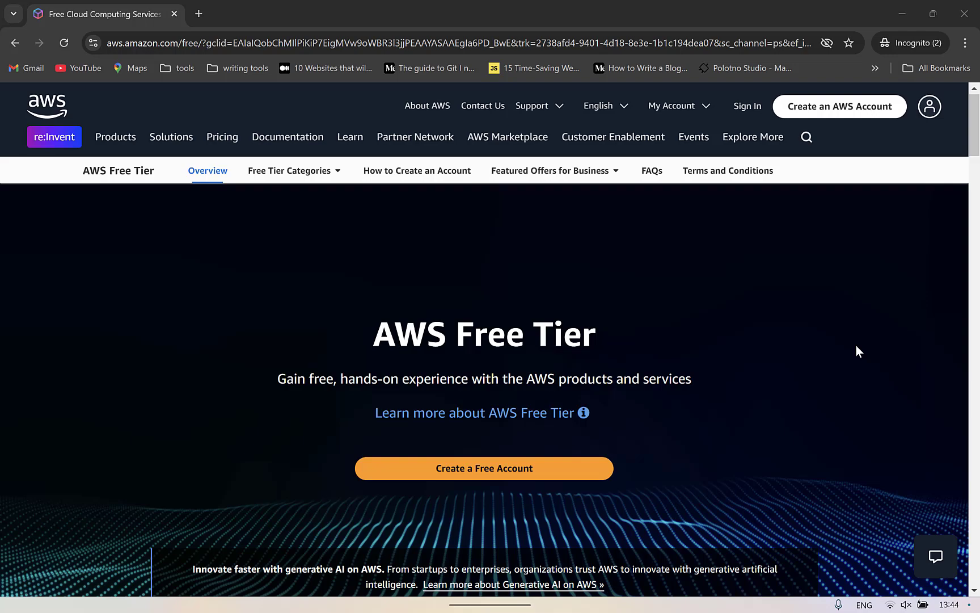
- Expand the Amazon EC2 free tier card to show its 750 hours per month allowance
{"action": "scroll", "scroll_direction": "down", "scroll_amount": 3}
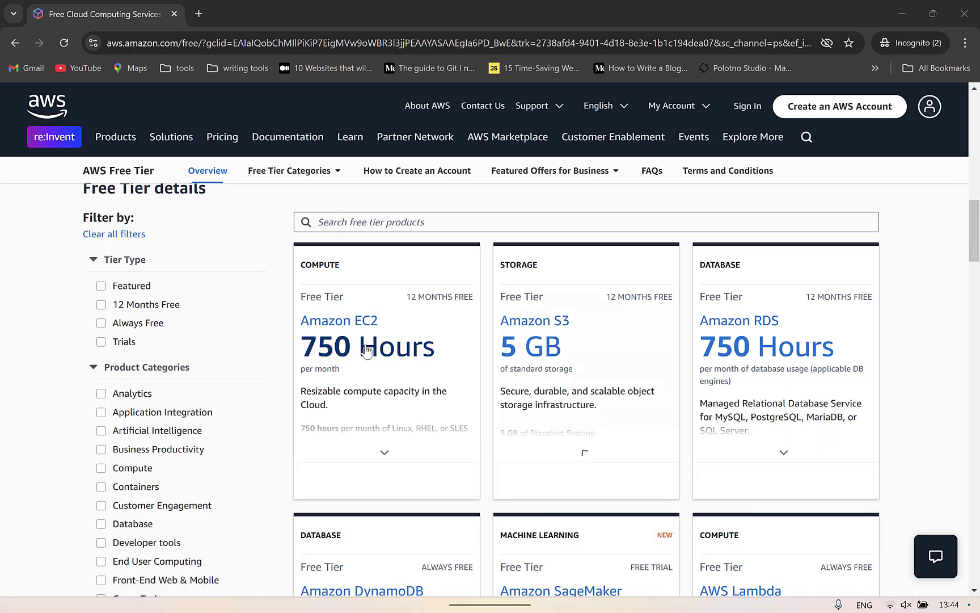
{"action": "left_click", "coordinate": [385, 452]}
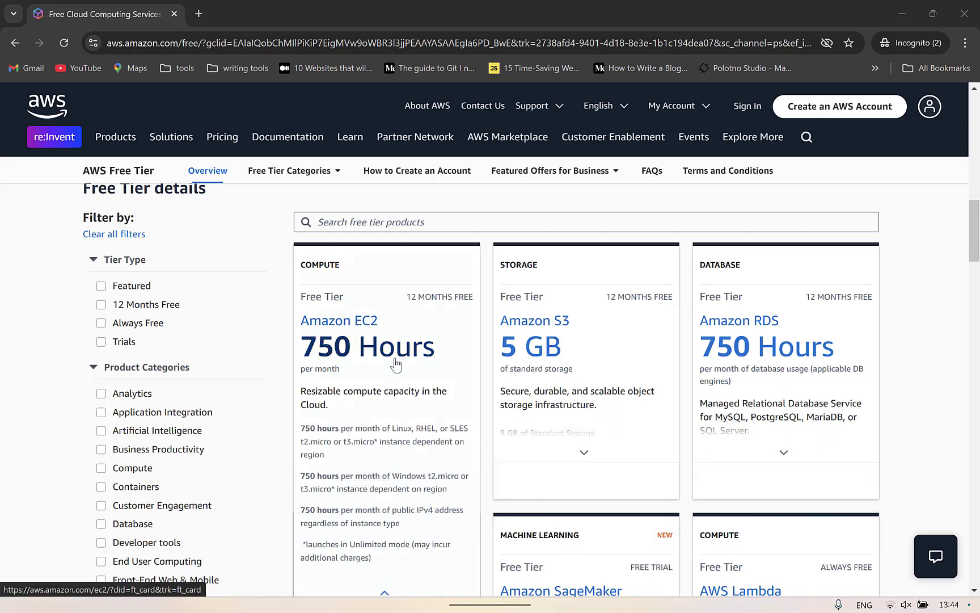
{"action": "mouse_move", "coordinate": [399, 432]}
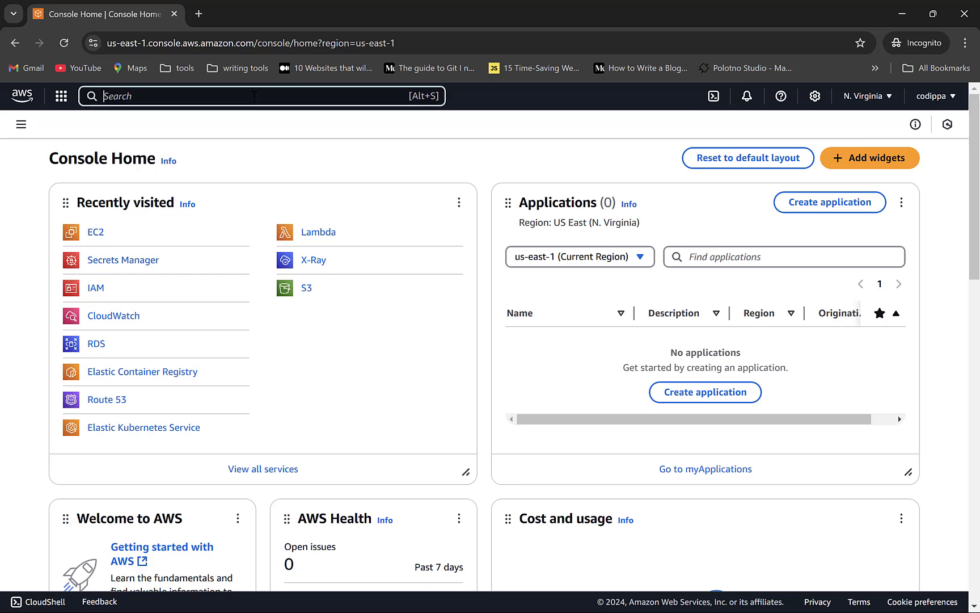
- Go to EC2 via search, confirm the Instances list is empty, and start launching an instance
{"action": "type", "text": "ec2"}
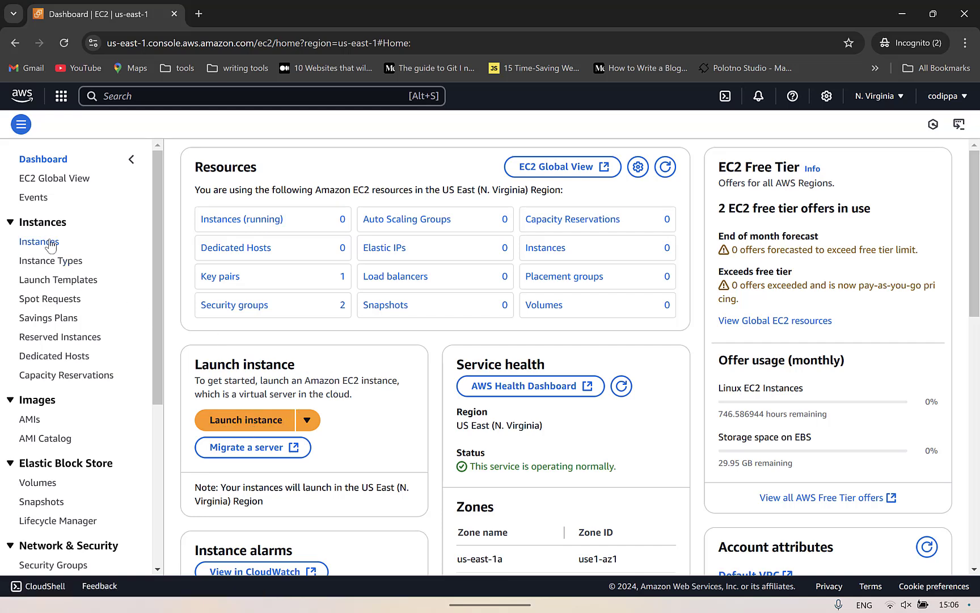
{"action": "left_click", "coordinate": [39, 242]}
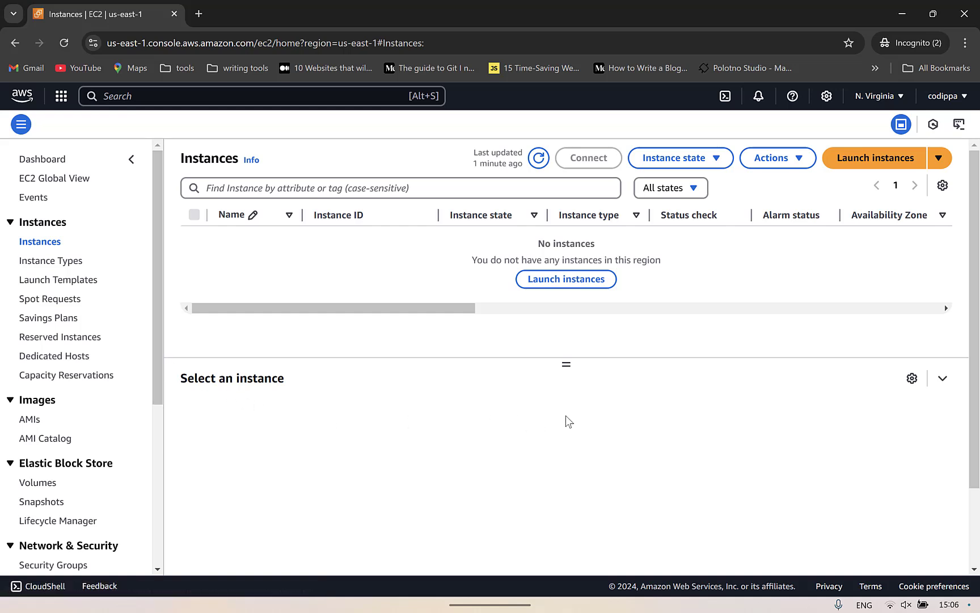
{"action": "mouse_move", "coordinate": [595, 419]}
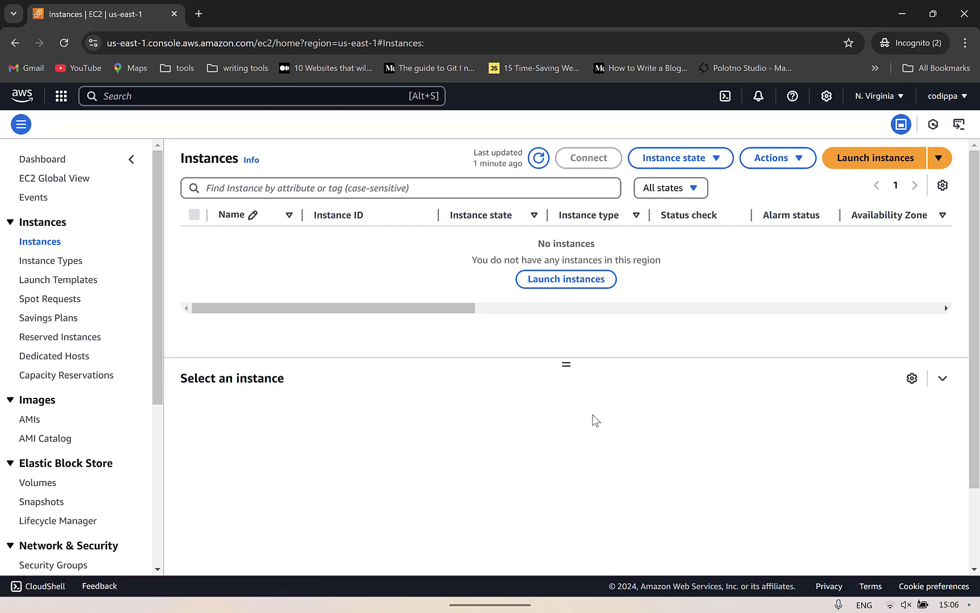
{"action": "mouse_move", "coordinate": [566, 279]}
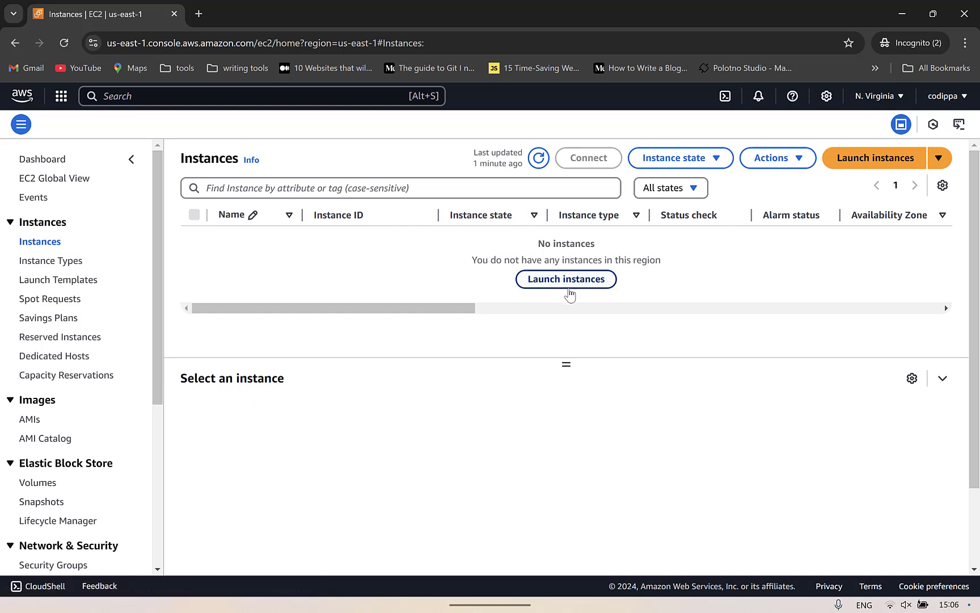
{"action": "mouse_move", "coordinate": [892, 204]}
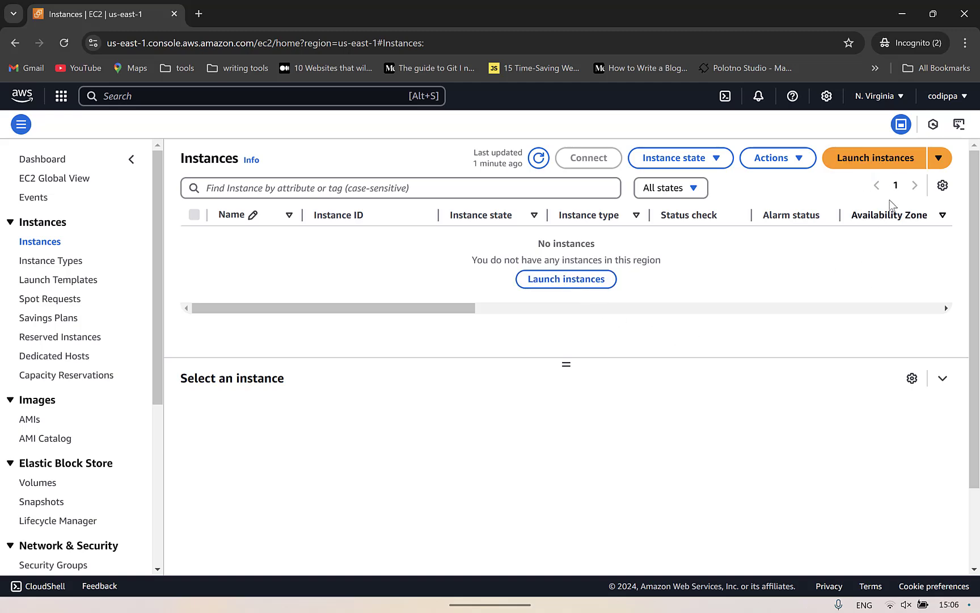
{"action": "left_click", "coordinate": [875, 157]}
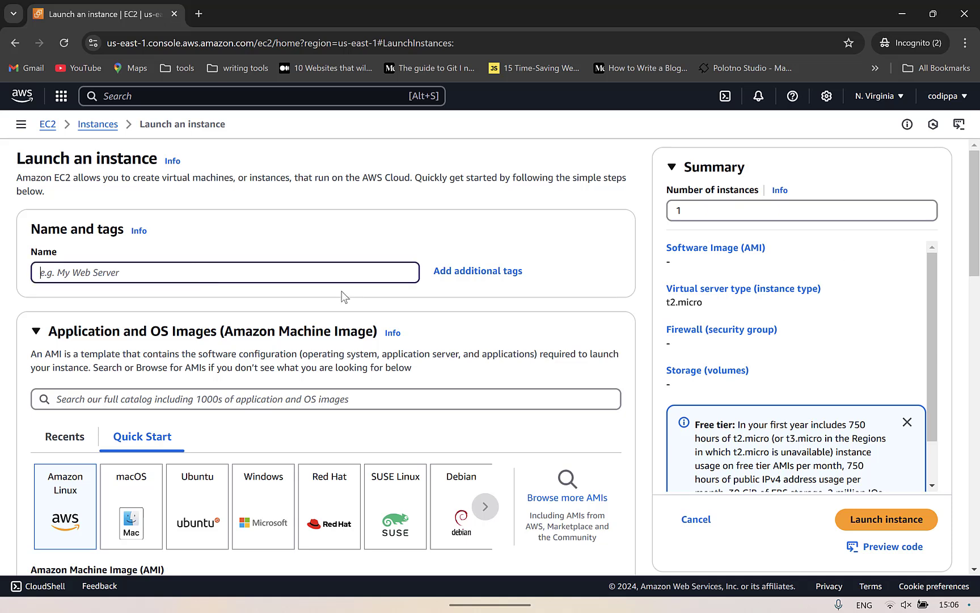
- Name the new instance SpringBootAppServer
{"action": "type", "text": "SpringBoot"}
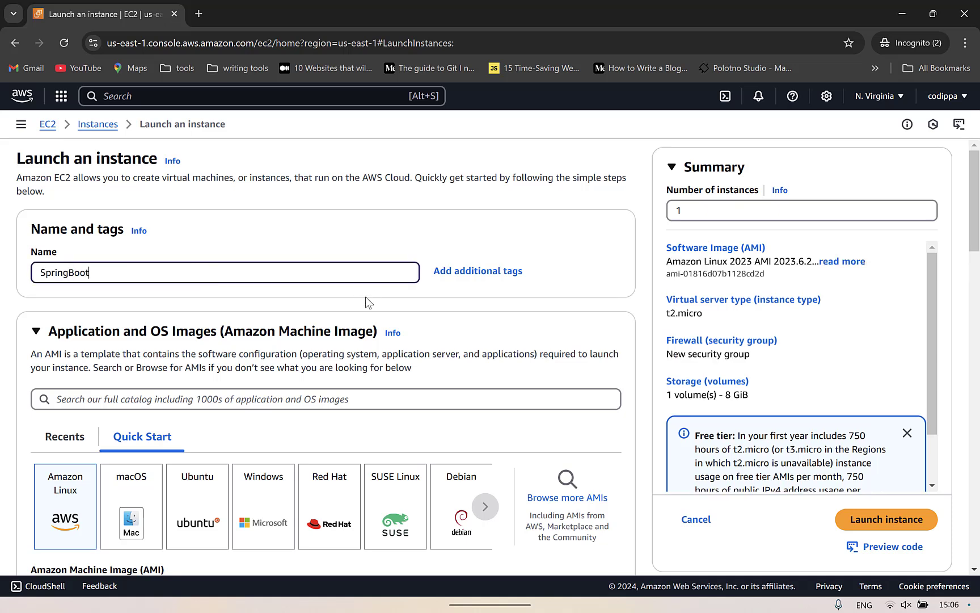
{"action": "type", "text": "AppServer"}
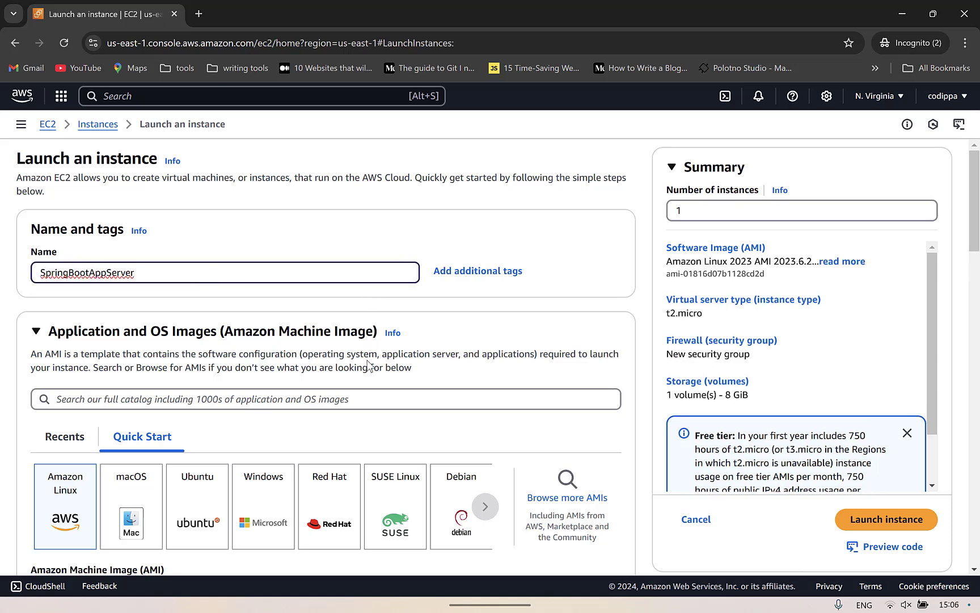
{"action": "scroll", "scroll_direction": "down", "scroll_amount": 3}
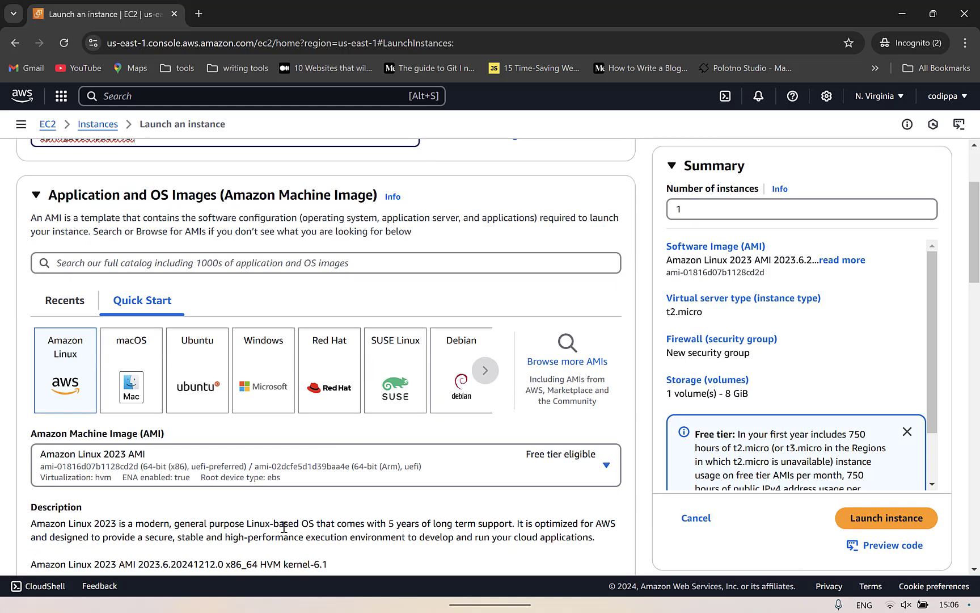
{"action": "scroll", "scroll_direction": "down", "scroll_amount": 3}
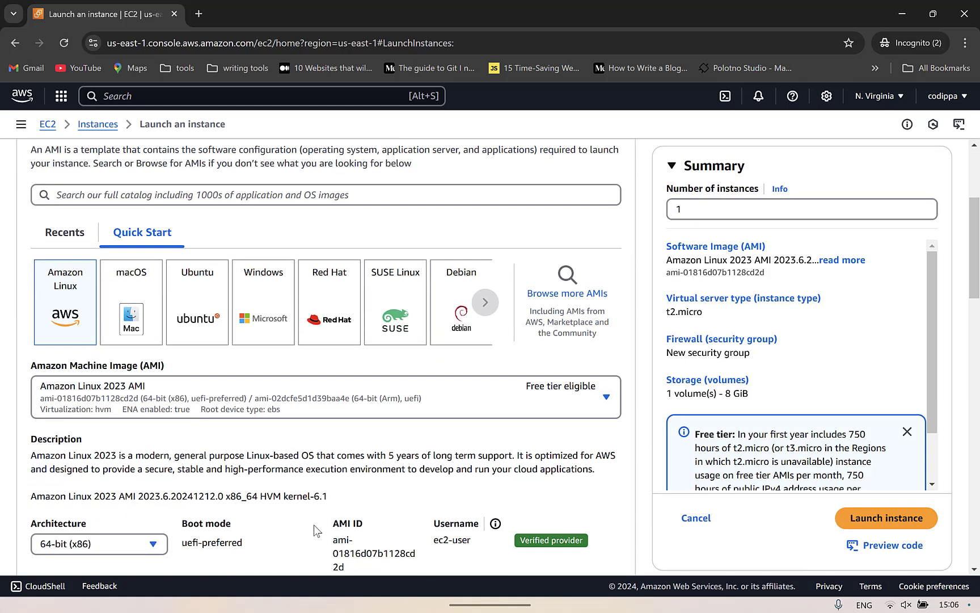
{"action": "mouse_move", "coordinate": [485, 311]}
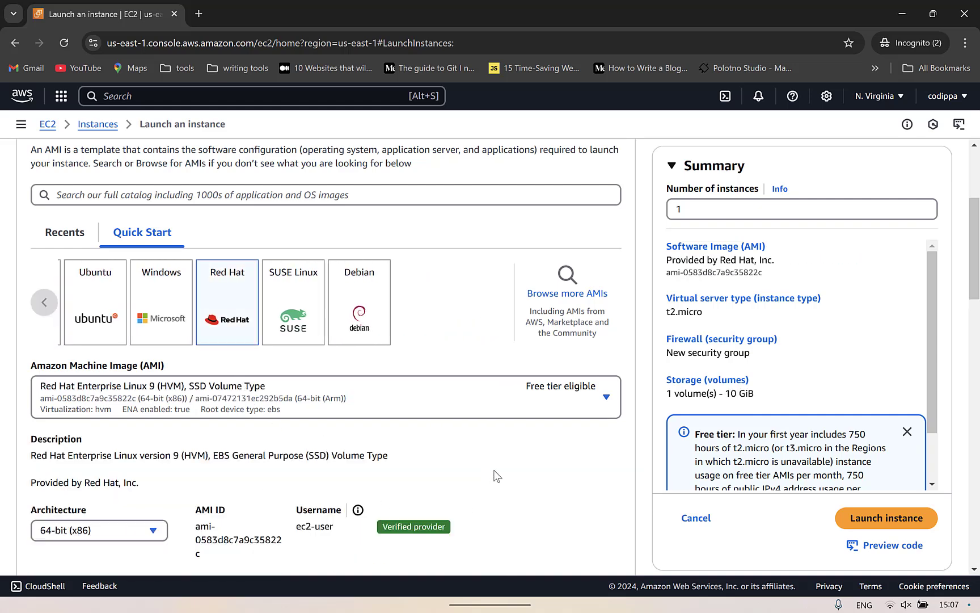
- Choose the Red Hat Enterprise Linux 9 image, keeping the t2.micro instance type
{"action": "left_click", "coordinate": [609, 396]}
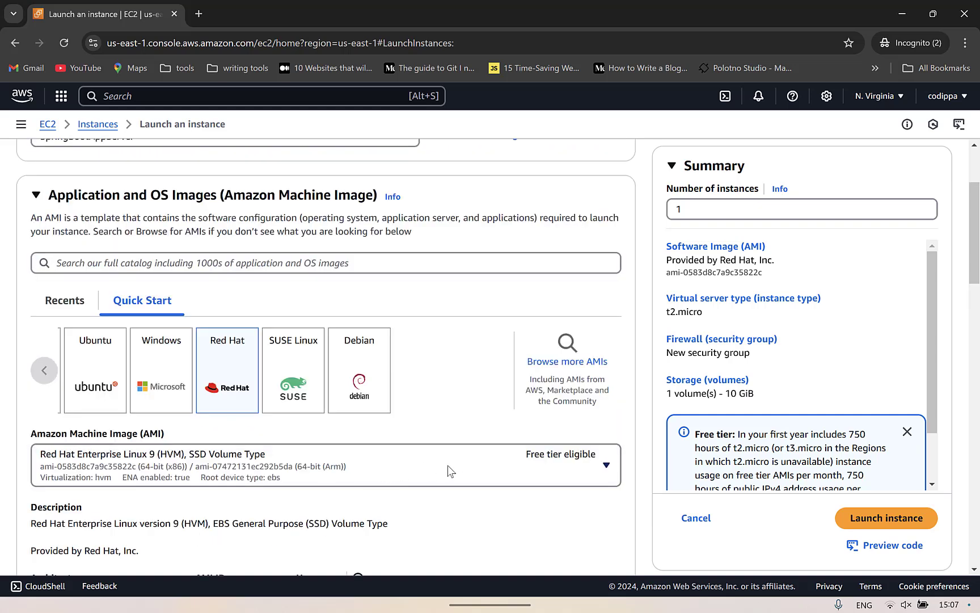
{"action": "scroll", "scroll_direction": "down", "scroll_amount": 3}
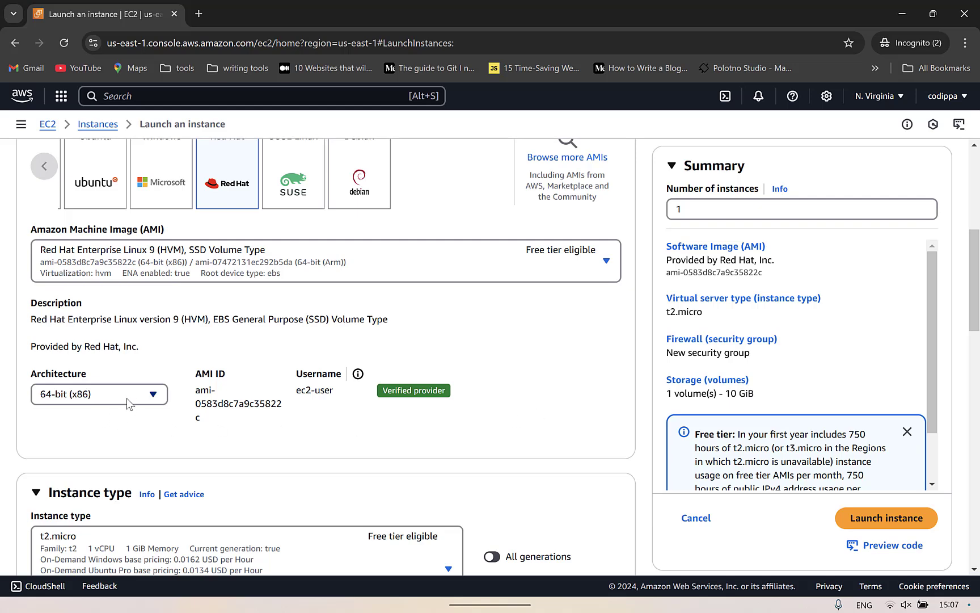
{"action": "scroll", "scroll_direction": "down", "scroll_amount": 3}
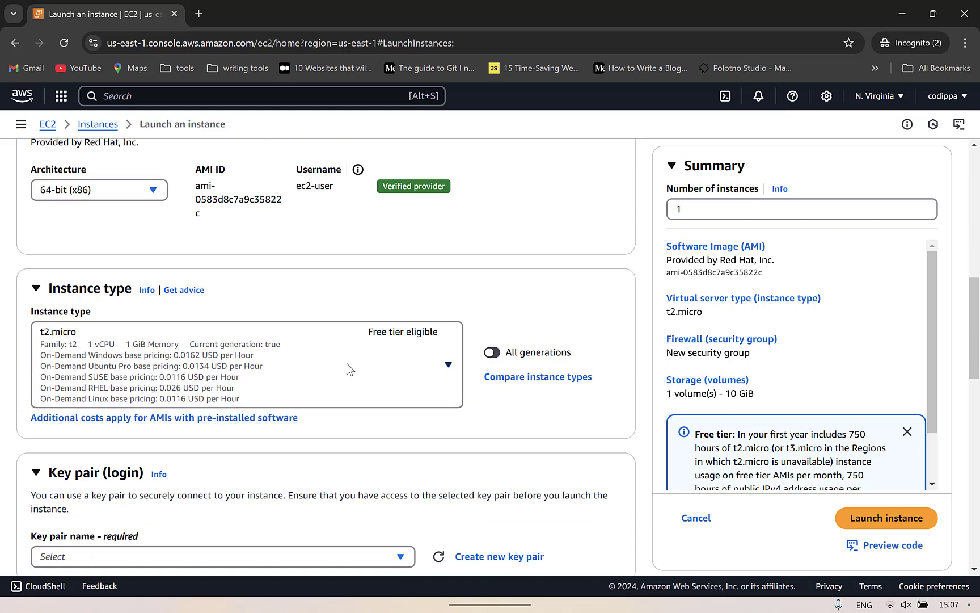
{"action": "mouse_move", "coordinate": [260, 386]}
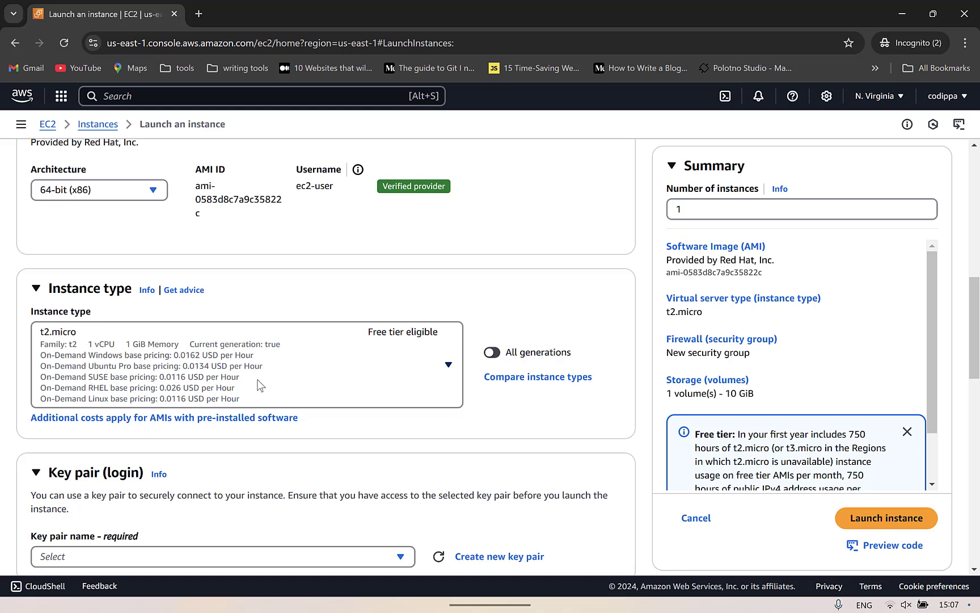
{"action": "scroll", "scroll_direction": "down", "scroll_amount": 3}
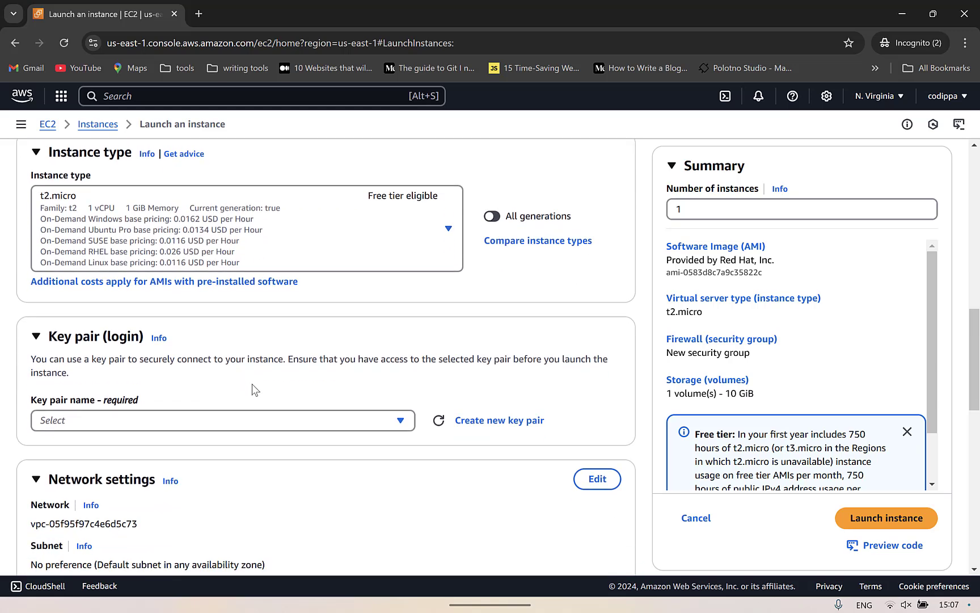
{"action": "mouse_move", "coordinate": [104, 366]}
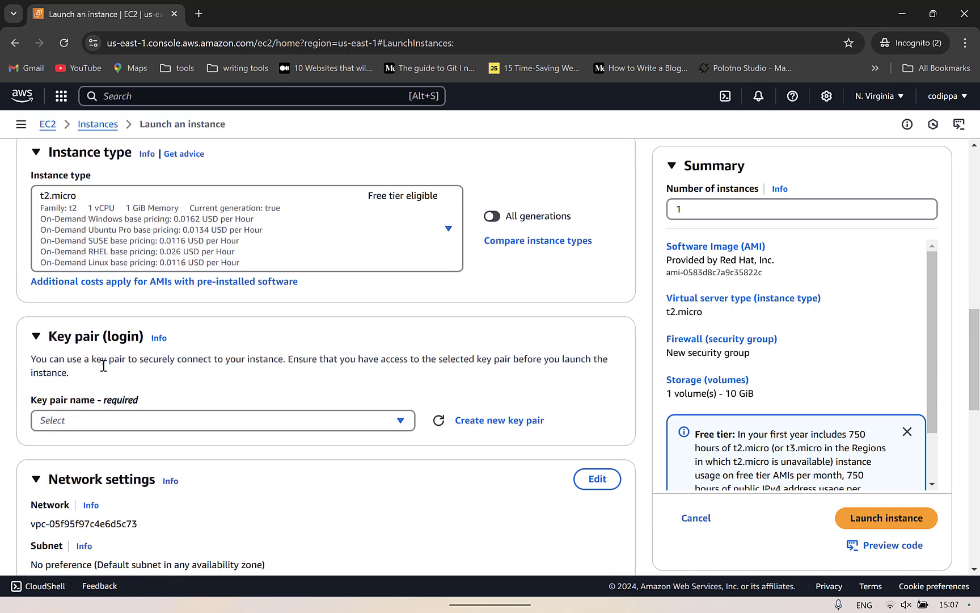
{"action": "mouse_move", "coordinate": [226, 388]}
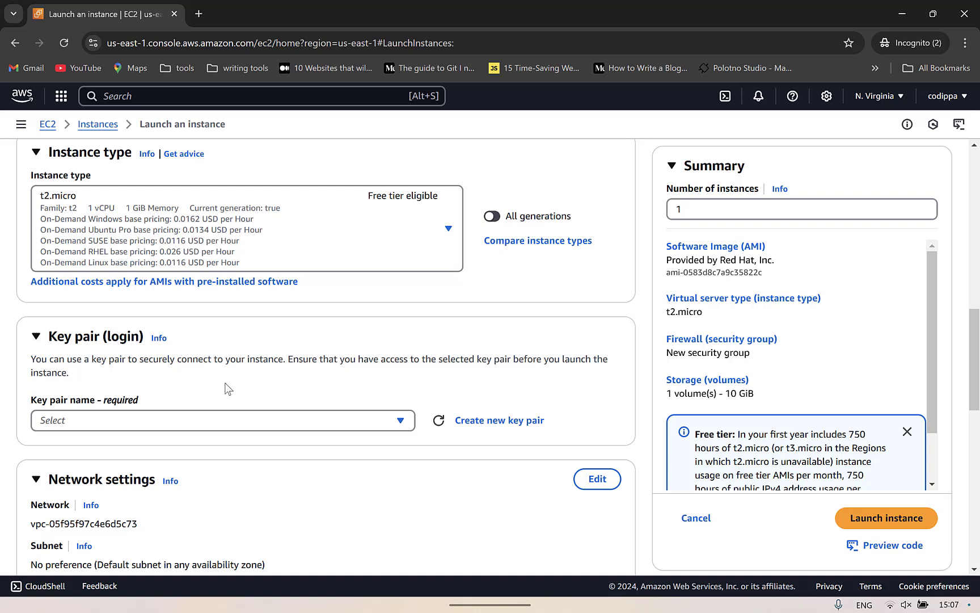
{"action": "mouse_move", "coordinate": [289, 378]}
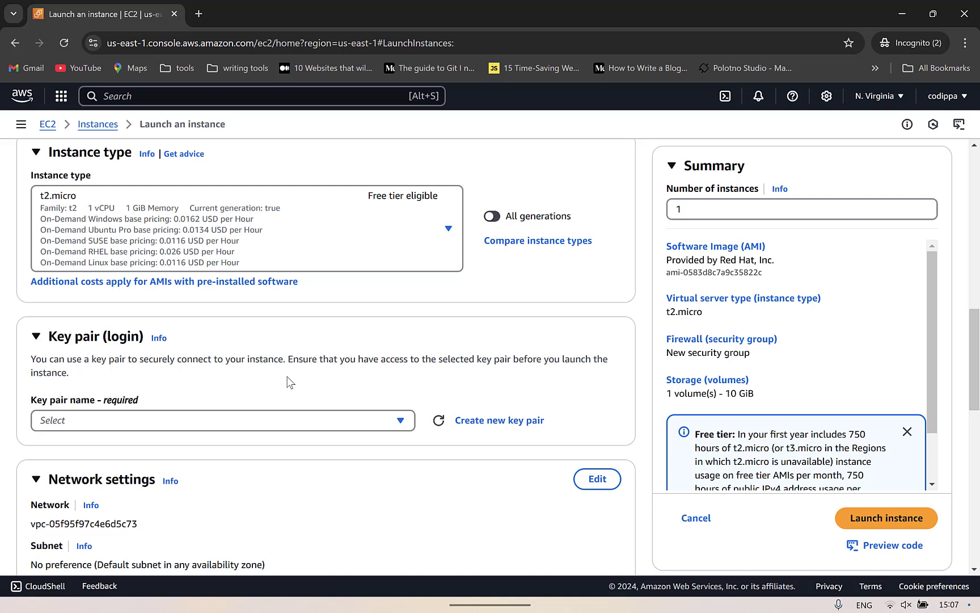
{"action": "mouse_move", "coordinate": [499, 421]}
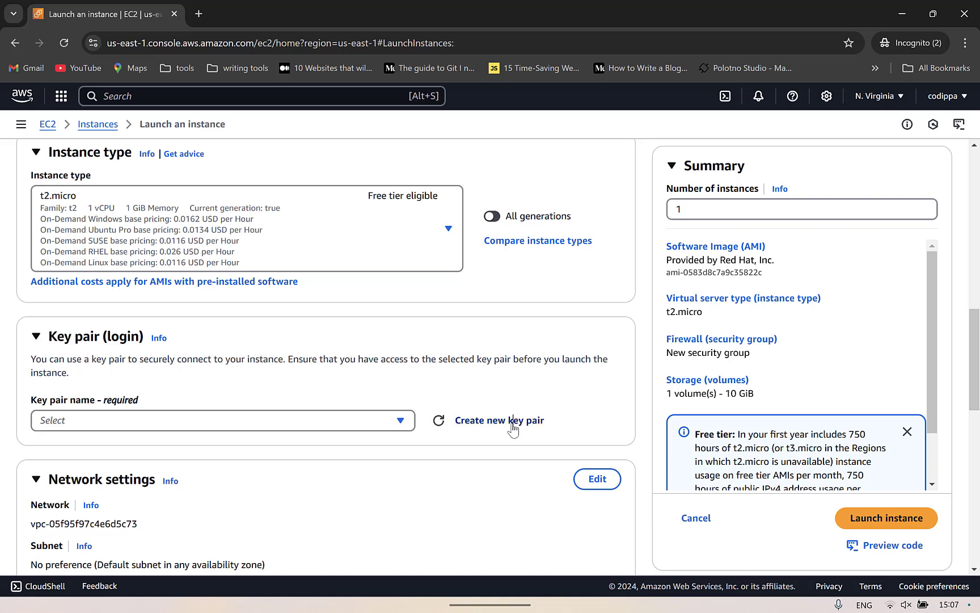
- Create the AWSEc2 RSA key pair as .pem and save it to D:\workspace
{"action": "left_click", "coordinate": [500, 419]}
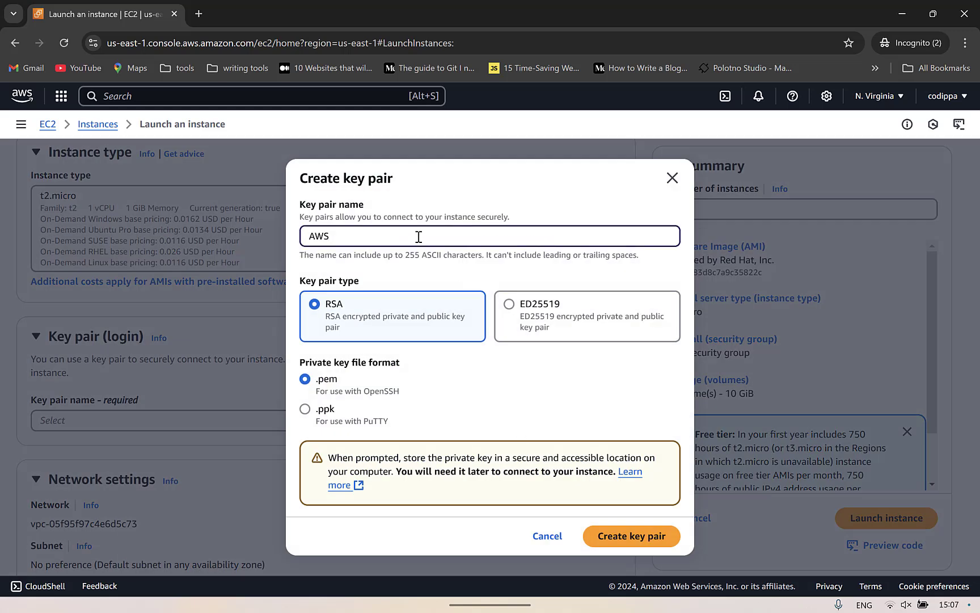
{"action": "type", "text": "Ec2"}
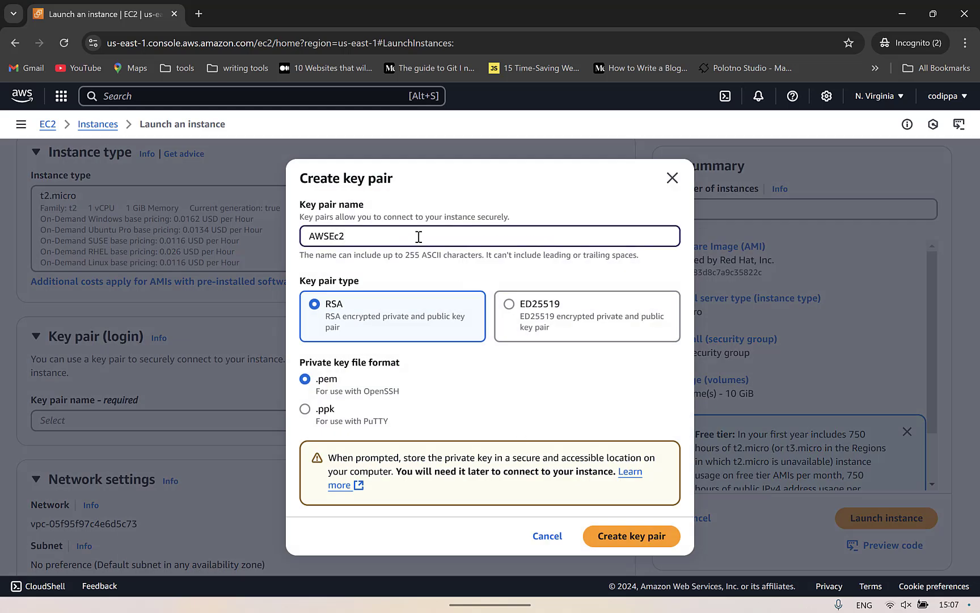
{"action": "mouse_move", "coordinate": [466, 410]}
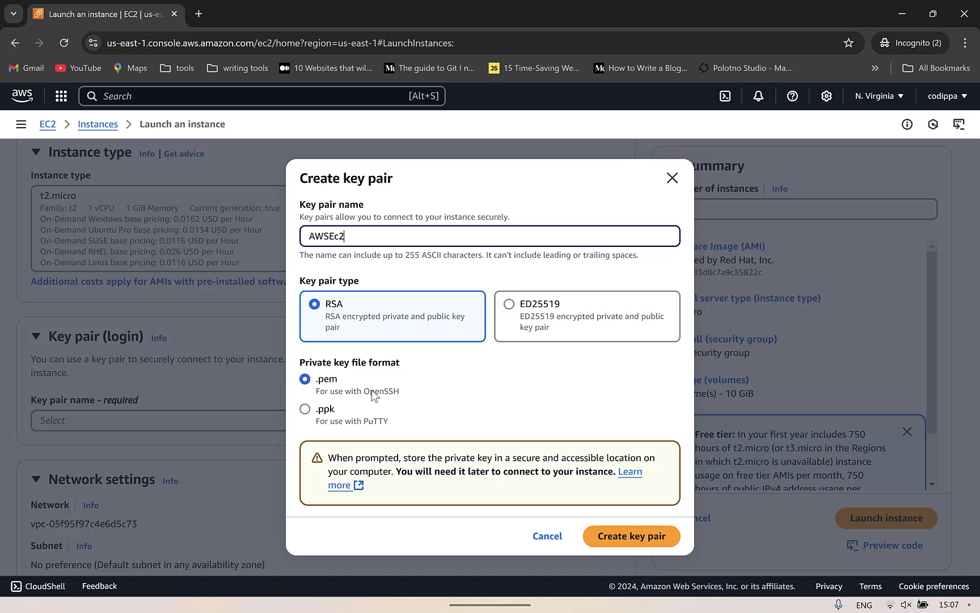
{"action": "mouse_move", "coordinate": [403, 431]}
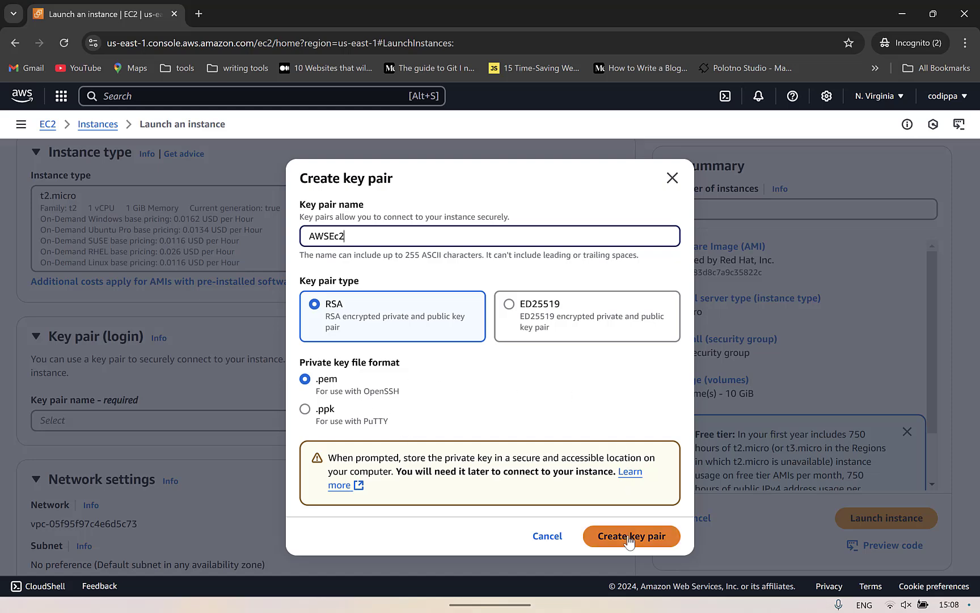
{"action": "left_click", "coordinate": [630, 535]}
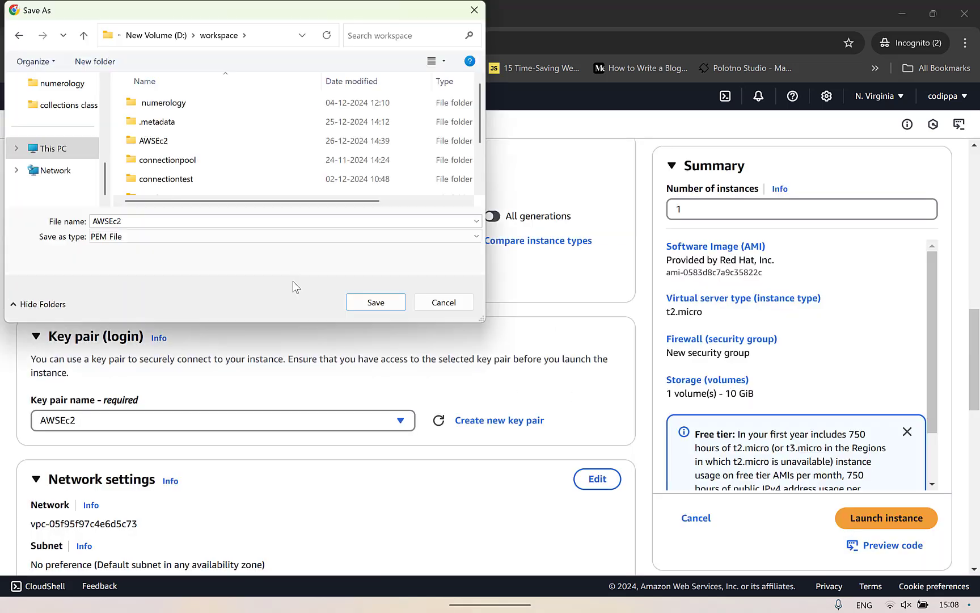
{"action": "mouse_move", "coordinate": [373, 301]}
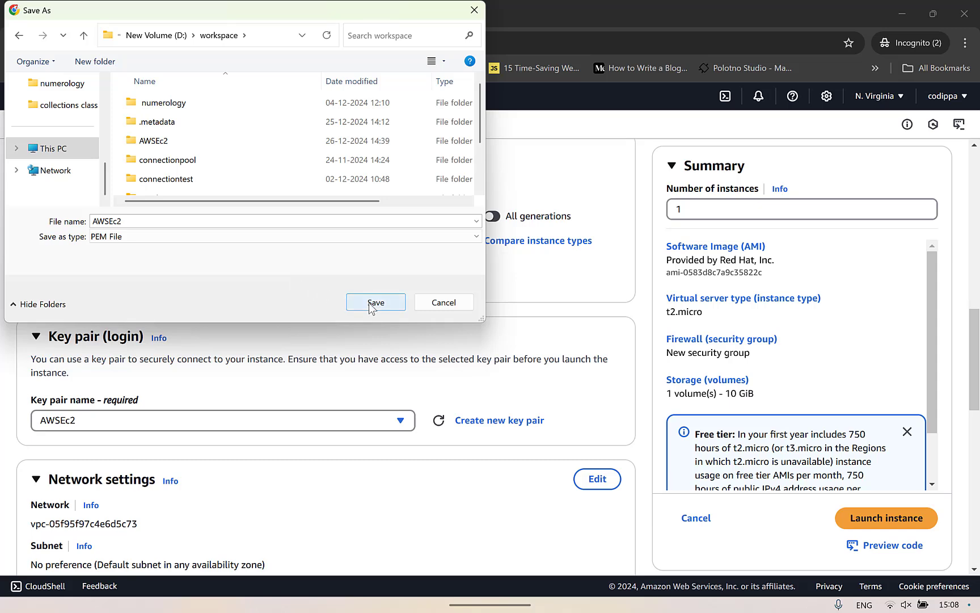
{"action": "left_click", "coordinate": [375, 302]}
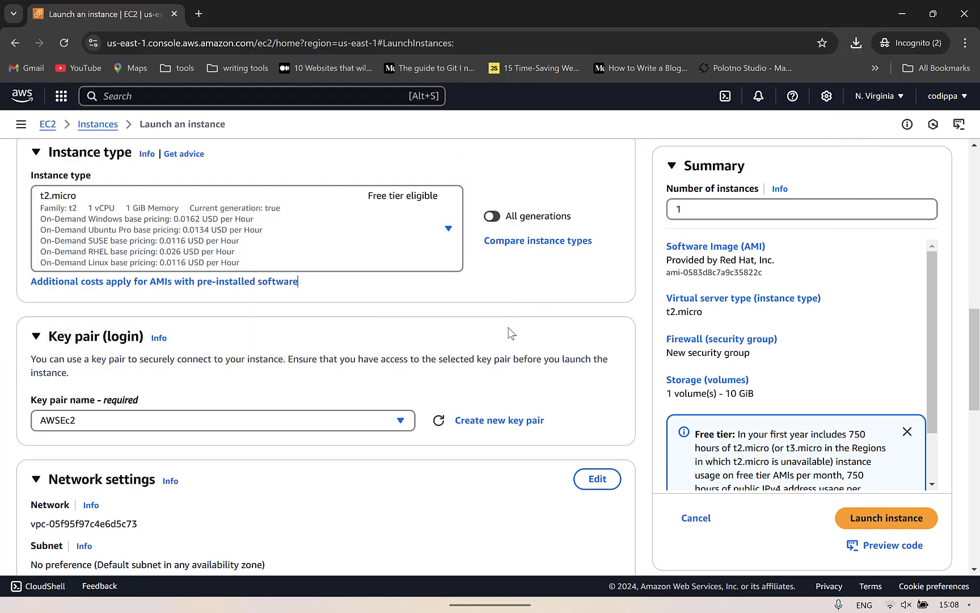
- Launch the SpringBootAppServer instance and return to the Instances list showing it running
{"action": "scroll", "scroll_direction": "down", "scroll_amount": 3}
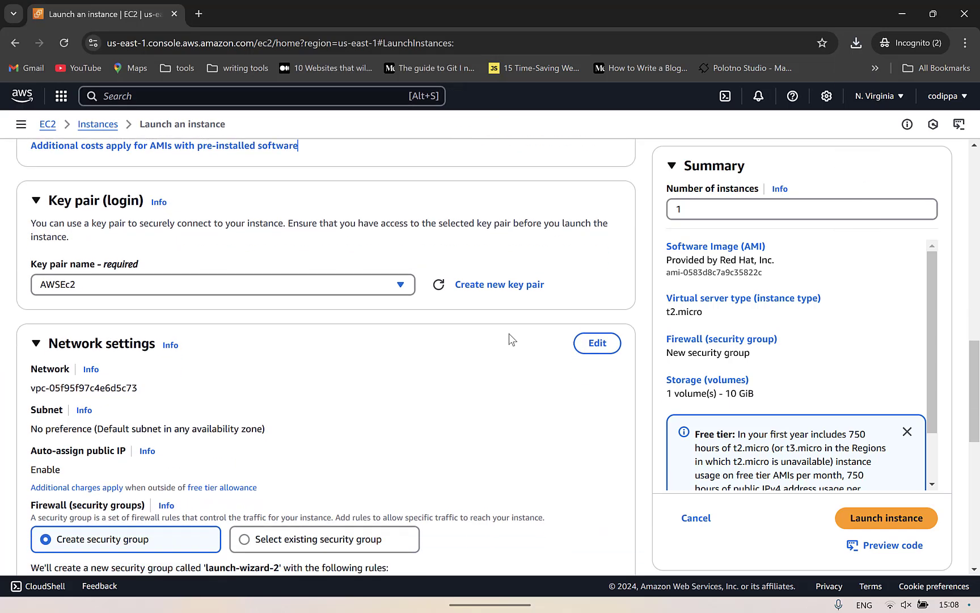
{"action": "mouse_move", "coordinate": [886, 517]}
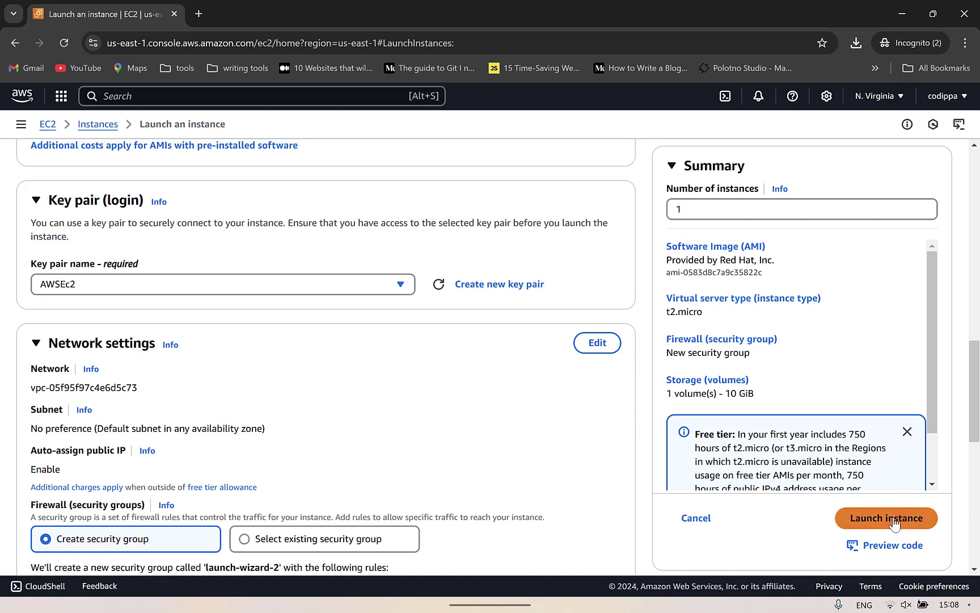
{"action": "left_click", "coordinate": [886, 518]}
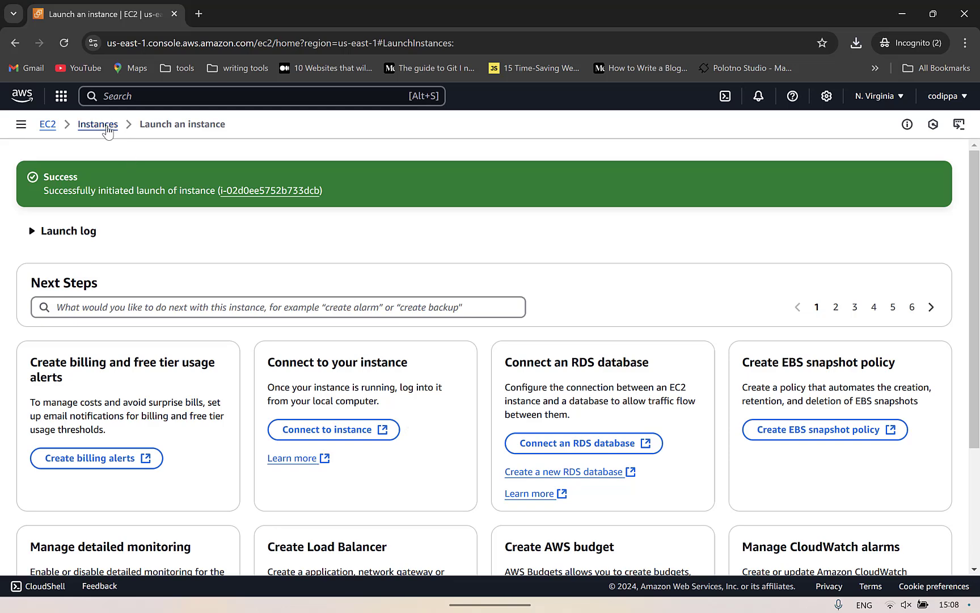
{"action": "left_click", "coordinate": [97, 124]}
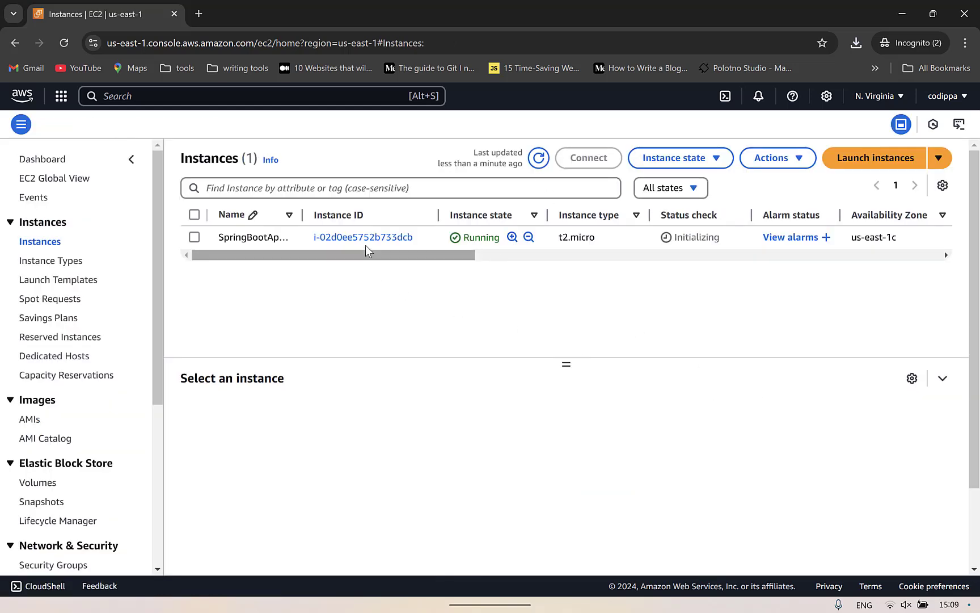
- View the instance's Security tab and open the launch-wizard-2 security group in a new tab
{"action": "left_click", "coordinate": [362, 237]}
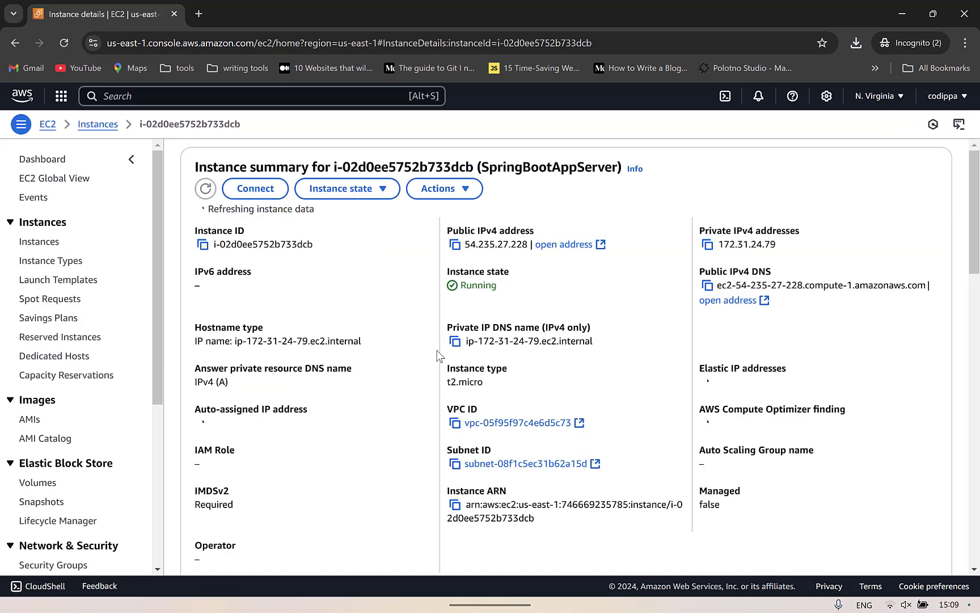
{"action": "left_click", "coordinate": [204, 188]}
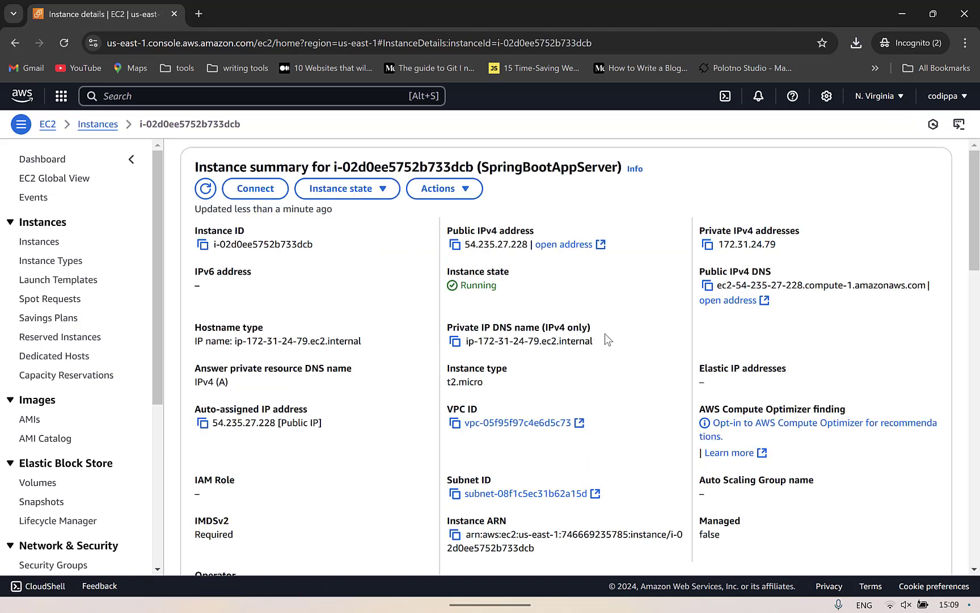
{"action": "mouse_move", "coordinate": [625, 342]}
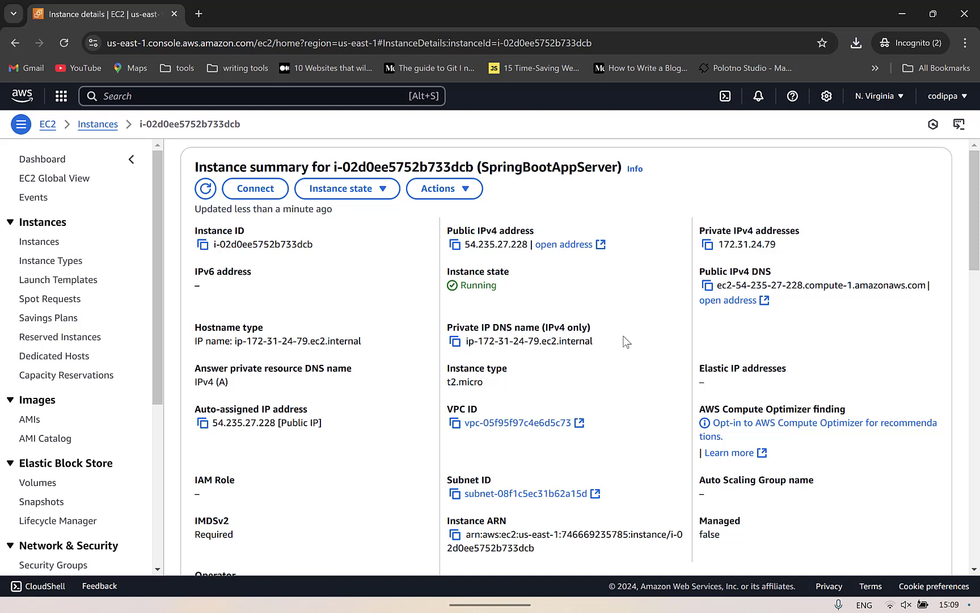
{"action": "scroll", "scroll_direction": "up", "scroll_amount": 3}
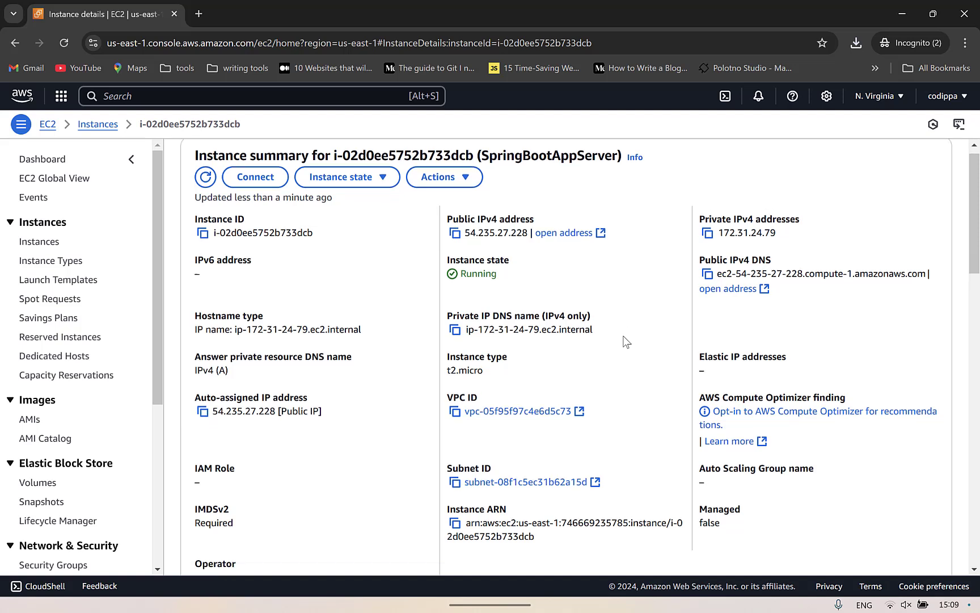
{"action": "scroll", "scroll_direction": "down", "scroll_amount": 3}
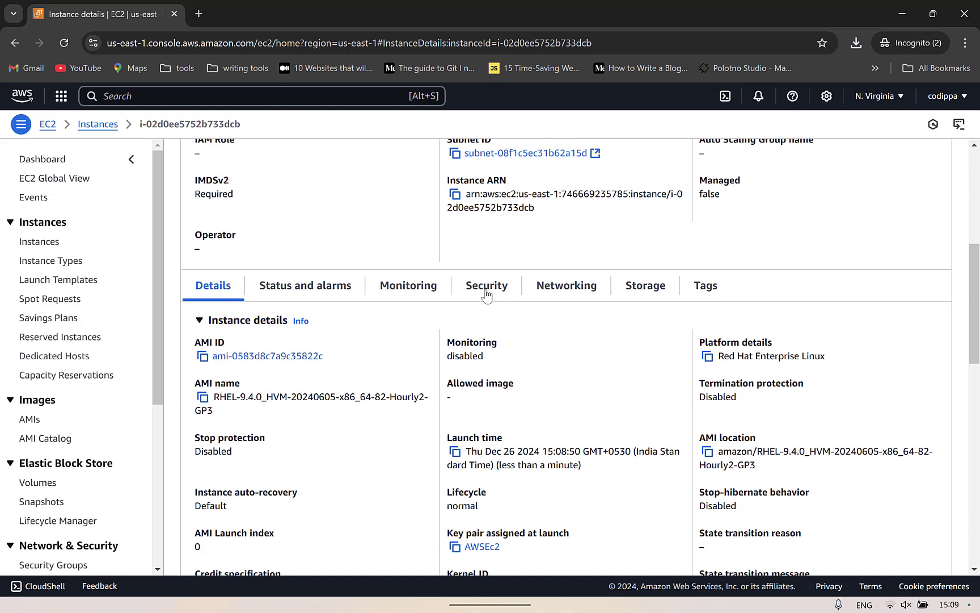
{"action": "left_click", "coordinate": [486, 285]}
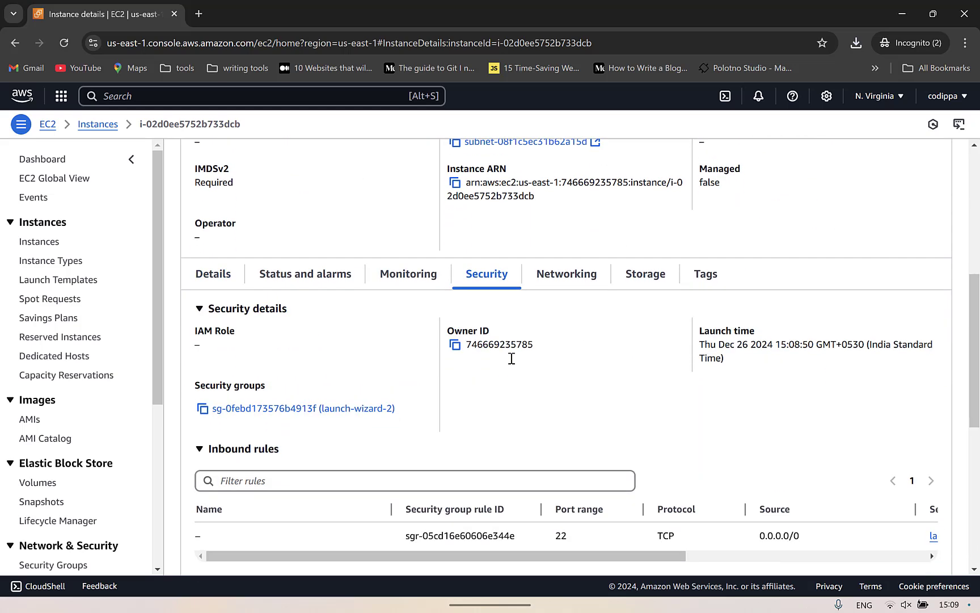
{"action": "scroll", "scroll_direction": "down", "scroll_amount": 3}
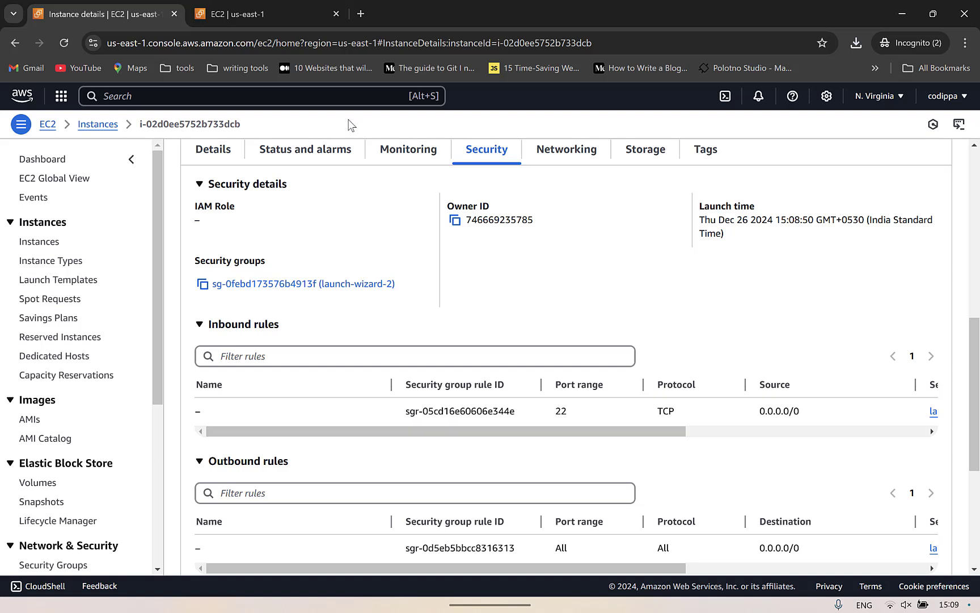
{"action": "left_click", "coordinate": [301, 283]}
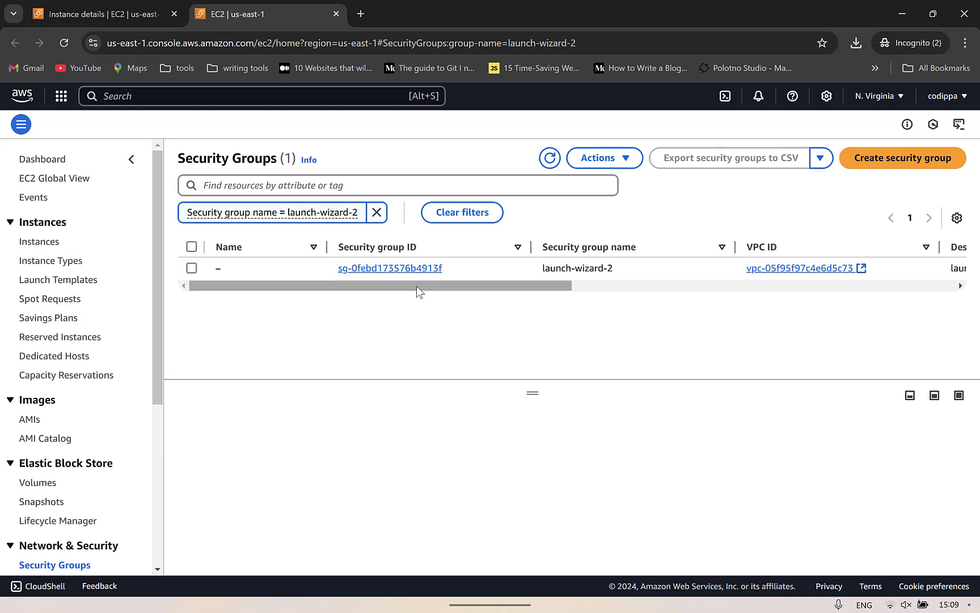
- Open security group sg-0febd173576b4913f and review its single inbound SSH rule on port 22
{"action": "left_click", "coordinate": [390, 268]}
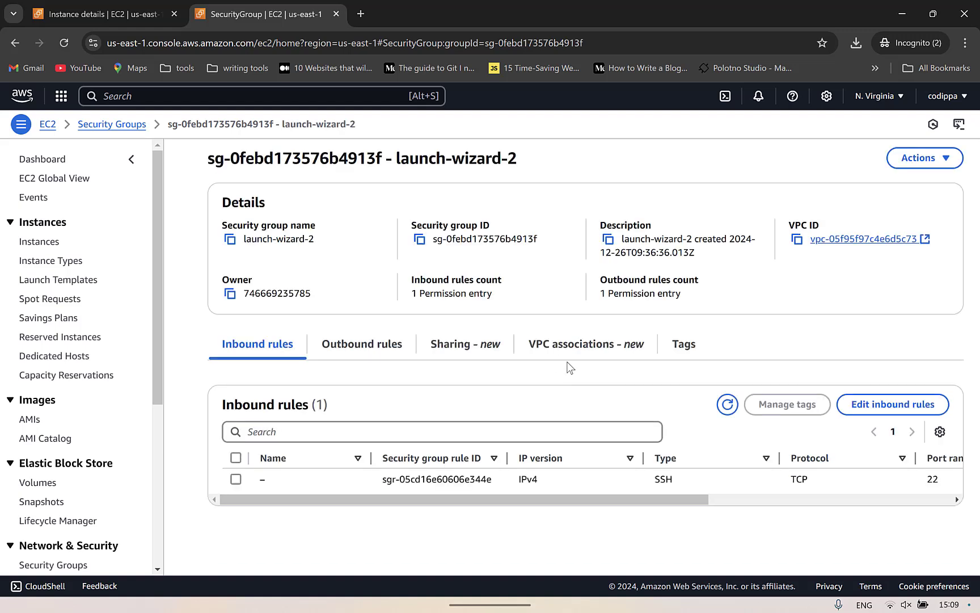
{"action": "mouse_move", "coordinate": [284, 362]}
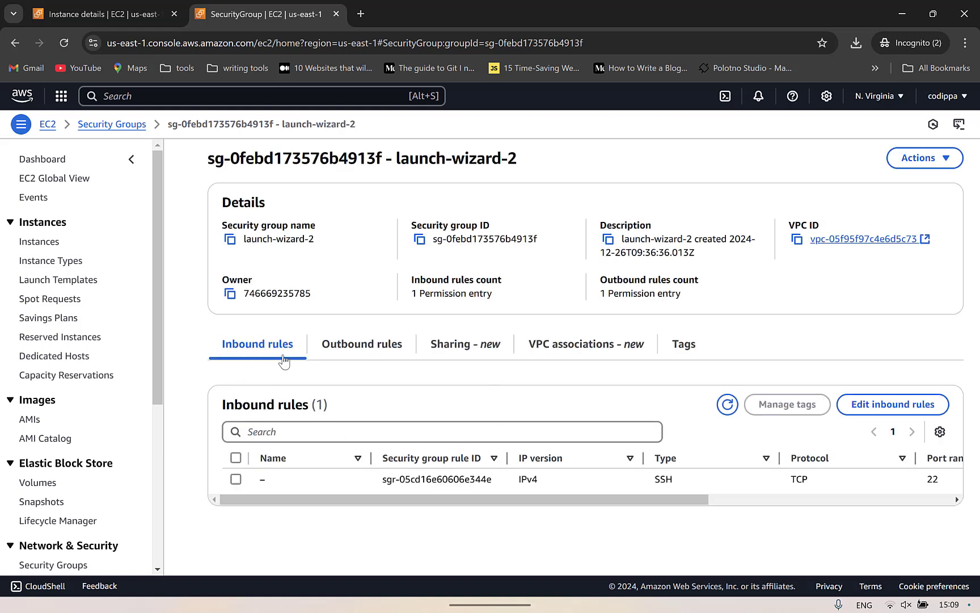
{"action": "mouse_move", "coordinate": [476, 394]}
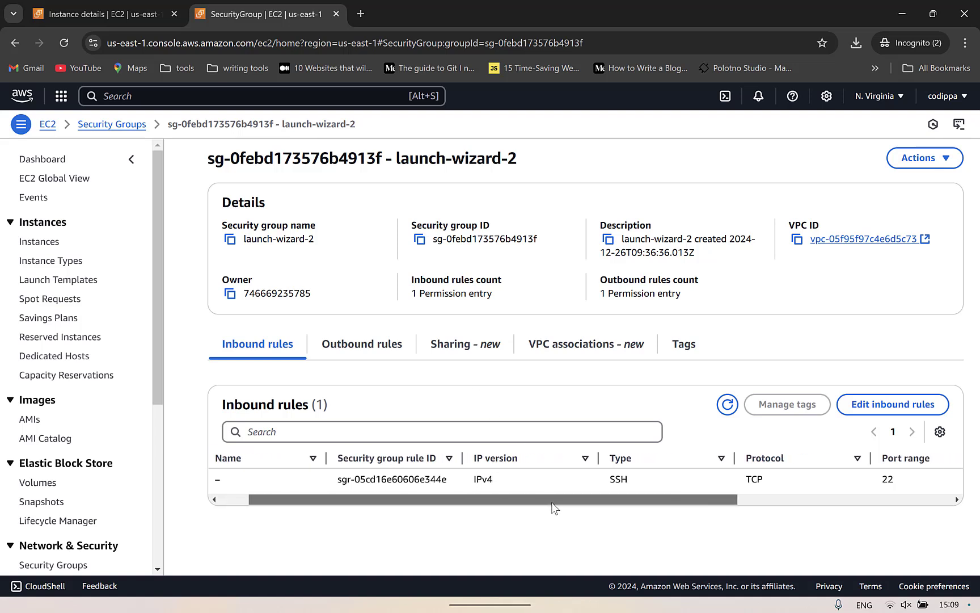
{"action": "scroll", "scroll_direction": "right", "scroll_amount": 3}
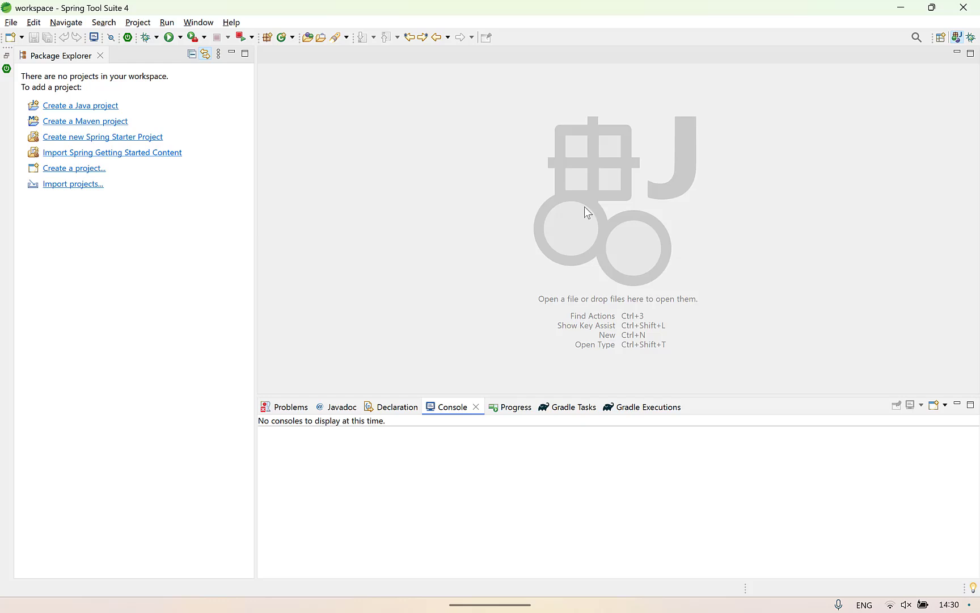
- Set up Spring Starter Project AWSEc2: Maven, Java 21, artifact awsec2, description EC2 Demo
{"action": "left_click", "coordinate": [10, 23]}
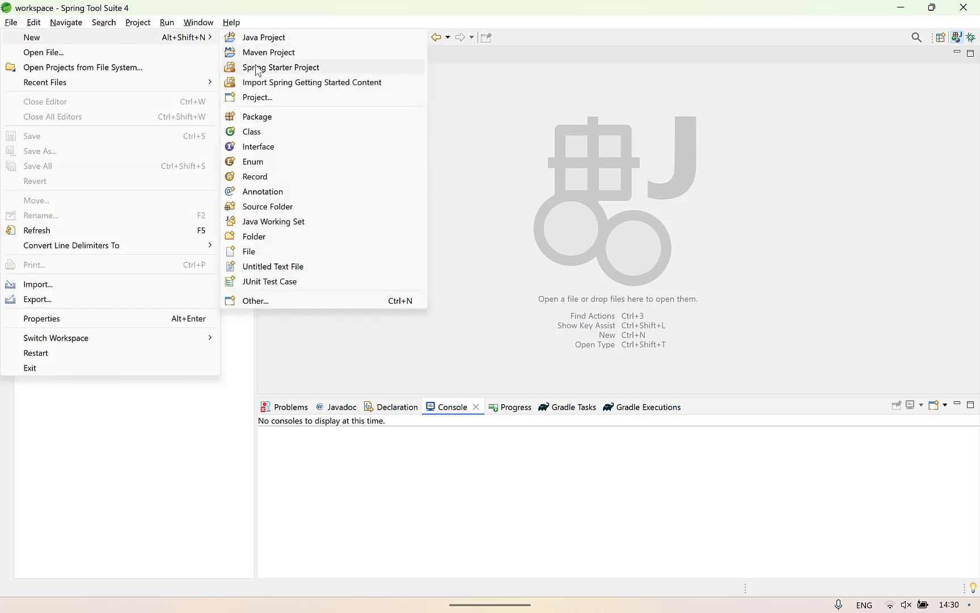
{"action": "left_click", "coordinate": [281, 67]}
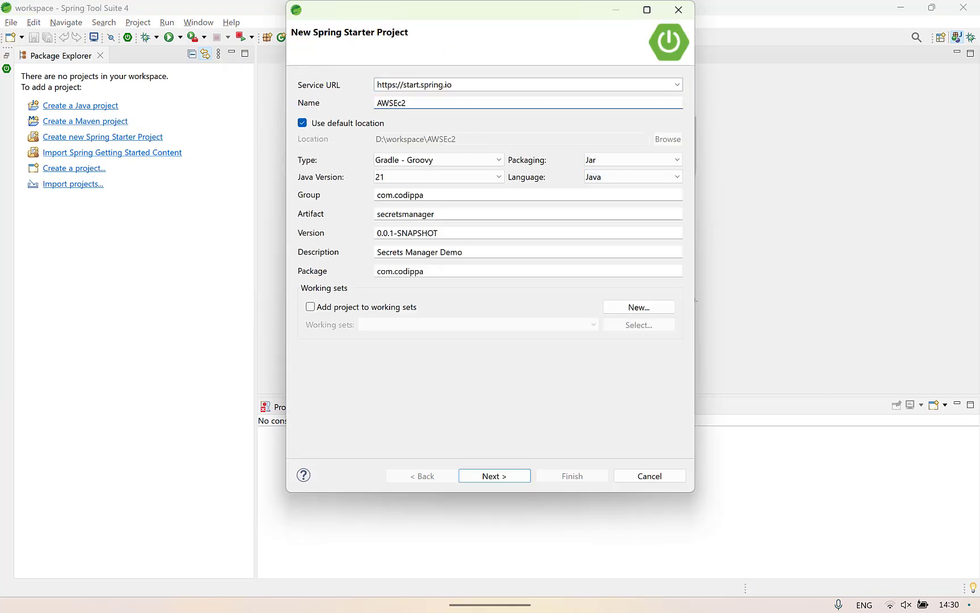
{"action": "left_click", "coordinate": [499, 159]}
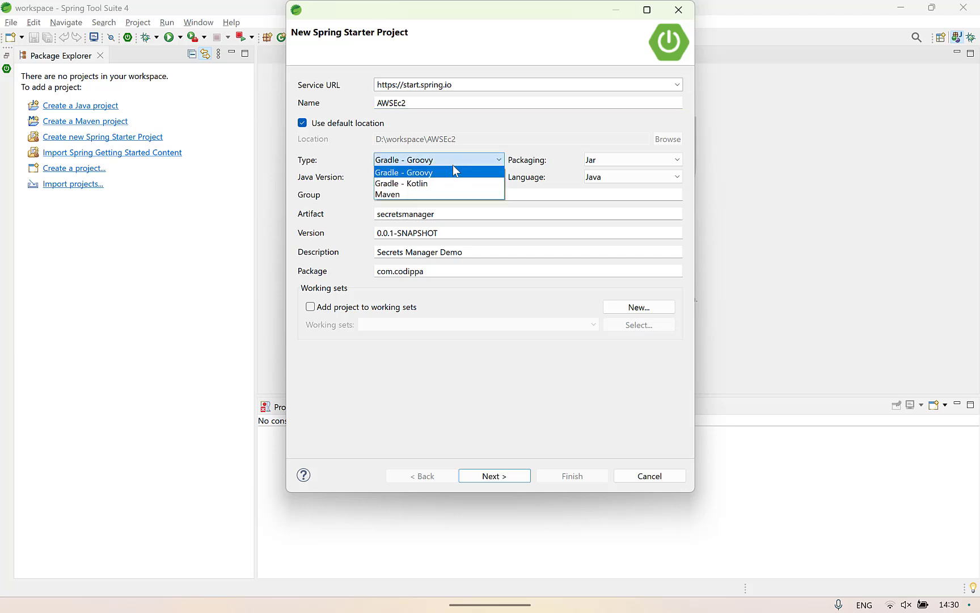
{"action": "left_click", "coordinate": [386, 194]}
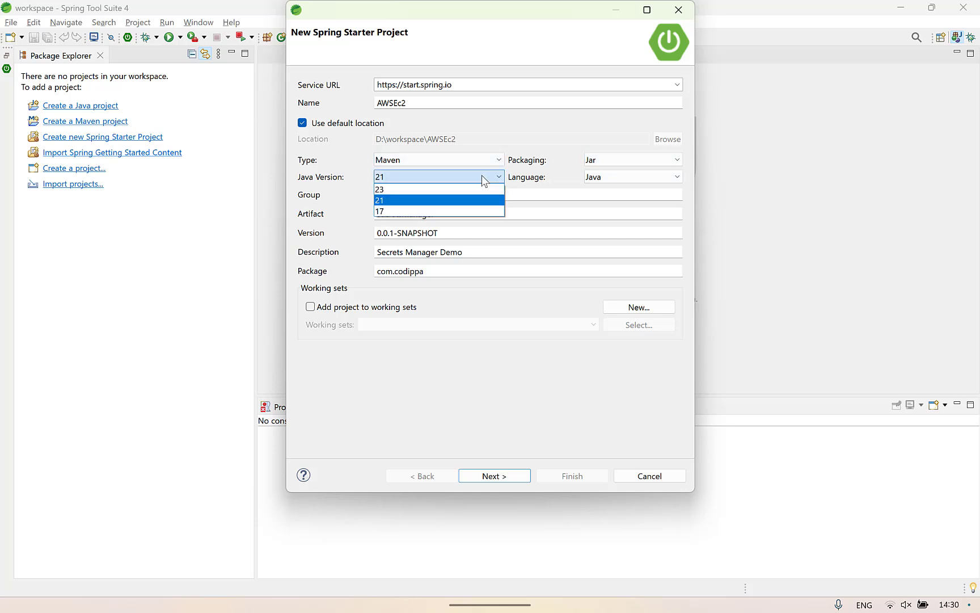
{"action": "left_click", "coordinate": [380, 201]}
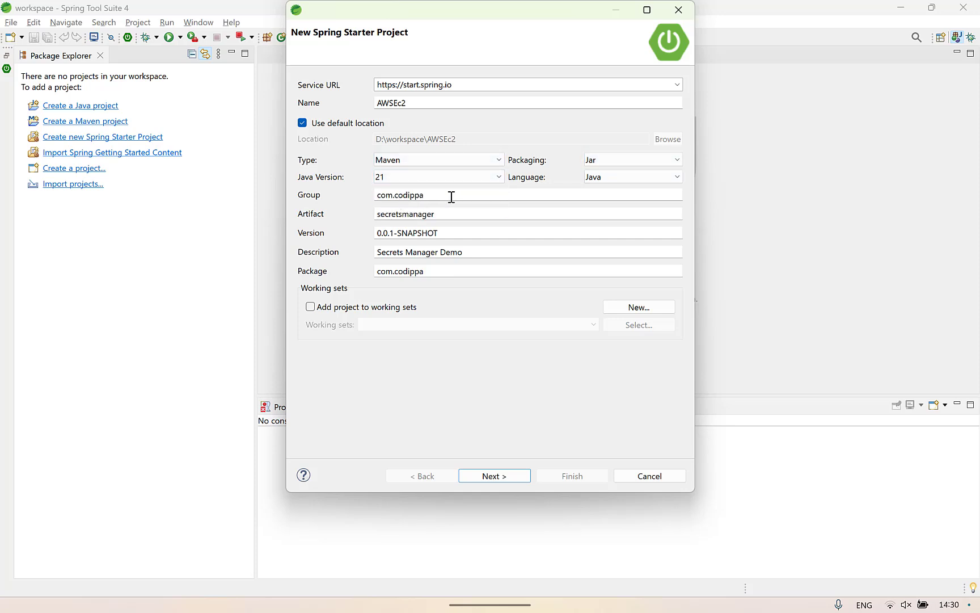
{"action": "mouse_move", "coordinate": [592, 188]}
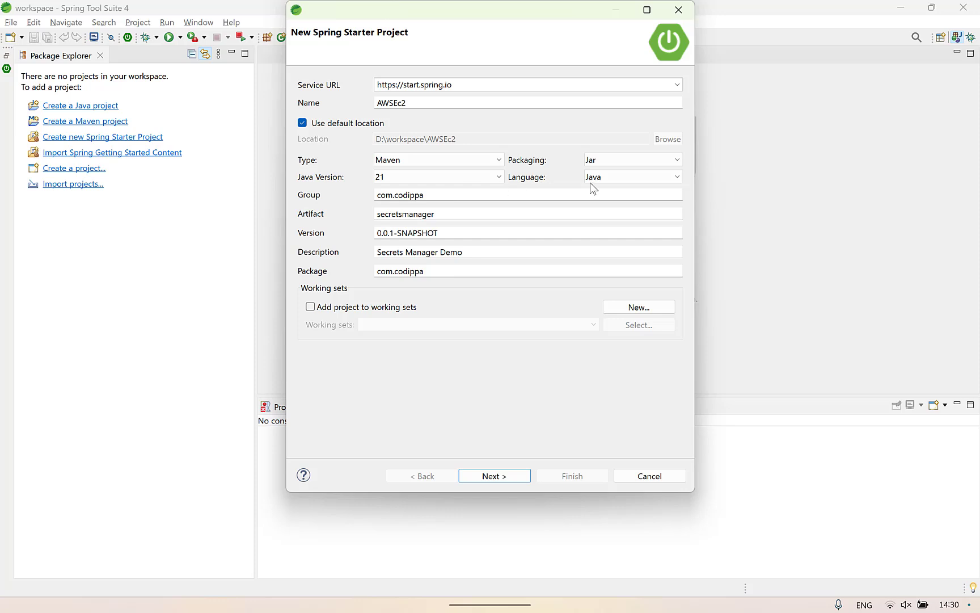
{"action": "mouse_move", "coordinate": [459, 207]}
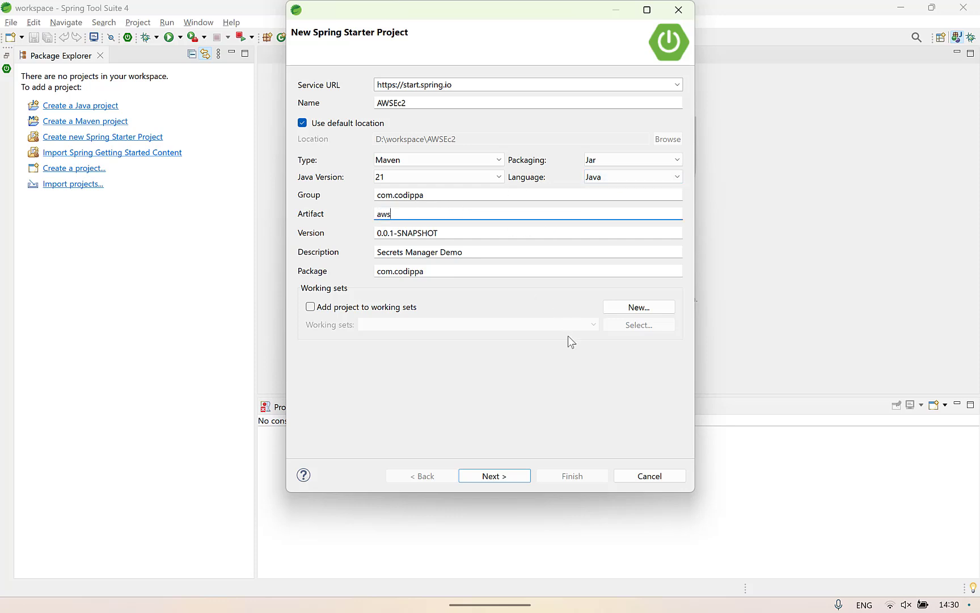
{"action": "type", "text": "ec2"}
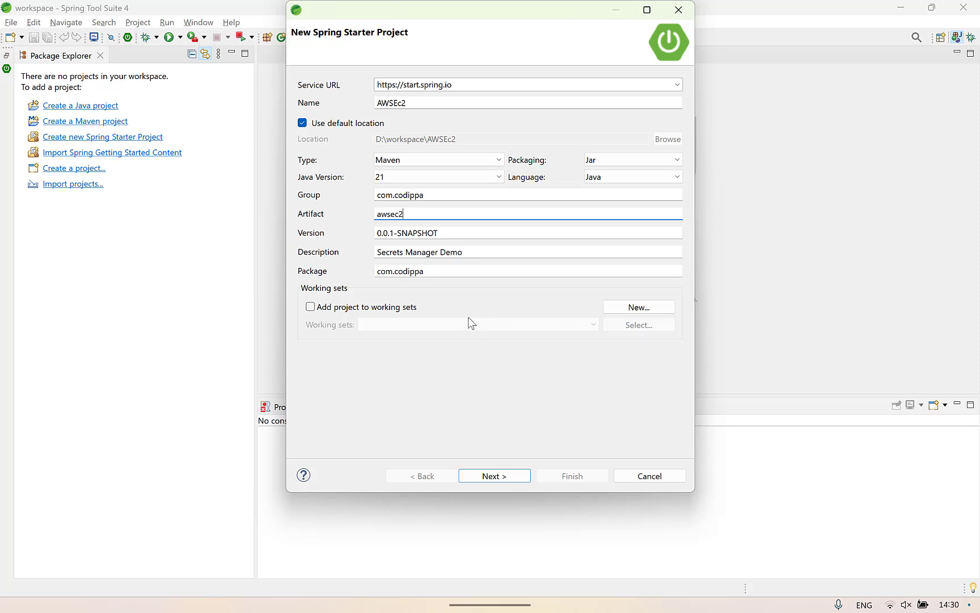
{"action": "type", "text": "EC2Demo"}
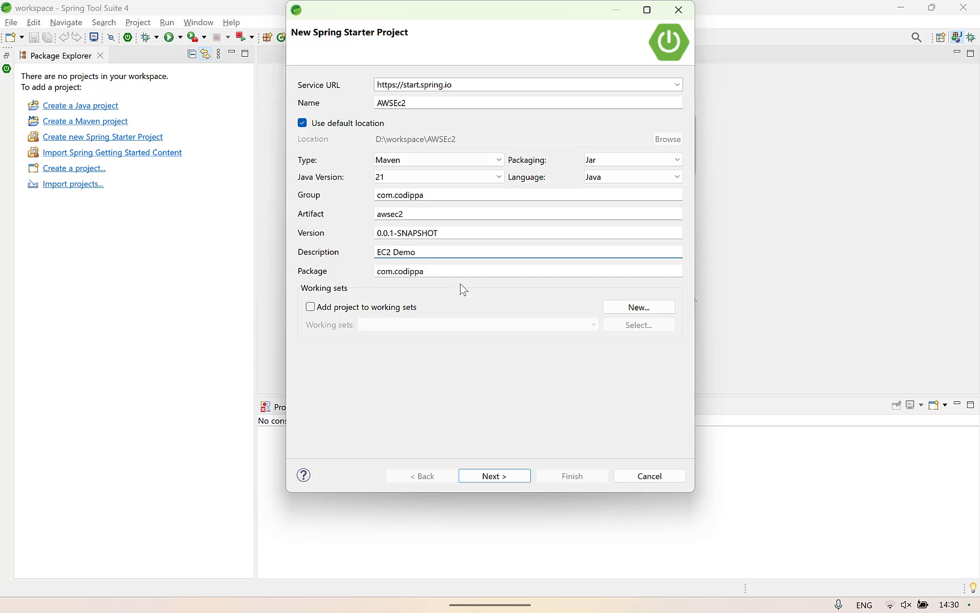
{"action": "left_click", "coordinate": [494, 476]}
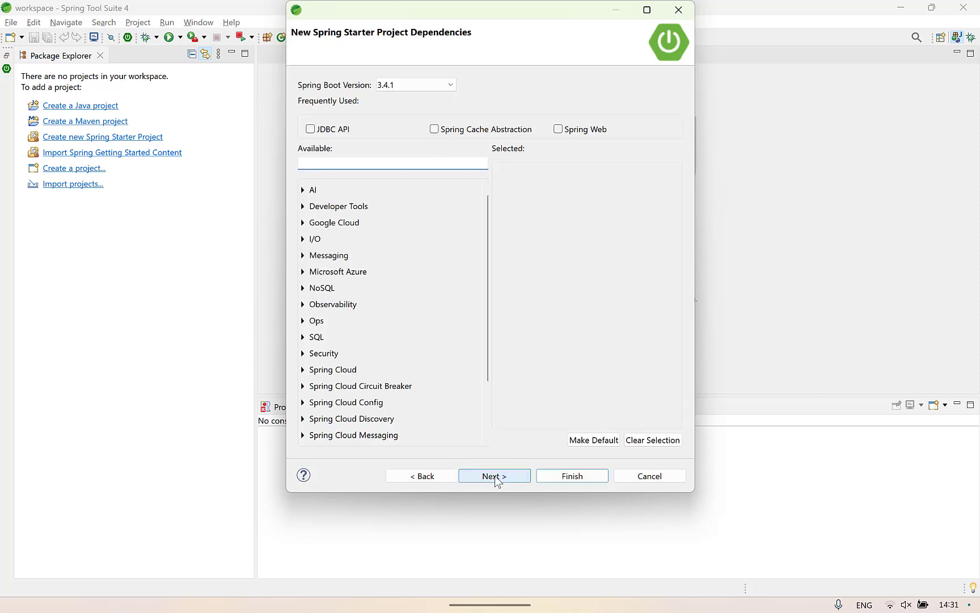
{"action": "mouse_move", "coordinate": [545, 395]}
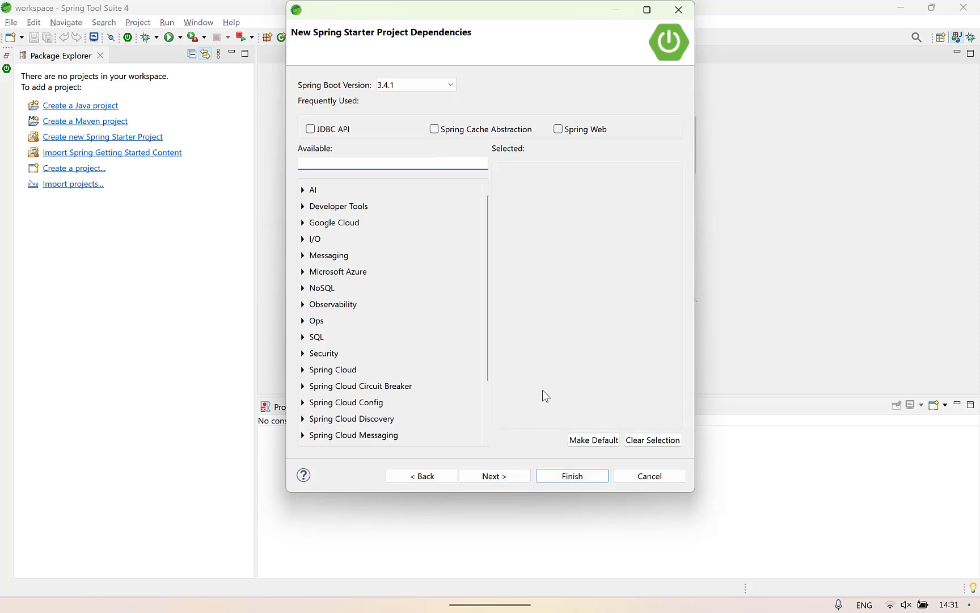
- Add the Spring Web dependency and finish creating the AWSEc2 project
{"action": "type", "text": "w"}
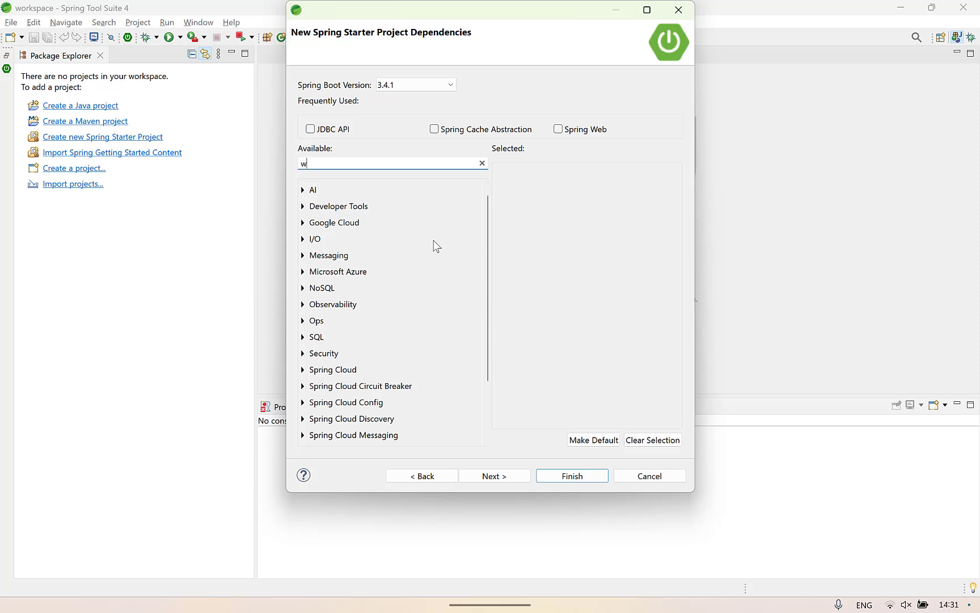
{"action": "type", "text": "eb"}
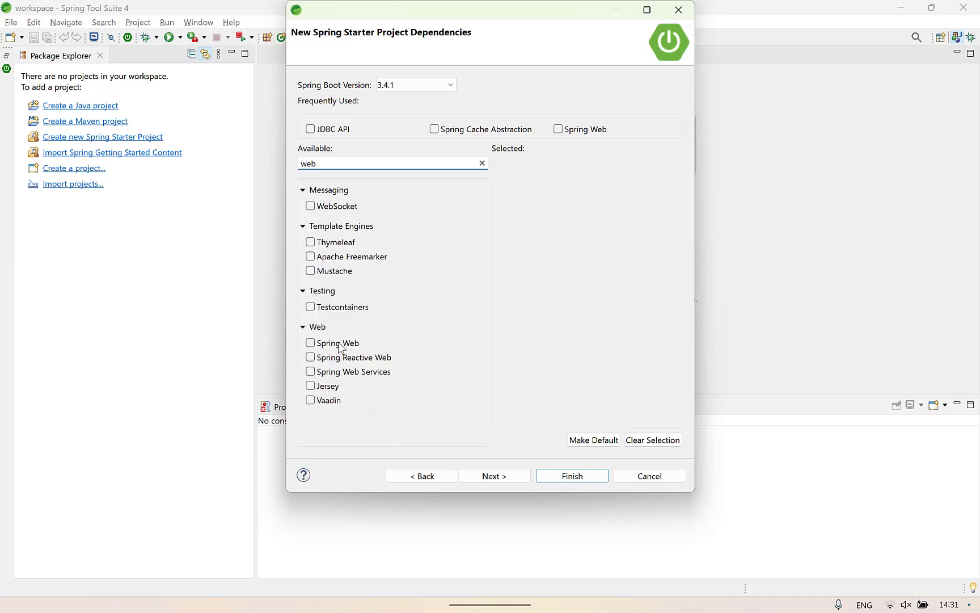
{"action": "left_click", "coordinate": [310, 342]}
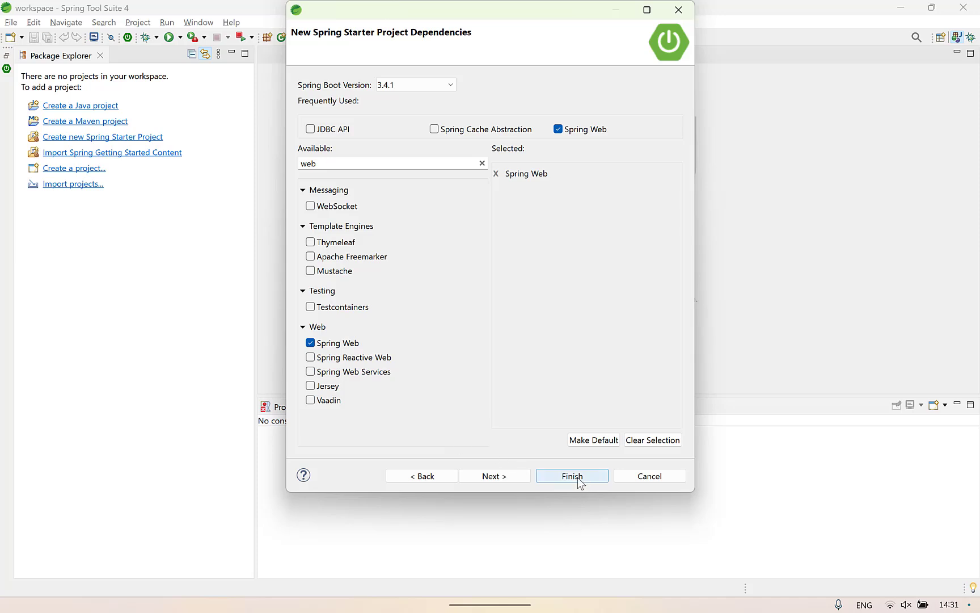
{"action": "left_click", "coordinate": [571, 476]}
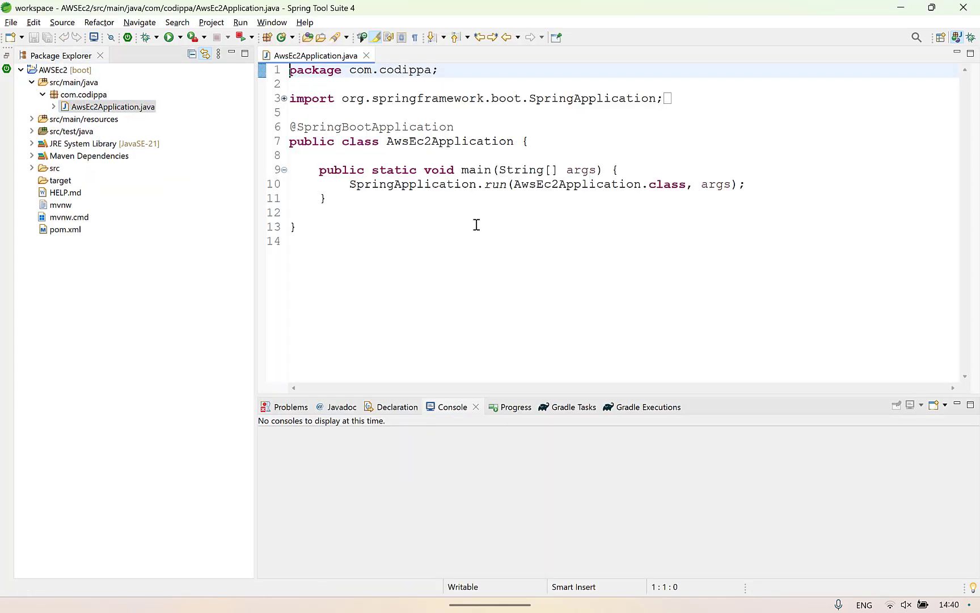
- Create a new class HomeController in the com.codippa package
{"action": "left_click", "coordinate": [296, 227]}
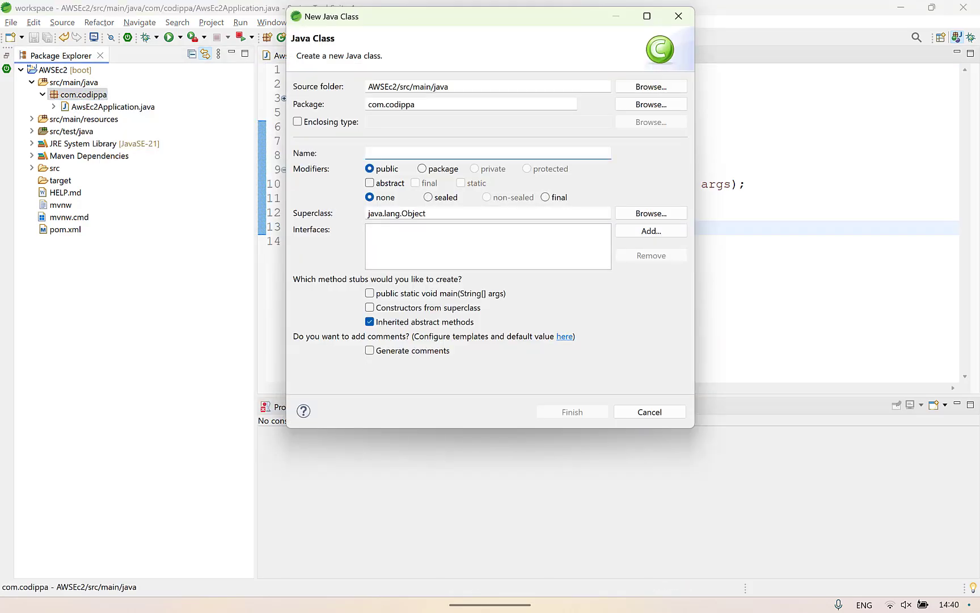
{"action": "type", "text": "HomeController"}
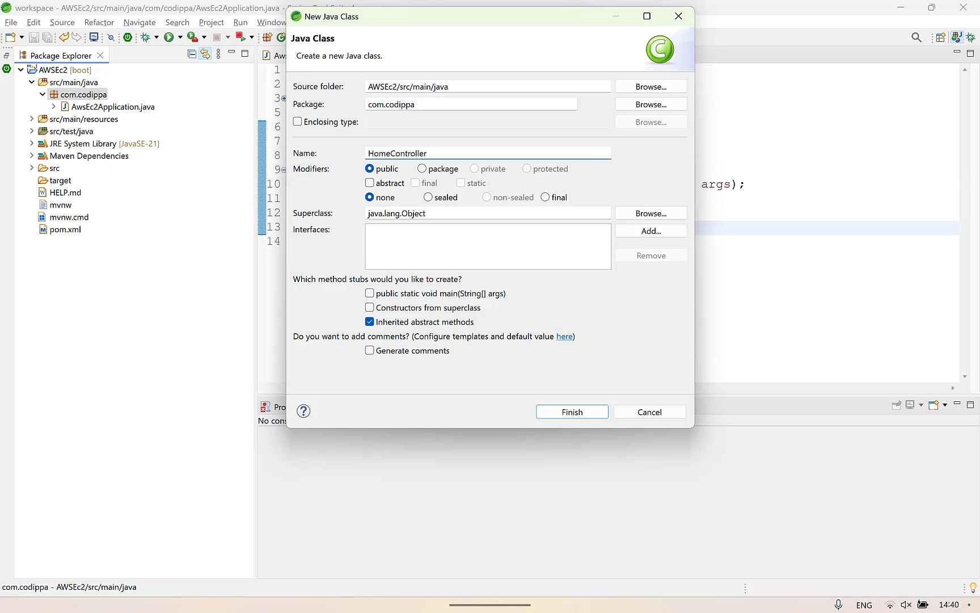
{"action": "left_click", "coordinate": [570, 411]}
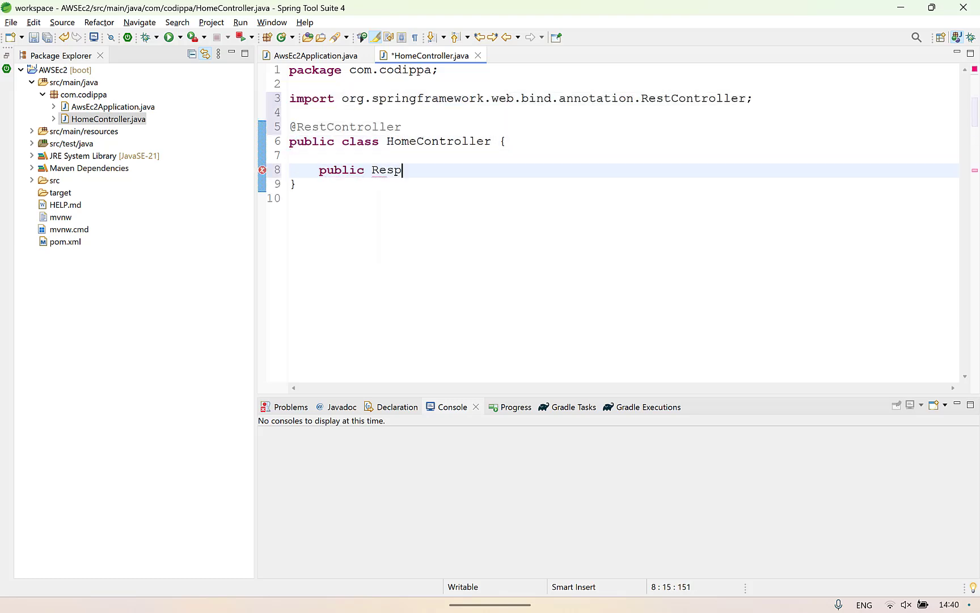
{"action": "type", "text": "onseEntity<String> home() {"}
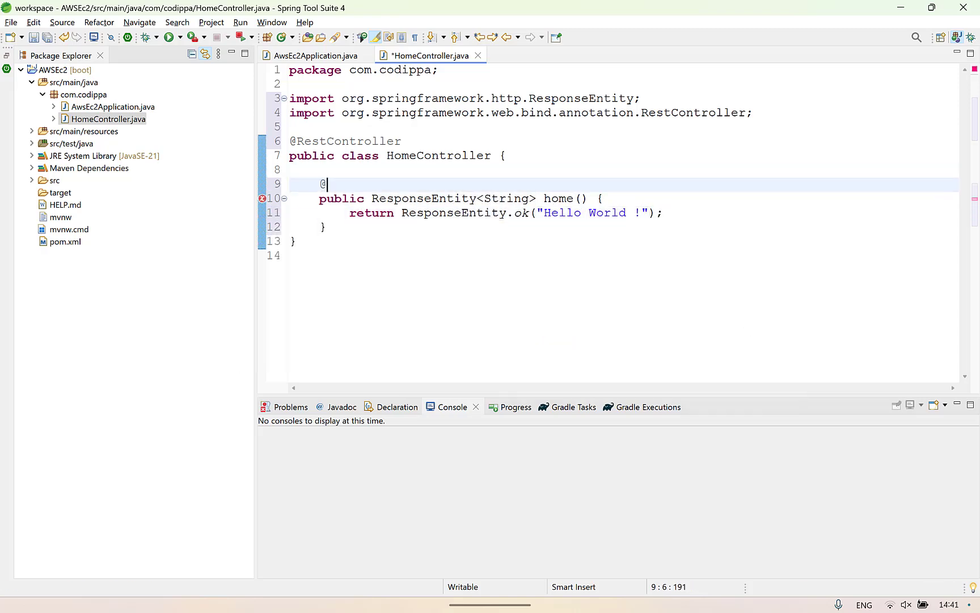
{"action": "type", "text": "GetMapping(\"h\")"}
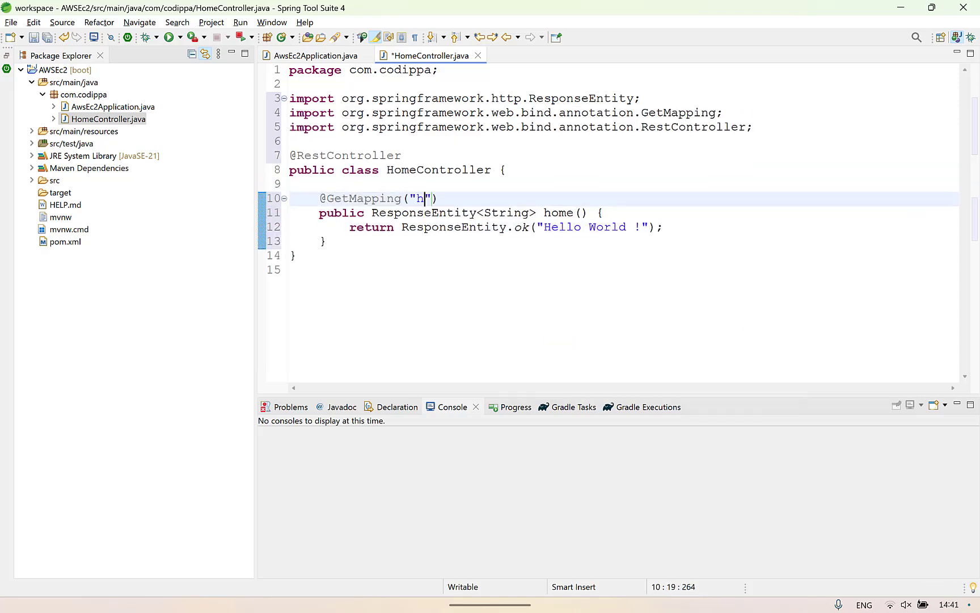
{"action": "type", "text": "ome"}
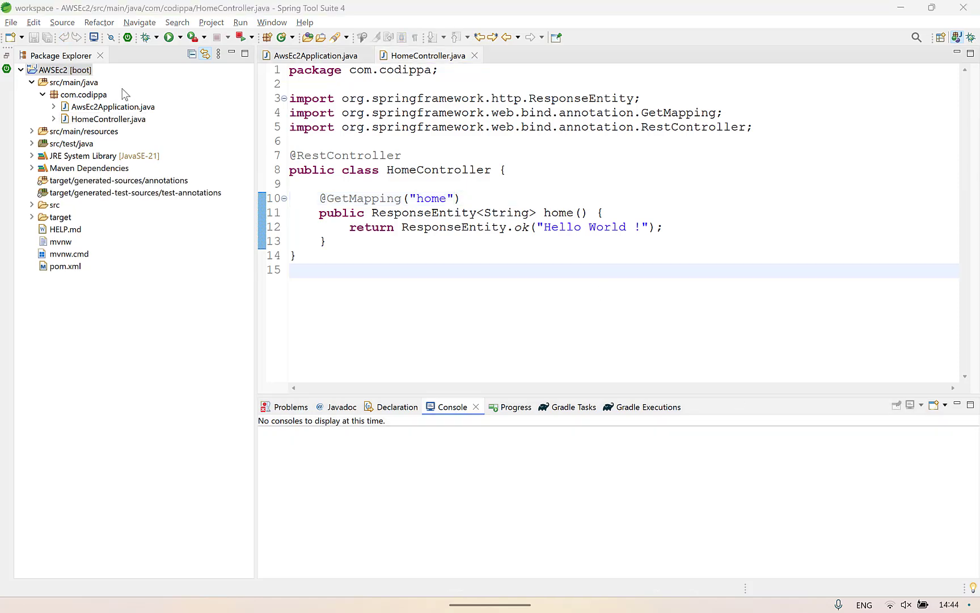
- Run Maven install on the AWSEc2 project from its Run As menu
{"action": "right_click", "coordinate": [63, 70]}
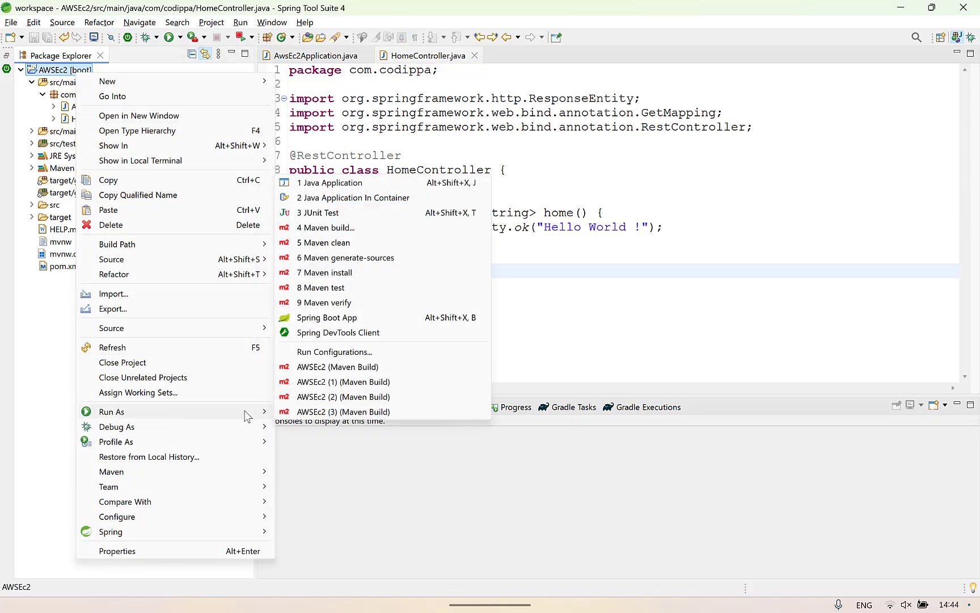
{"action": "left_click", "coordinate": [324, 271]}
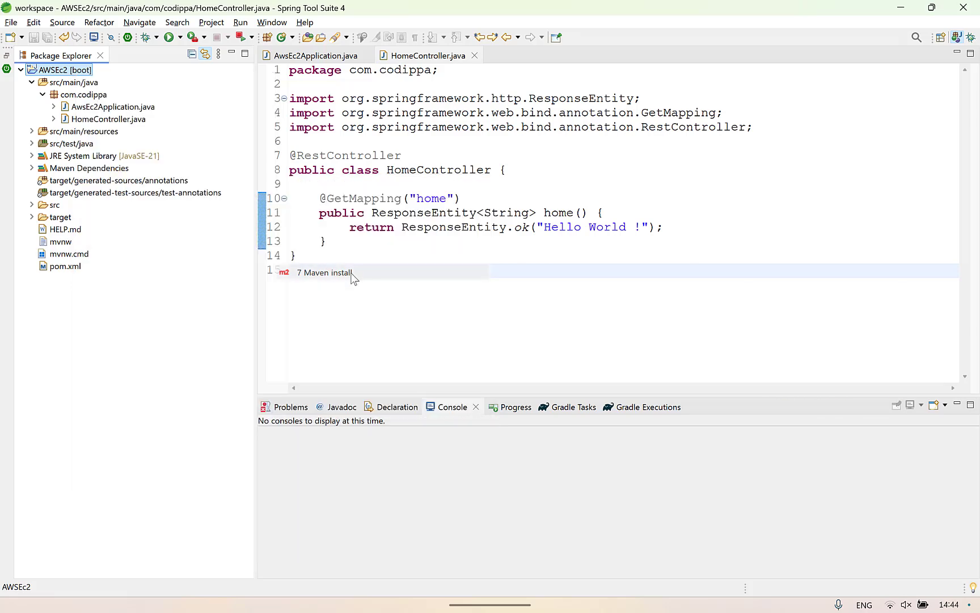
{"action": "left_click", "coordinate": [324, 272]}
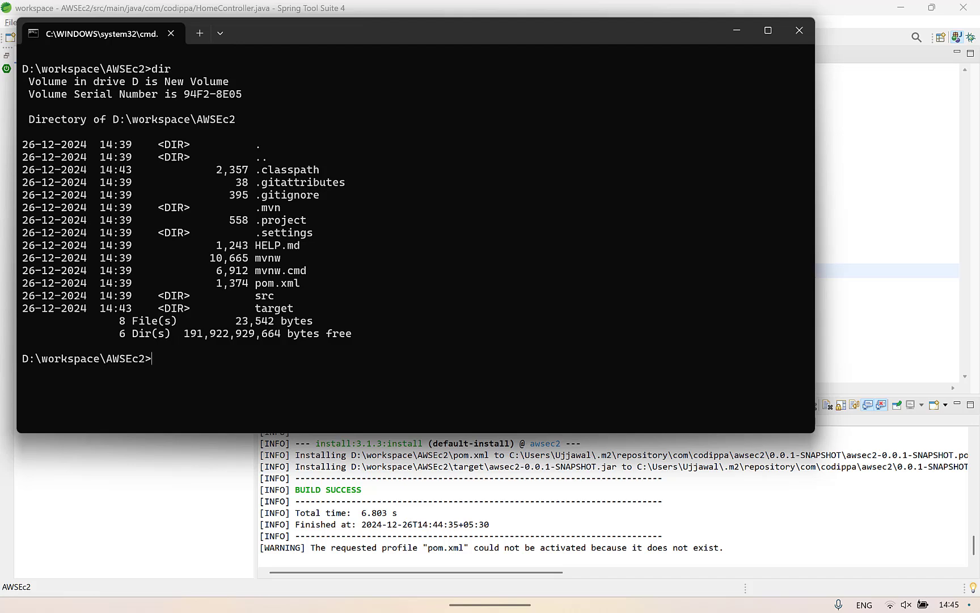
- From the target folder, start awsec2-0.0.1-SNAPSHOT.jar with java -jar
{"action": "type", "text": "cd target"}
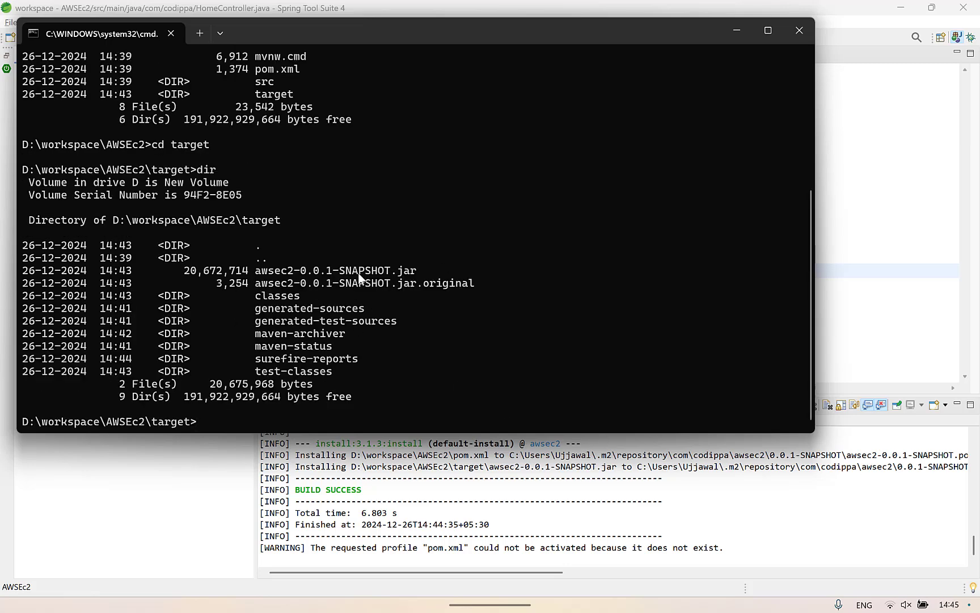
{"action": "type", "text": "java -jar"}
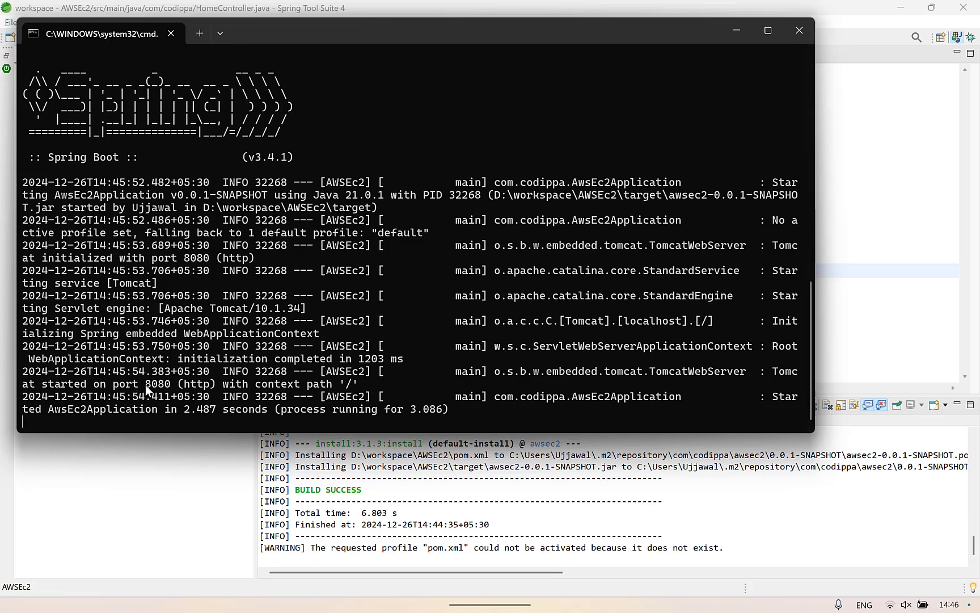
{"action": "double_click", "coordinate": [157, 384]}
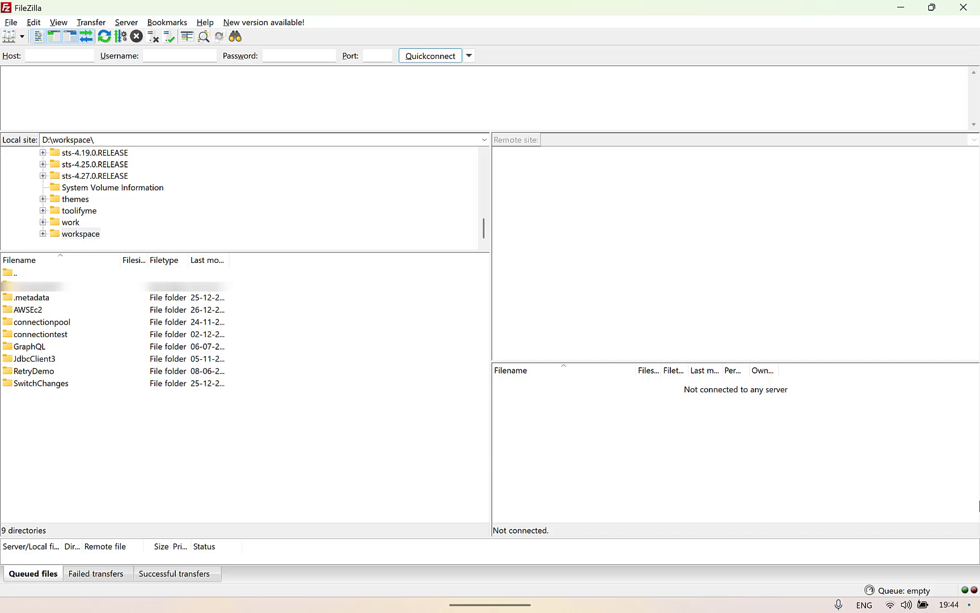
{"action": "mouse_move", "coordinate": [10, 36]}
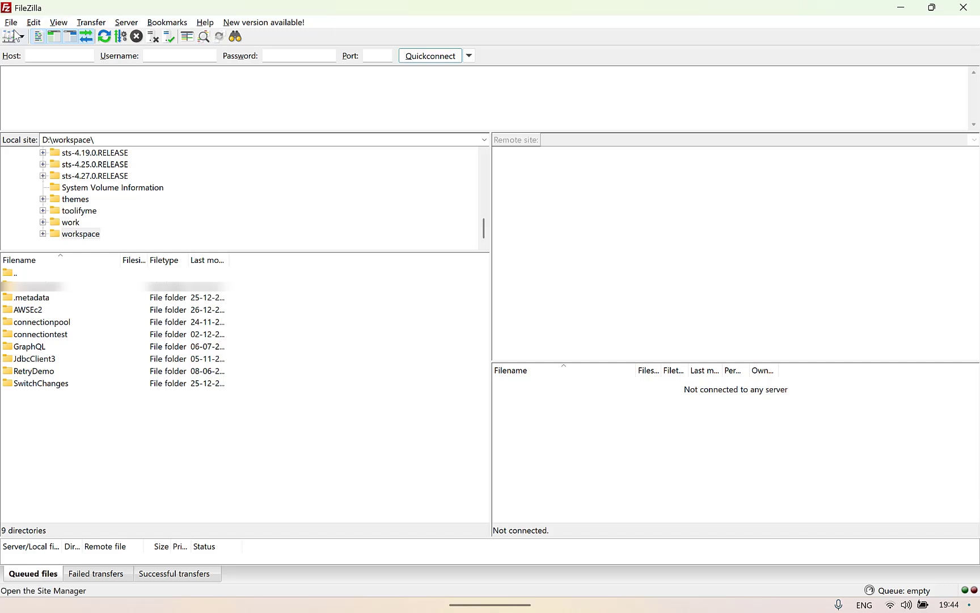
- Create a new Site Manager entry using SFTP - SSH File Transfer Protocol
{"action": "left_click", "coordinate": [10, 22]}
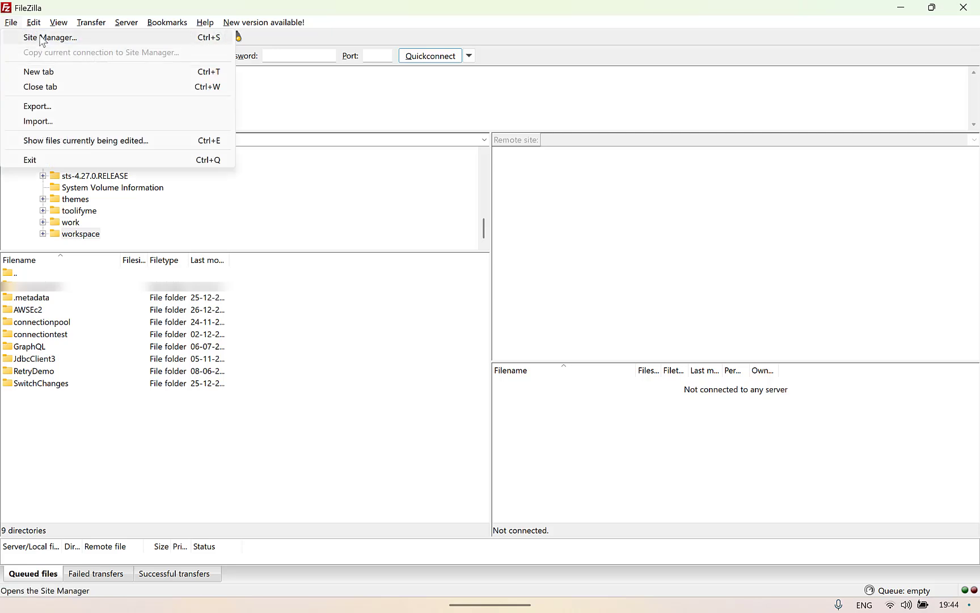
{"action": "left_click", "coordinate": [50, 38]}
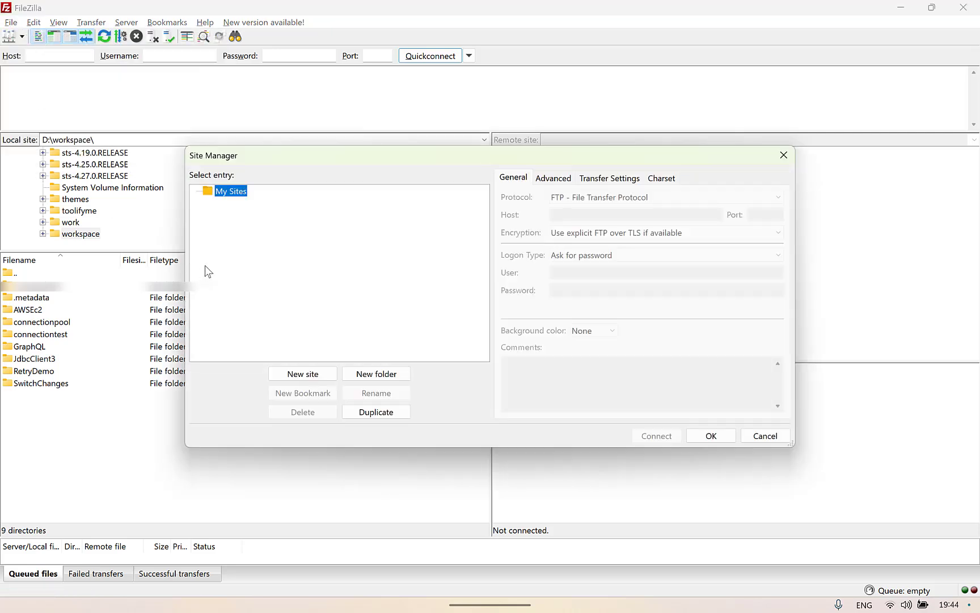
{"action": "left_click", "coordinate": [302, 373]}
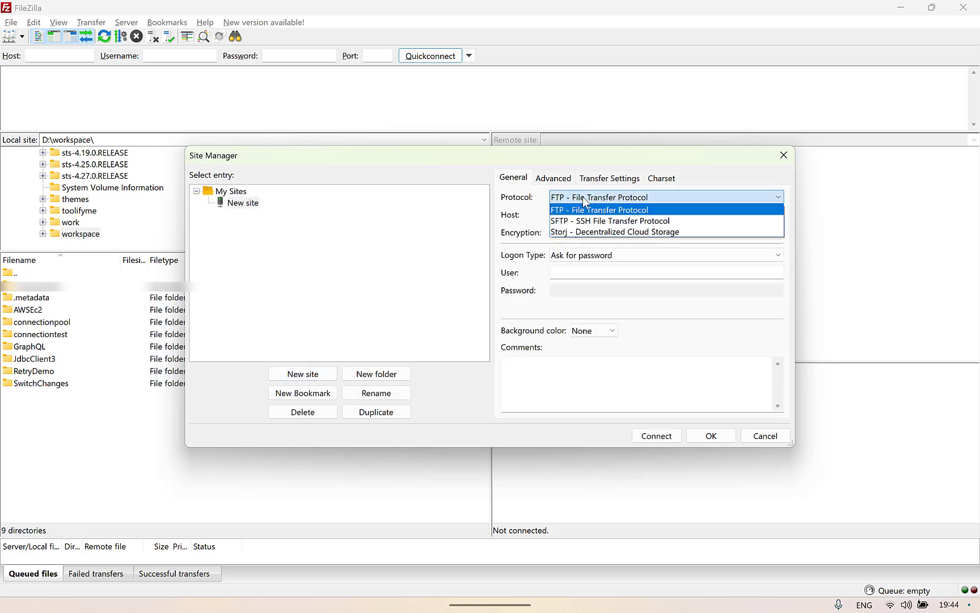
{"action": "left_click", "coordinate": [609, 221]}
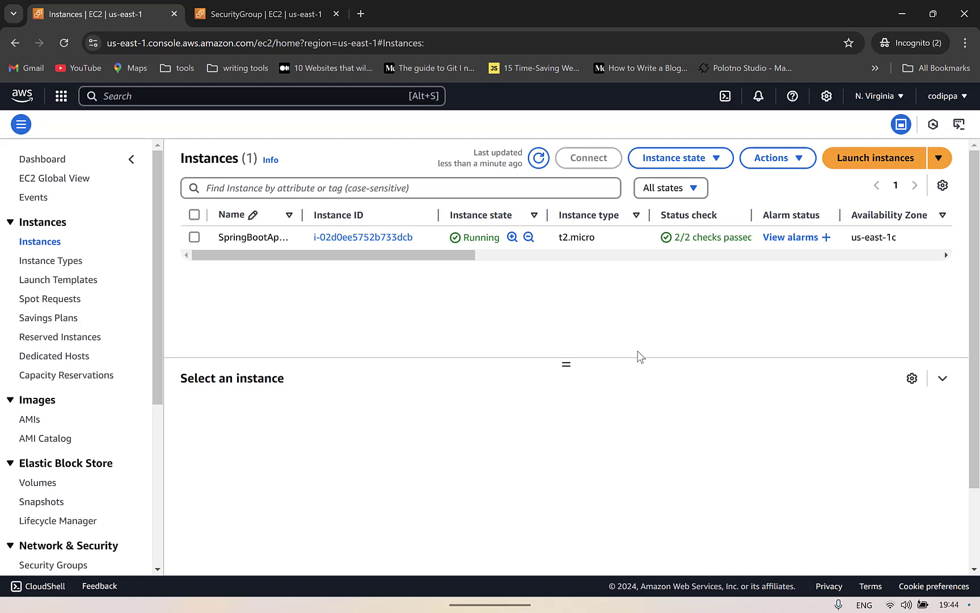
{"action": "left_click", "coordinate": [363, 237]}
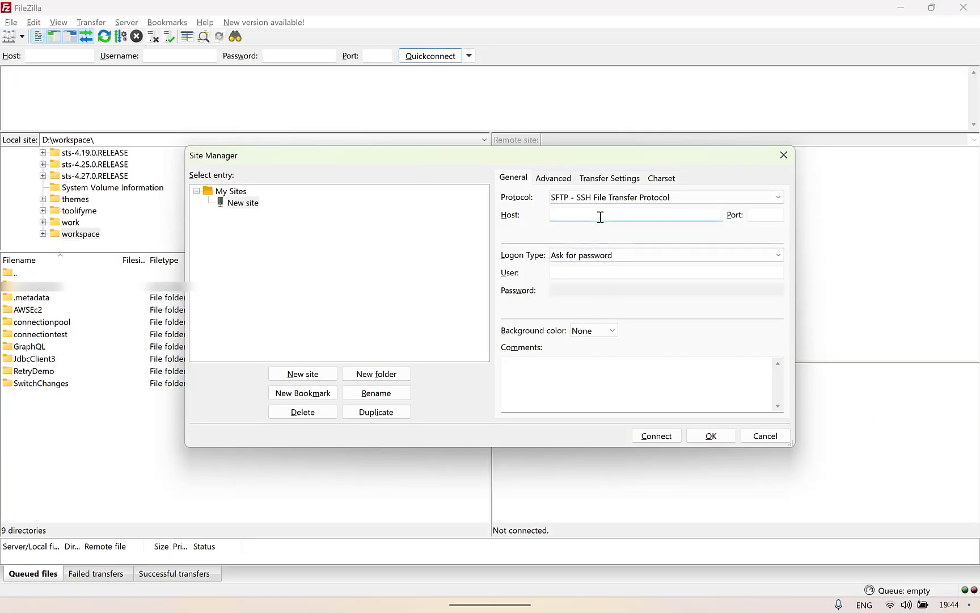
- Connect to 54.235.27.228 as ec2-user with the AWSEc2.pem key file
{"action": "type", "text": "54.235.27.228"}
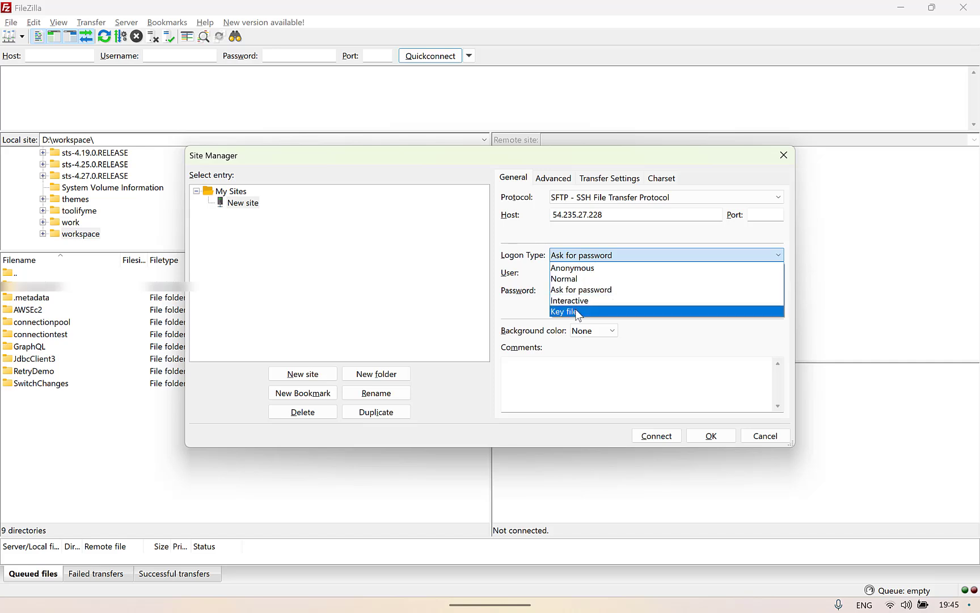
{"action": "left_click", "coordinate": [566, 312]}
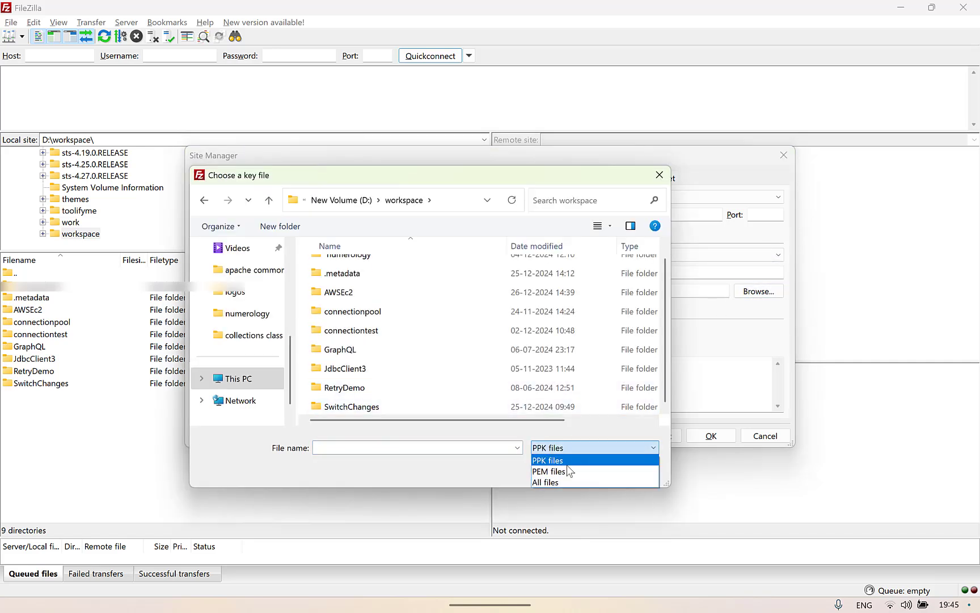
{"action": "left_click", "coordinate": [551, 471]}
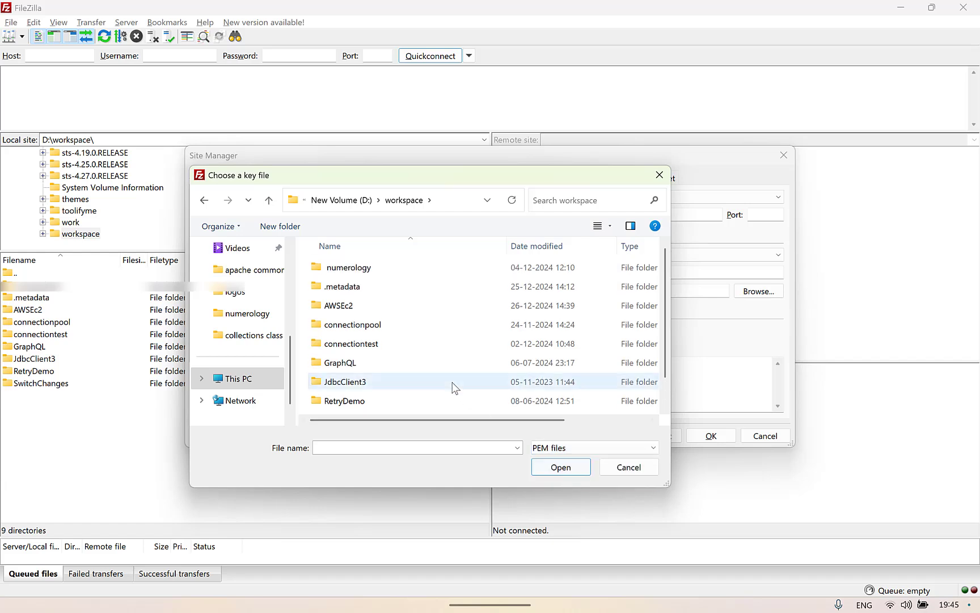
{"action": "left_click", "coordinate": [627, 467]}
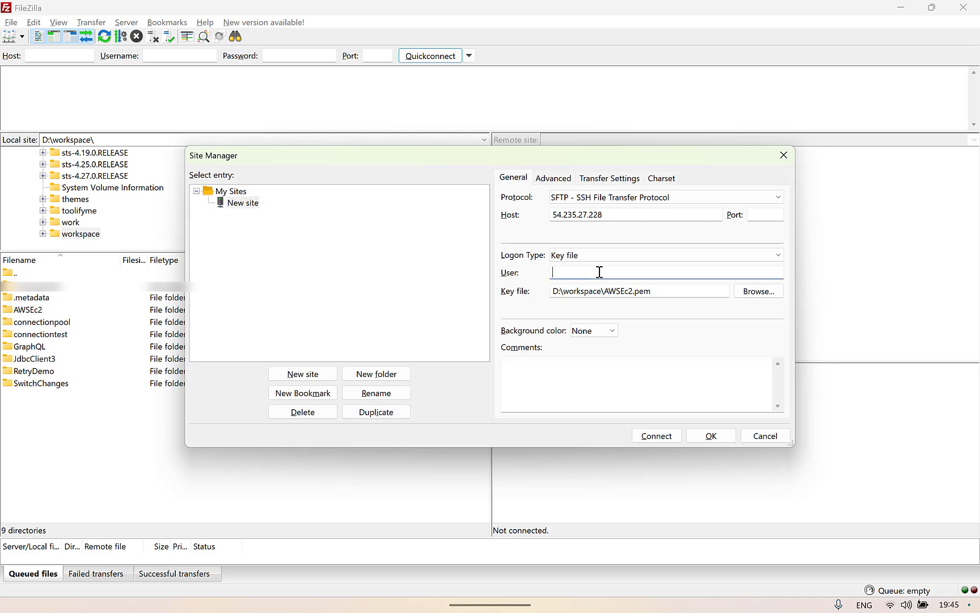
{"action": "type", "text": "ec2-user"}
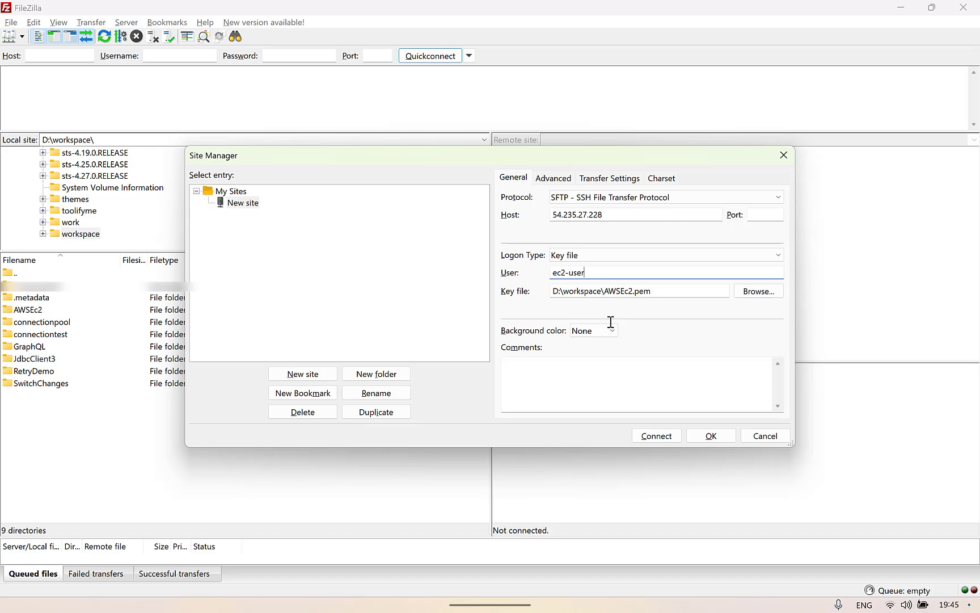
{"action": "left_click", "coordinate": [656, 435]}
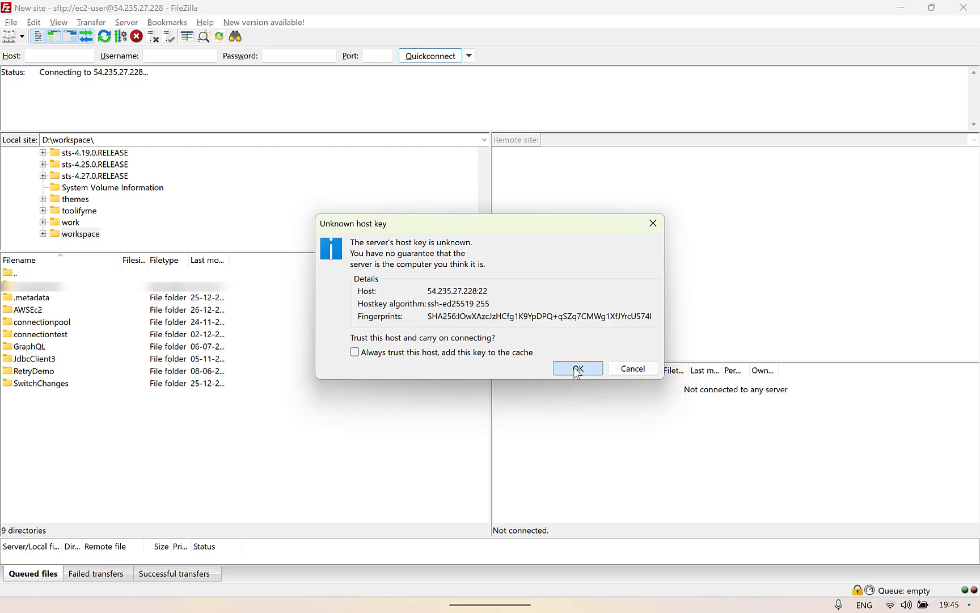
- Trust the host key, select /home/ec2-user, and open the local AWSEc2\target folder
{"action": "left_click", "coordinate": [574, 368]}
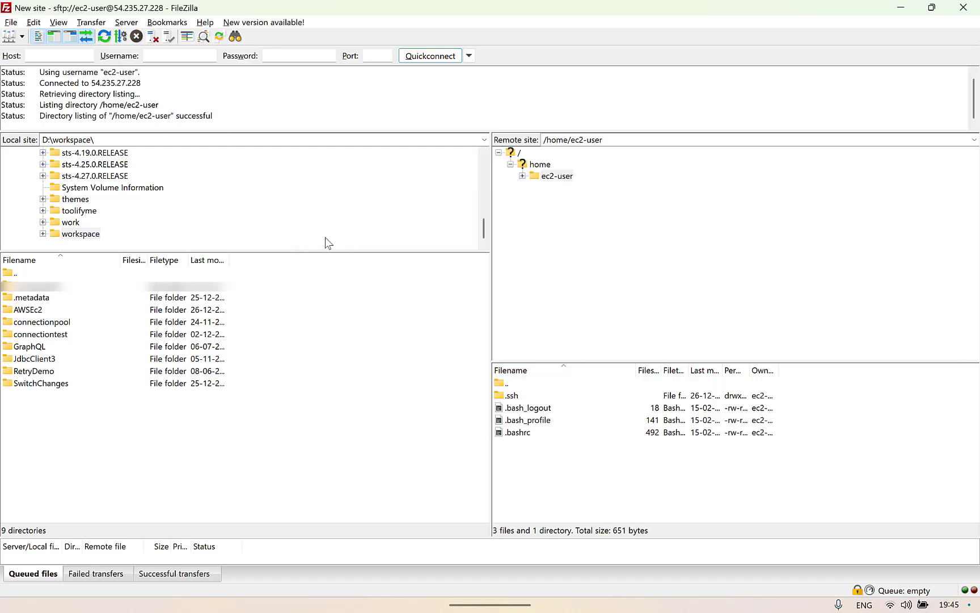
{"action": "left_click", "coordinate": [556, 176]}
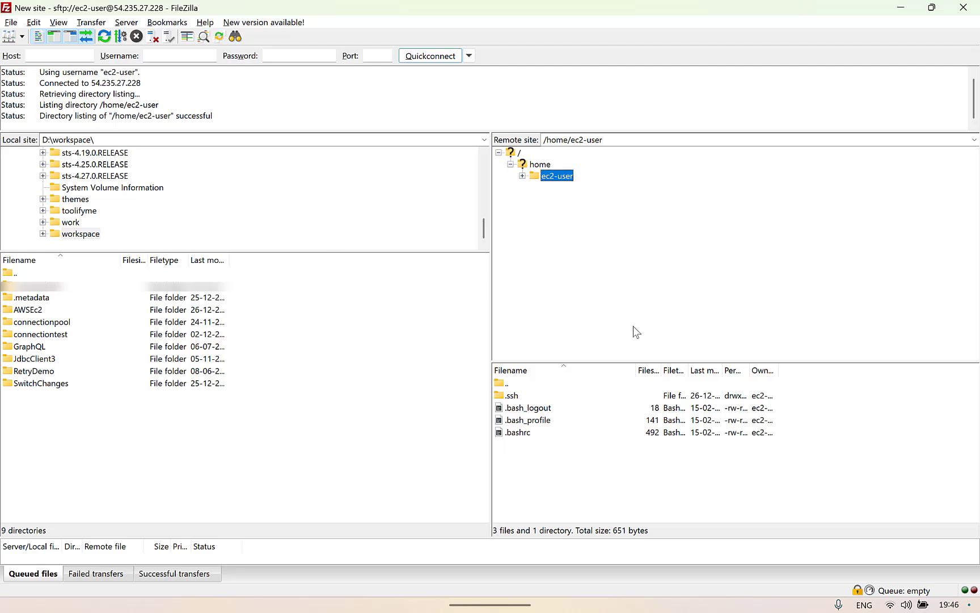
{"action": "mouse_move", "coordinate": [31, 346]}
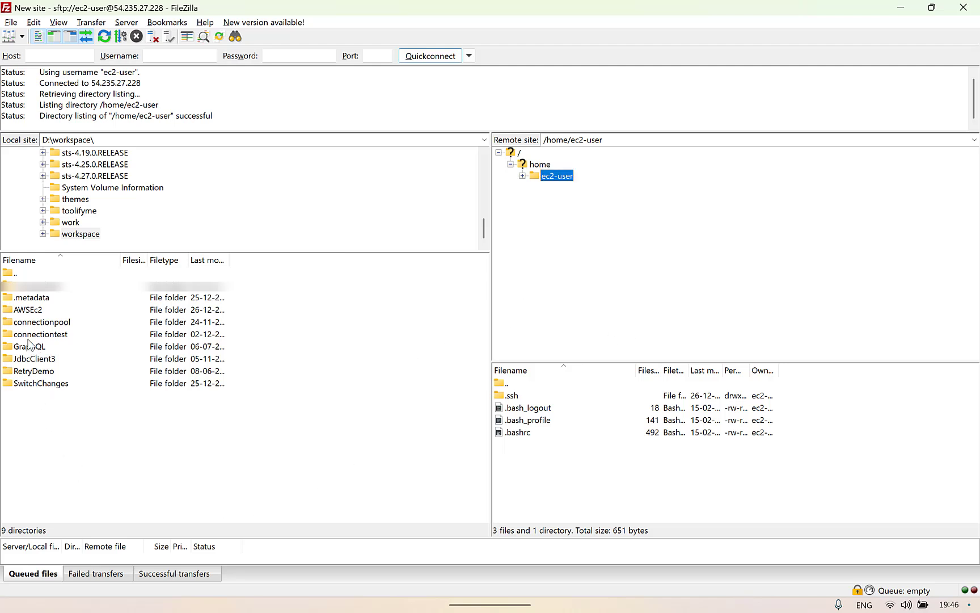
{"action": "double_click", "coordinate": [27, 309]}
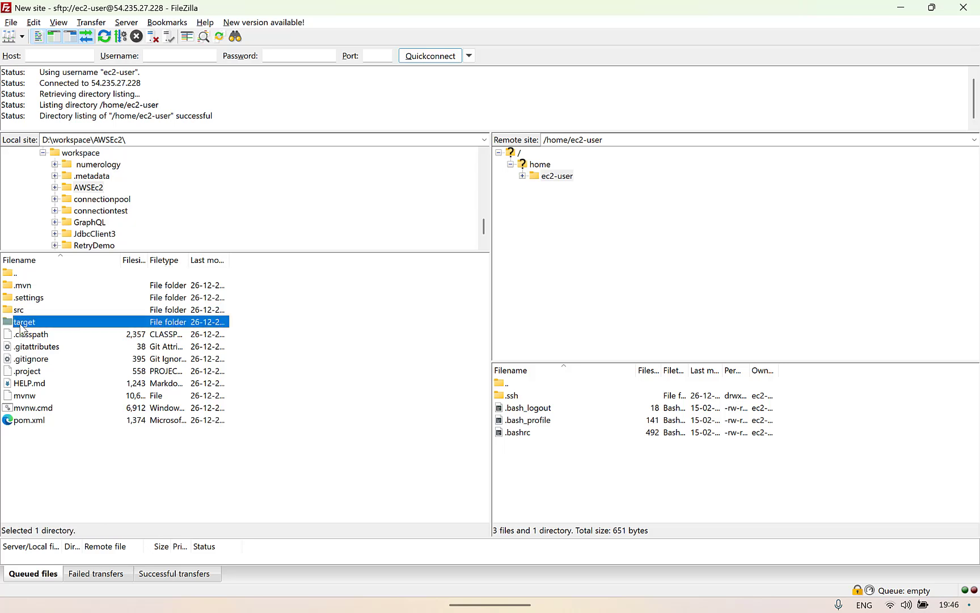
{"action": "double_click", "coordinate": [25, 321]}
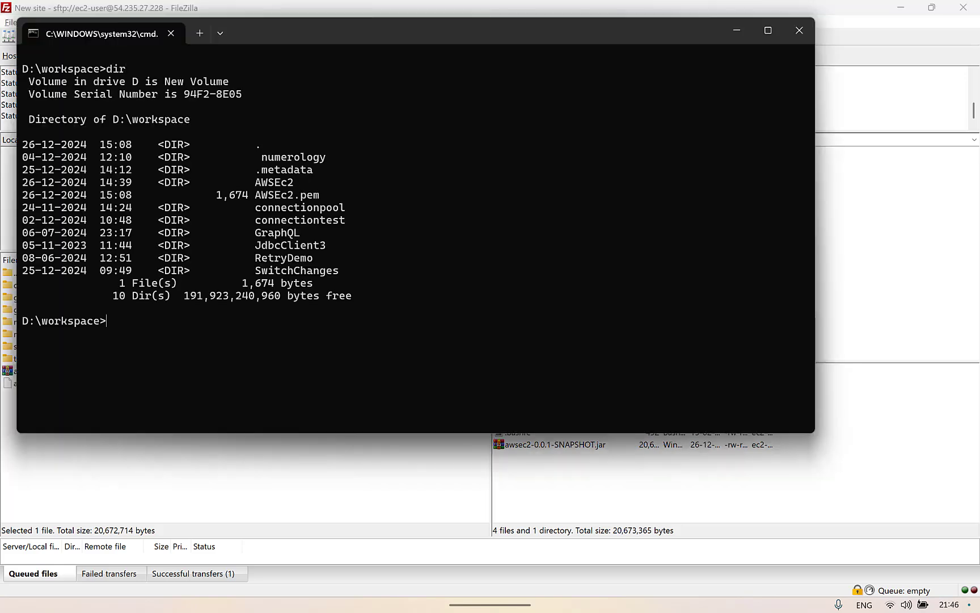
{"action": "mouse_move", "coordinate": [540, 351]}
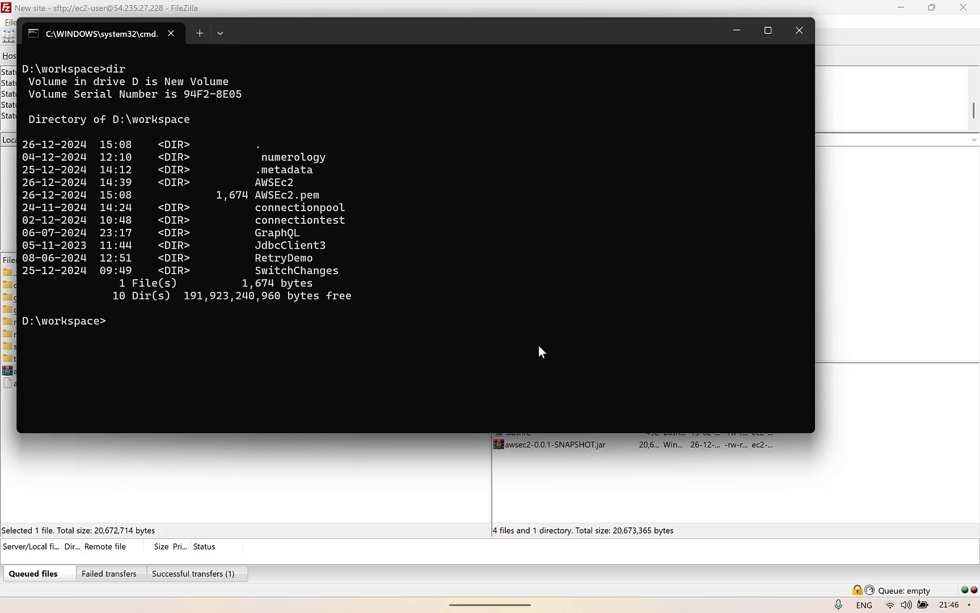
- Run ssh -i AWSEc2.pem ec2-user@ with the instance's copied public IP
{"action": "double_click", "coordinate": [287, 195]}
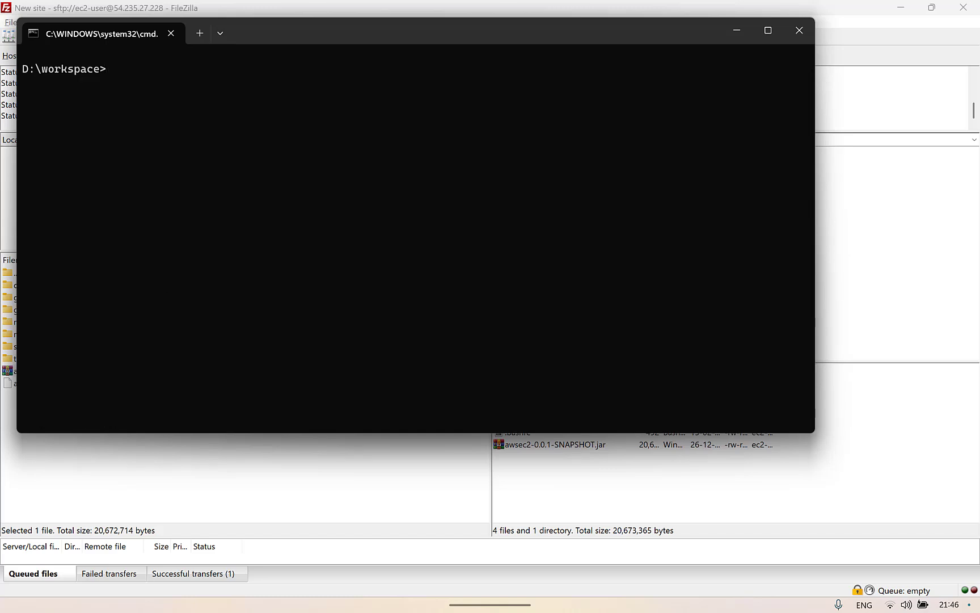
{"action": "type", "text": "ssh -i"}
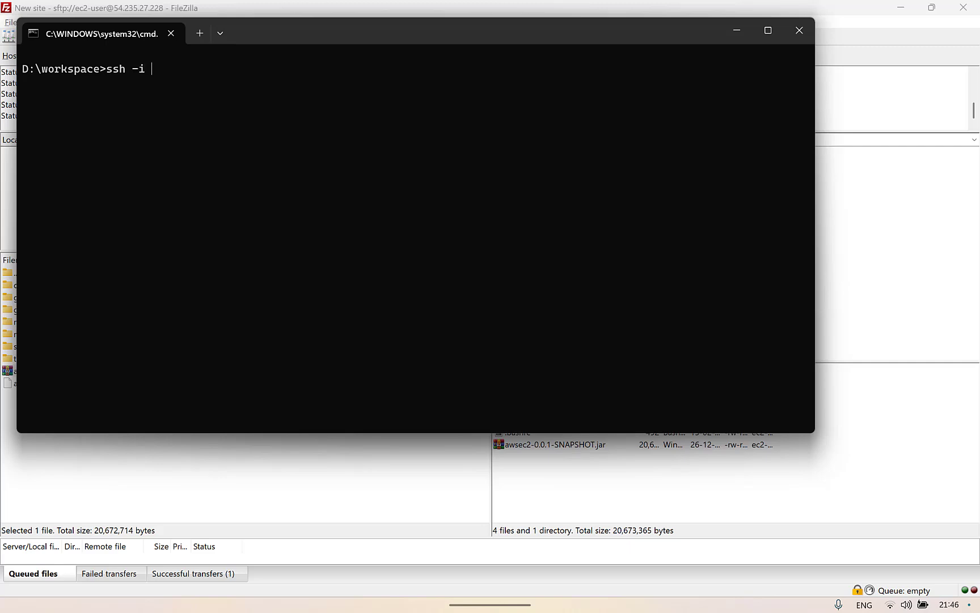
{"action": "type", "text": "AWSEc2.pem"}
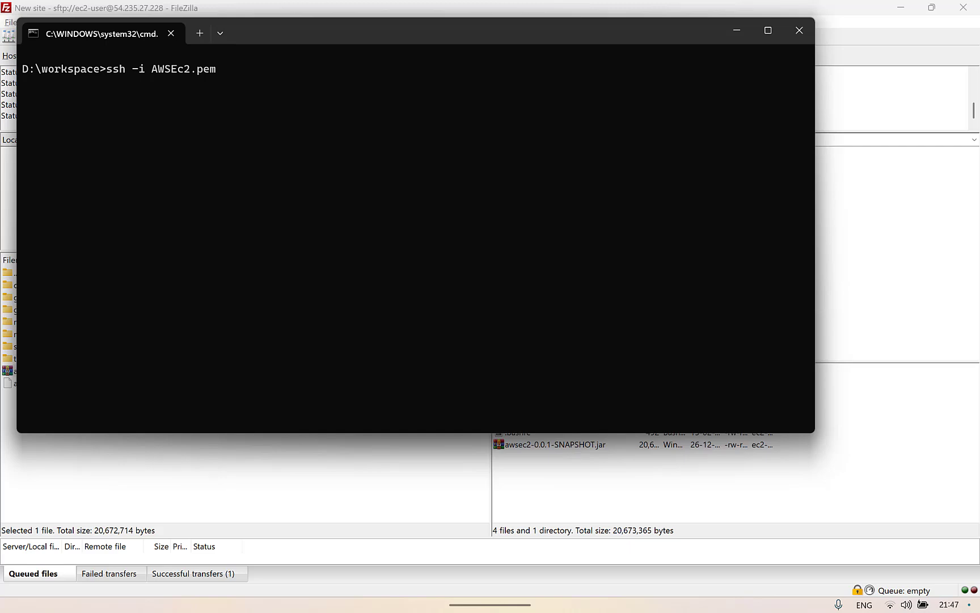
{"action": "type", "text": "ec2-user"}
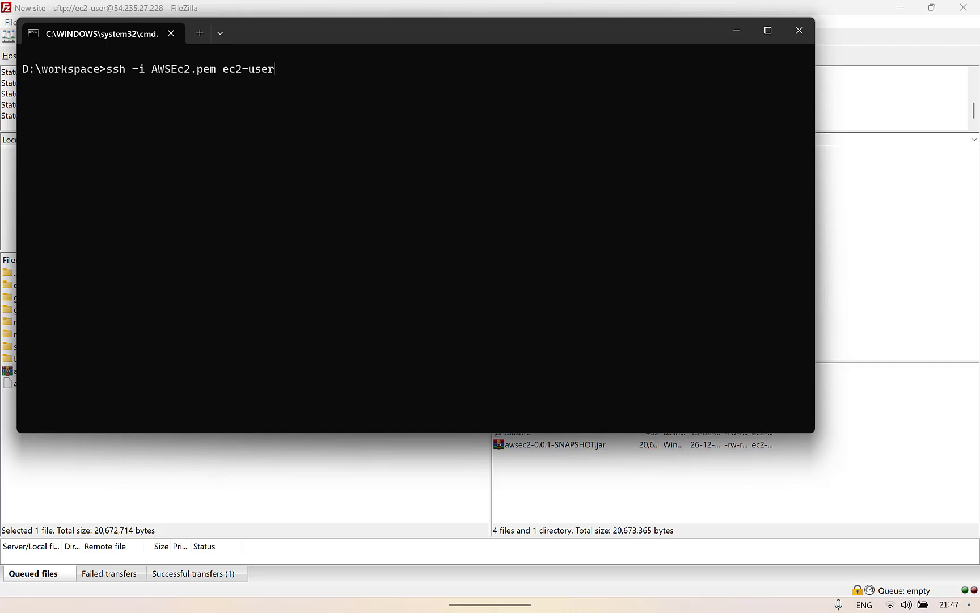
{"action": "type", "text": "@"}
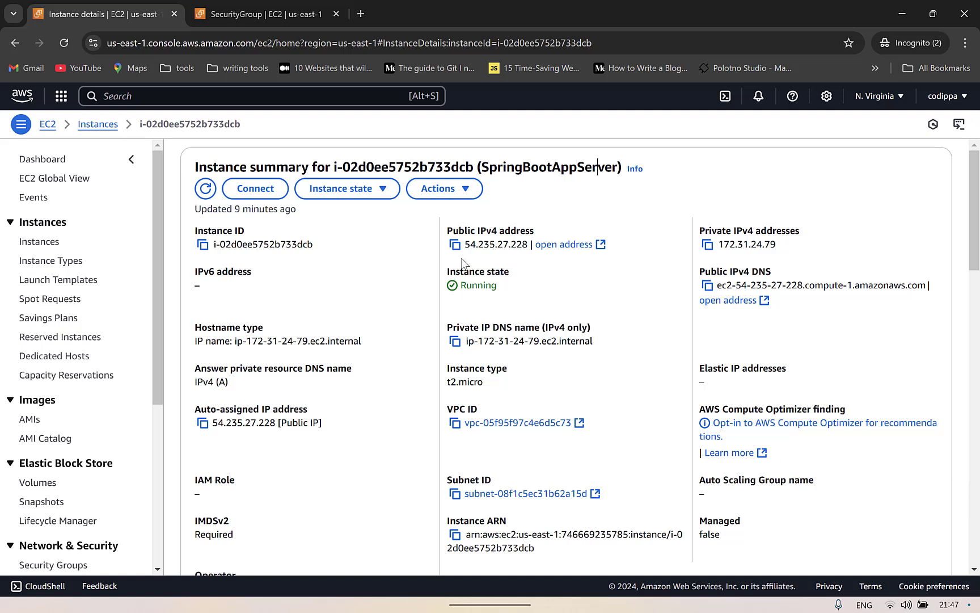
{"action": "left_click", "coordinate": [454, 243]}
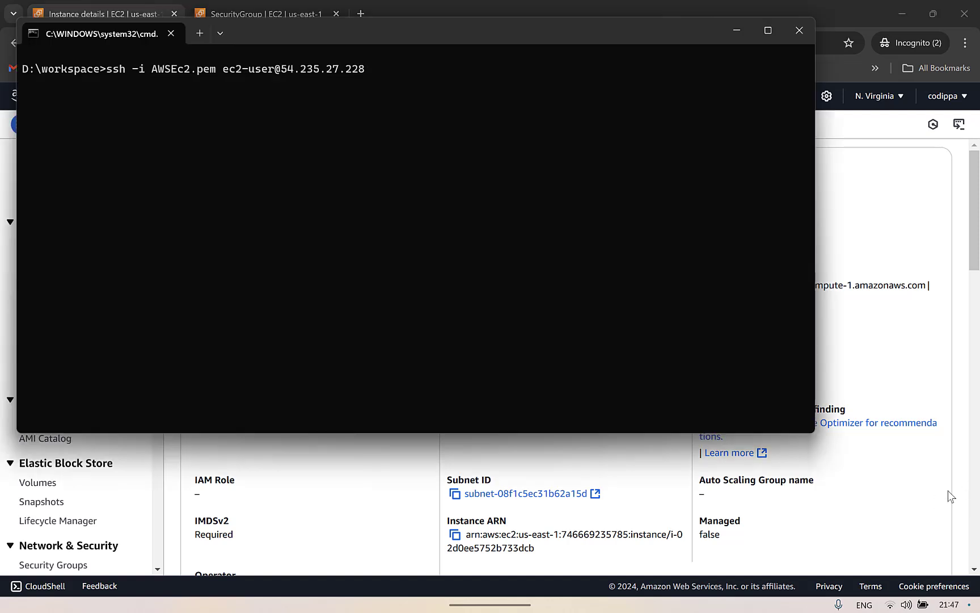
{"action": "key", "text": "Return"}
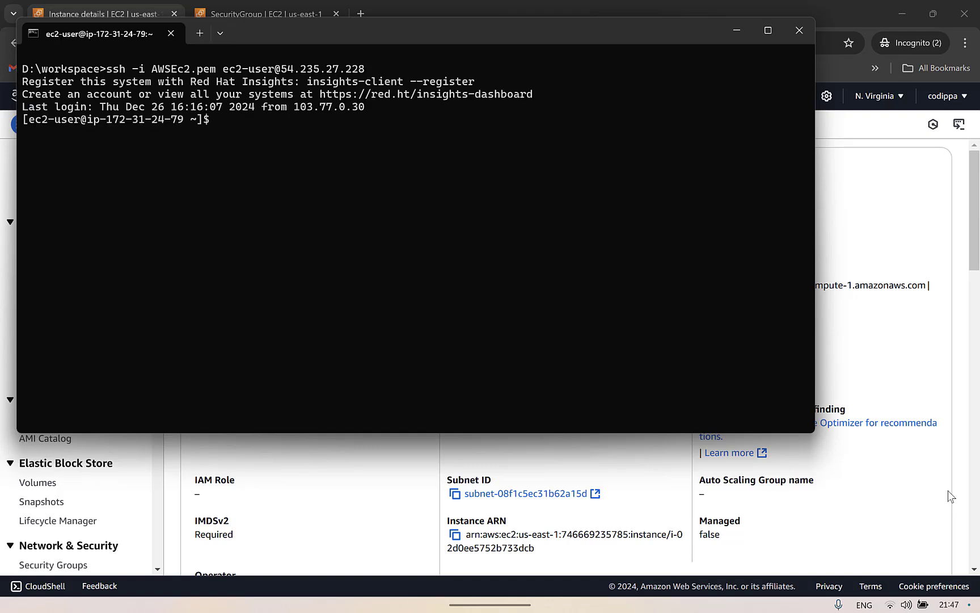
- Install Java 21 with sudo yum install java-21 and verify with java -version
{"action": "type", "text": "pwd"}
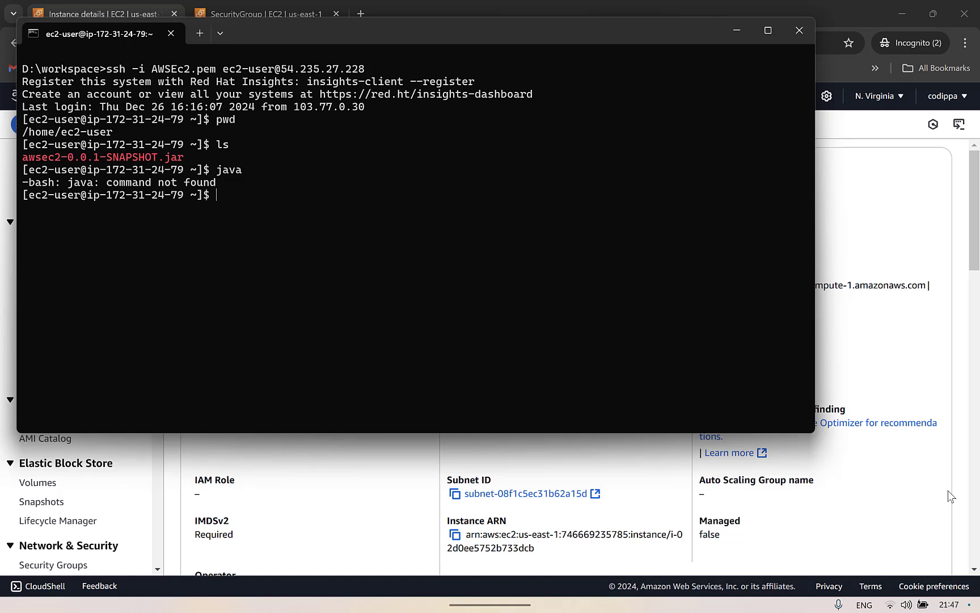
{"action": "type", "text": "sudo"}
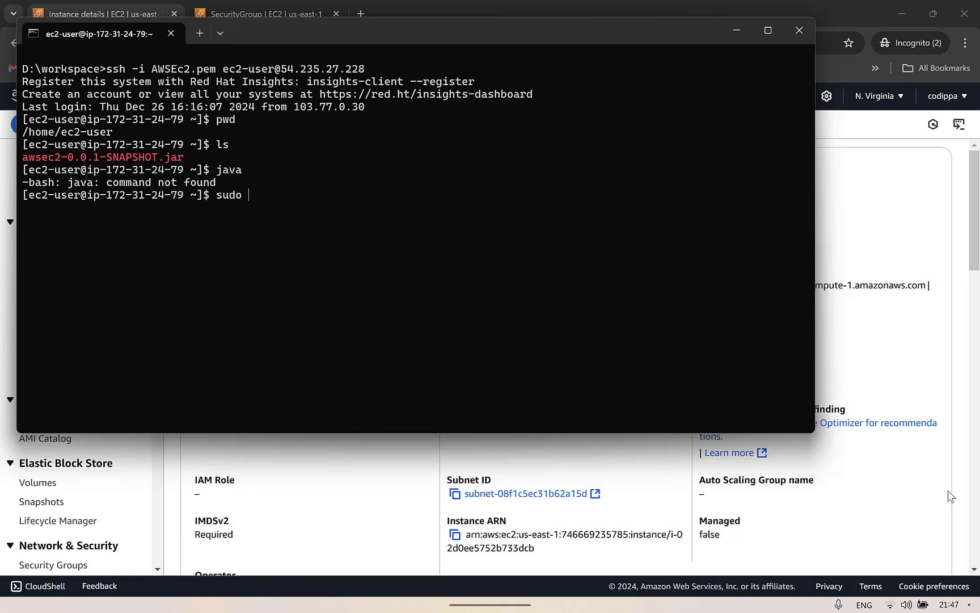
{"action": "type", "text": "yum install java"}
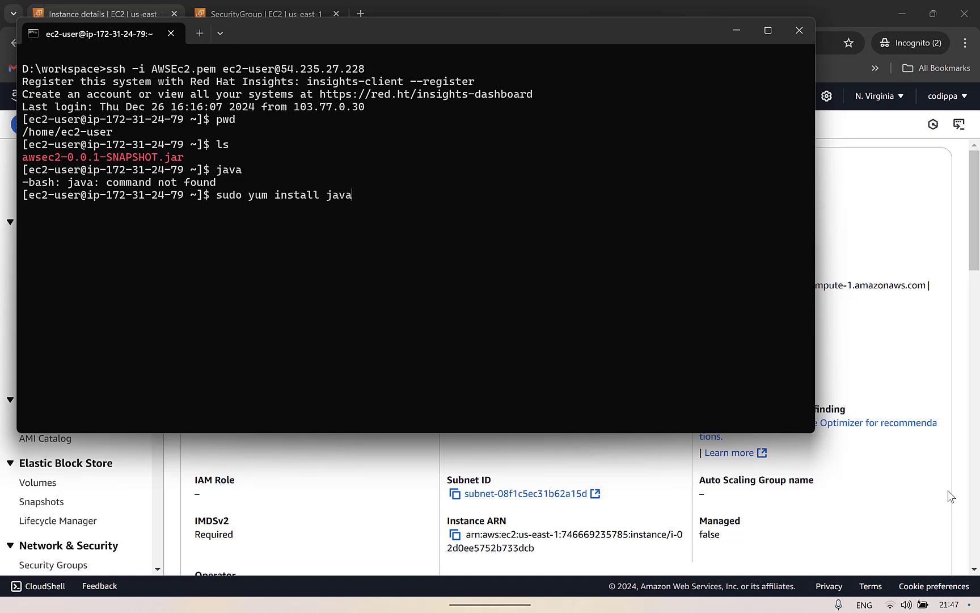
{"action": "type", "text": "-21"}
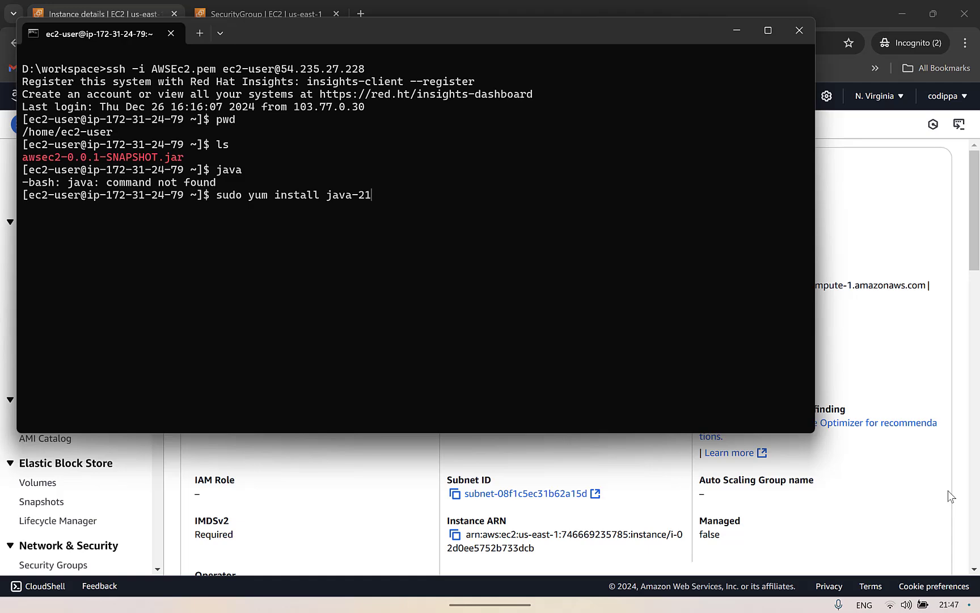
{"action": "key", "text": "Return"}
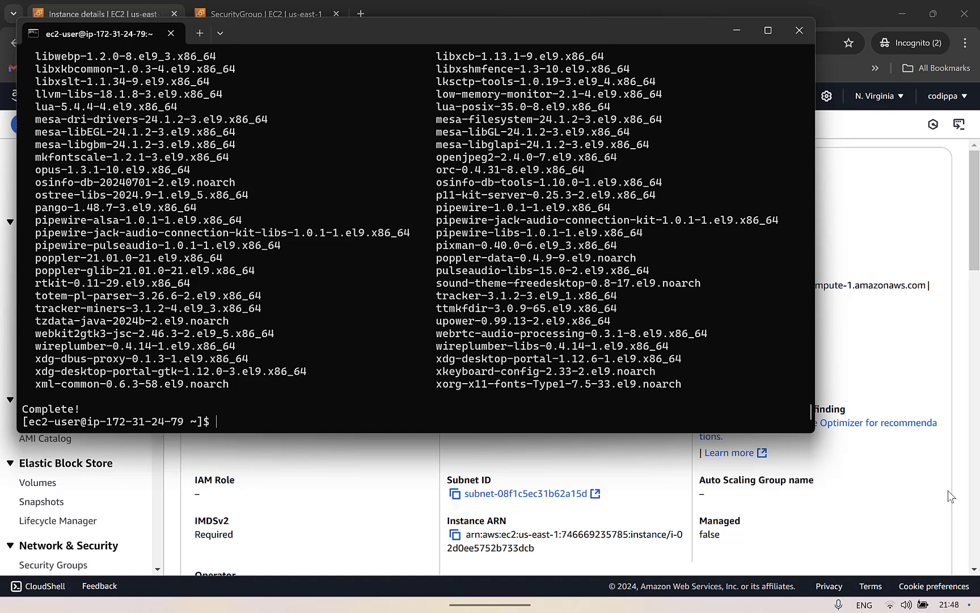
{"action": "type", "text": "java -version"}
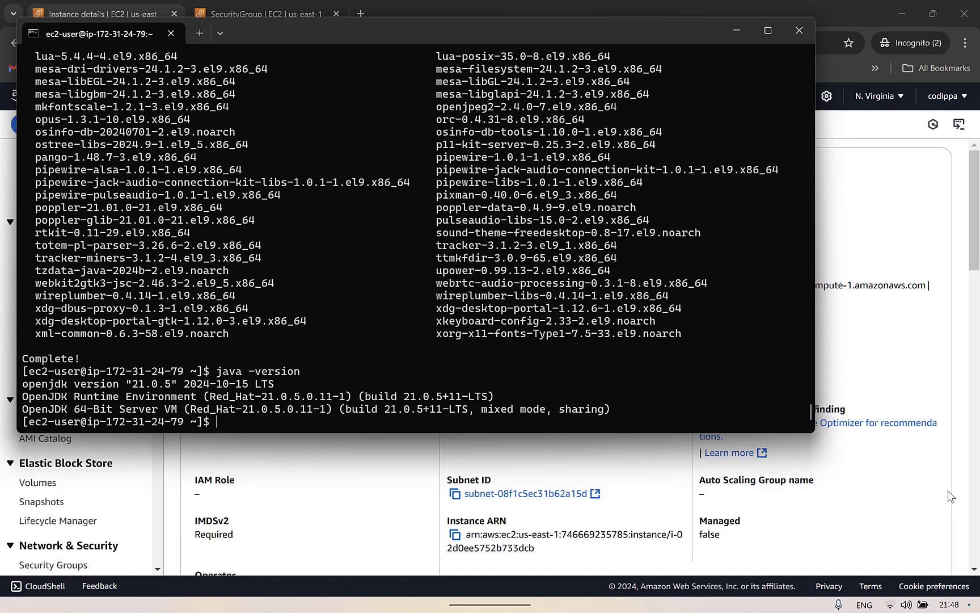
{"action": "type", "text": "clea"}
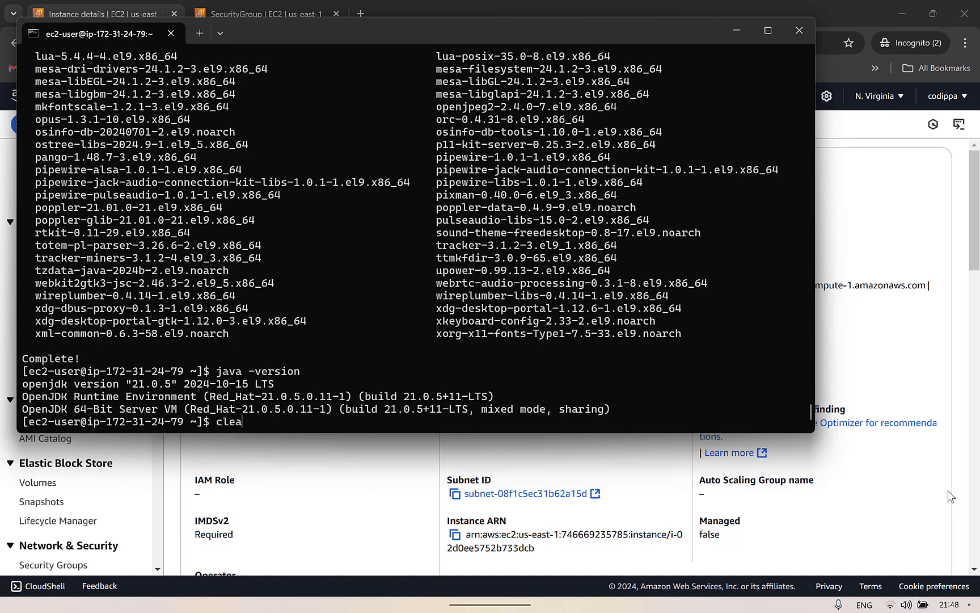
- Clear the terminal and run java -jar awsec2-0.0.1-SNAPSHOT.jar on the instance
{"action": "key", "text": "Return"}
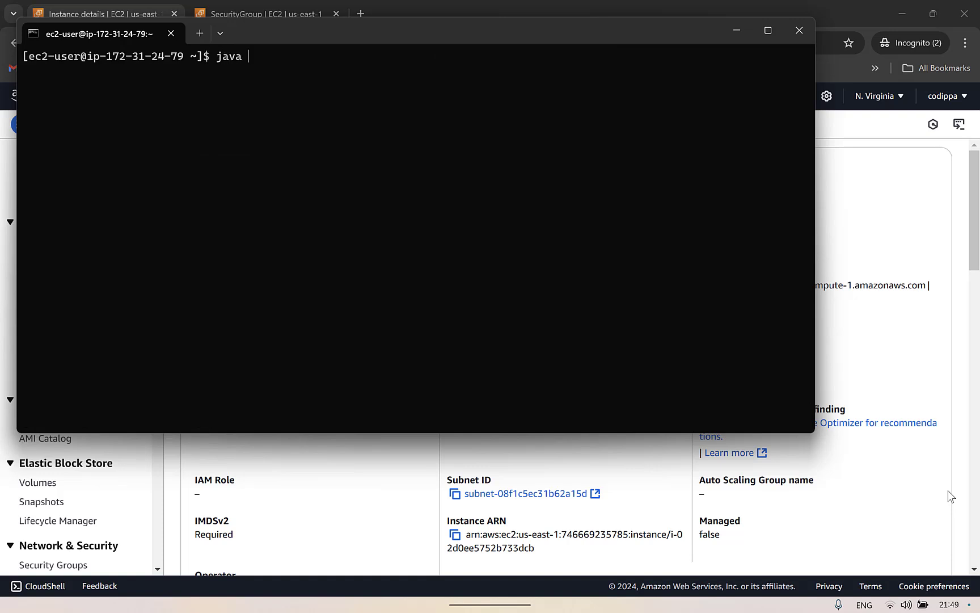
{"action": "type", "text": "-jar awsec2-0.0.1-SNAPSHOT.jar"}
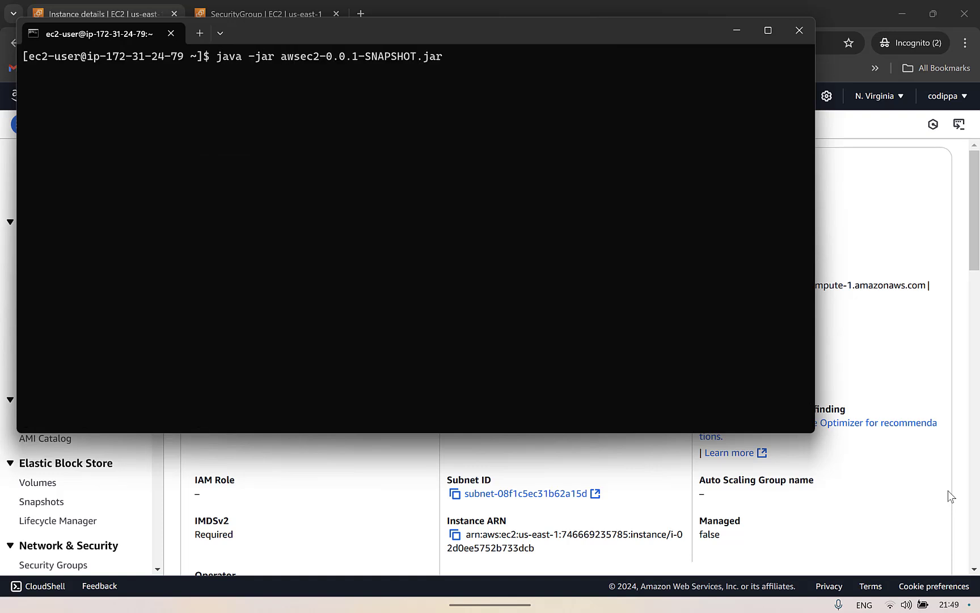
{"action": "key", "text": "Return"}
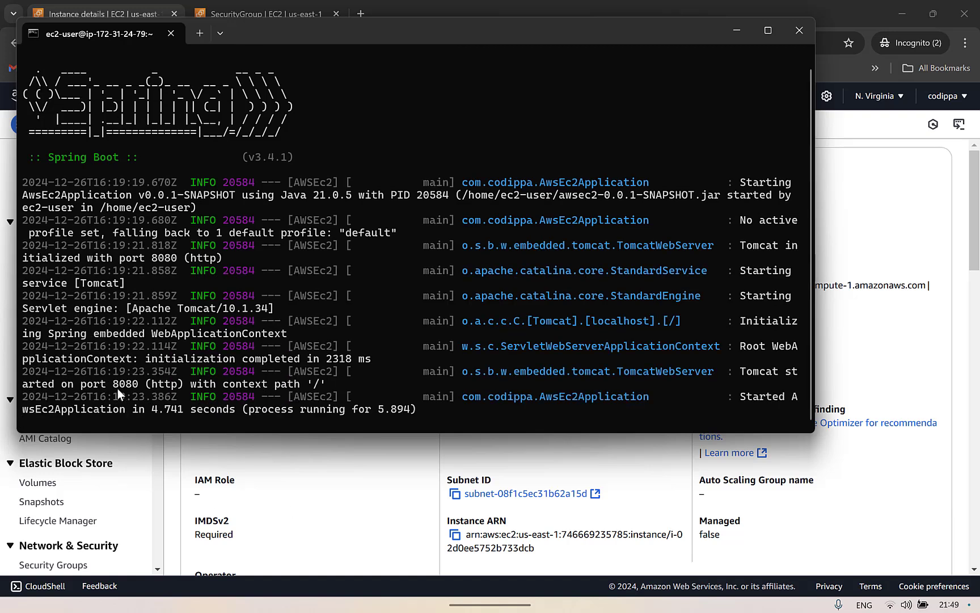
{"action": "double_click", "coordinate": [122, 384]}
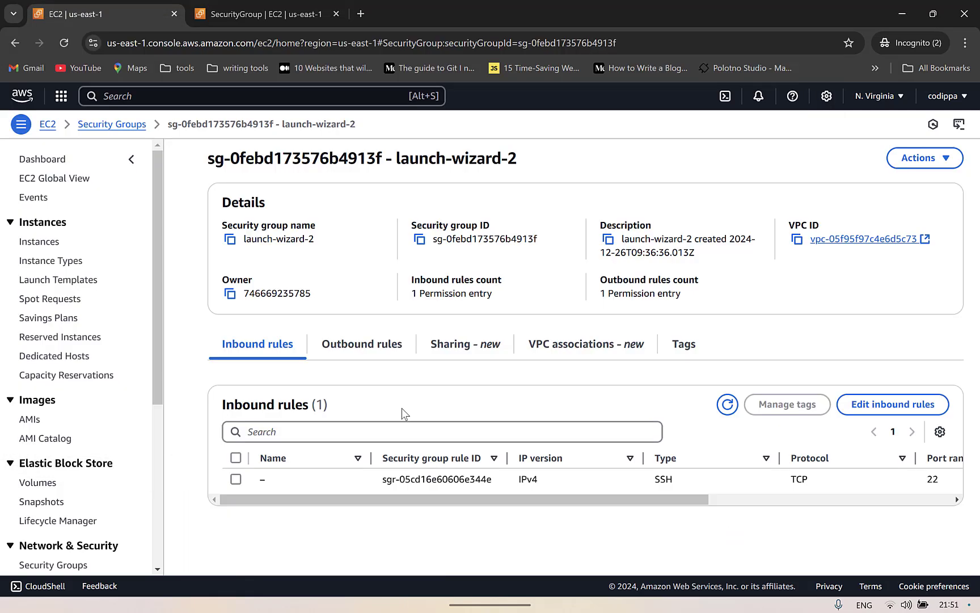
{"action": "mouse_move", "coordinate": [467, 452]}
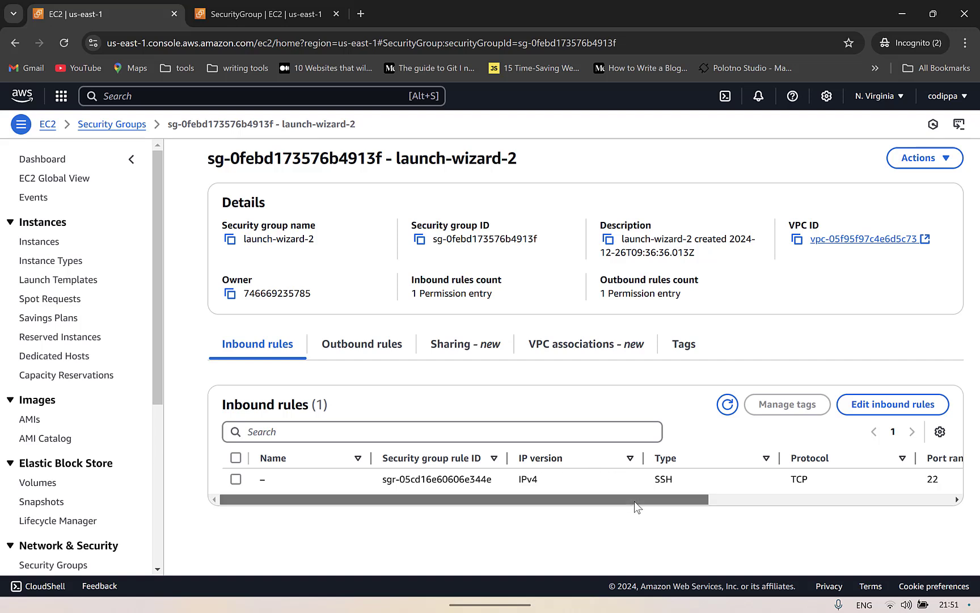
- Add and save an inbound rule for Custom TCP port 8080 from Anywhere-IPv4
{"action": "scroll", "scroll_direction": "right", "scroll_amount": 3}
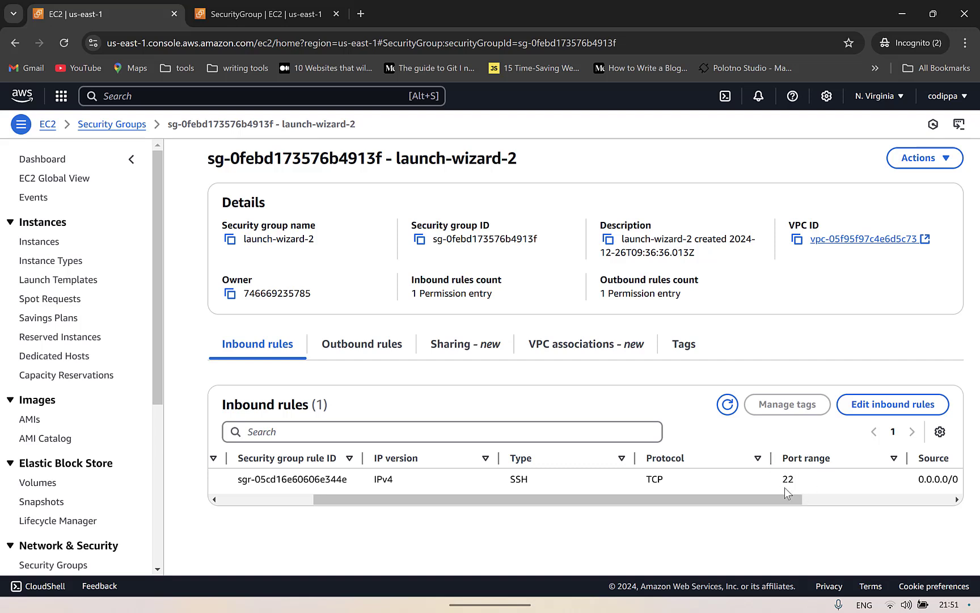
{"action": "mouse_move", "coordinate": [848, 516]}
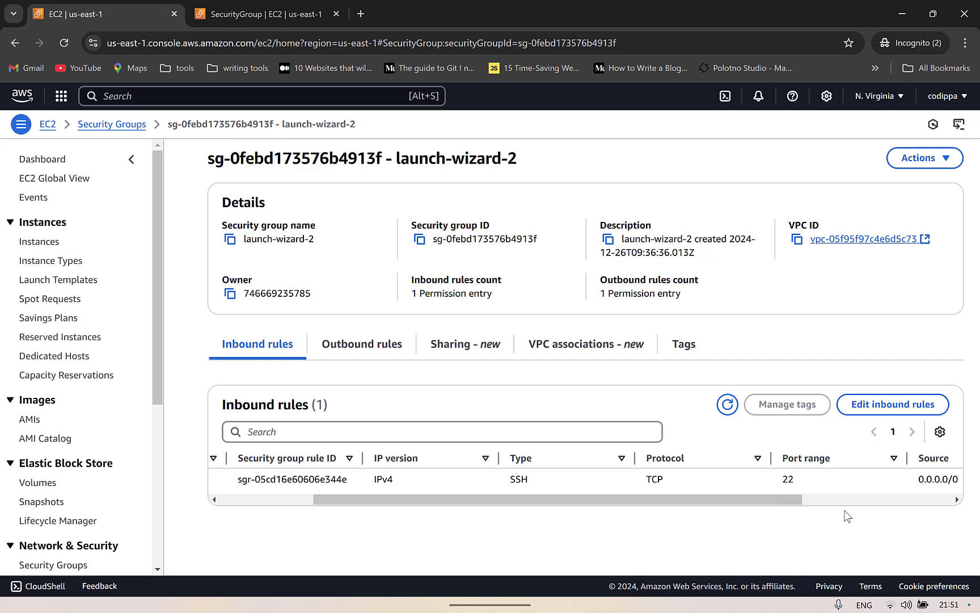
{"action": "mouse_move", "coordinate": [871, 404]}
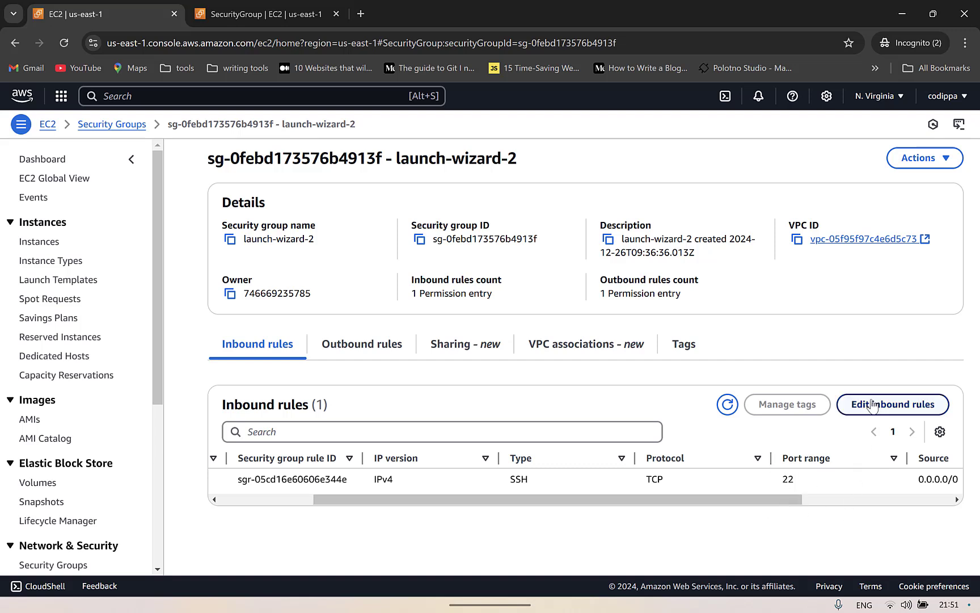
{"action": "left_click", "coordinate": [892, 404]}
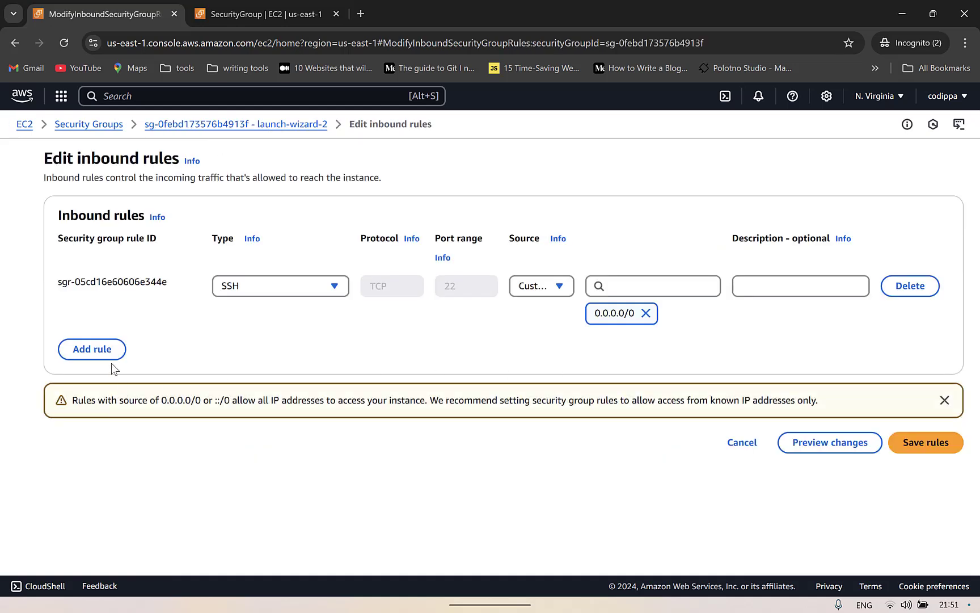
{"action": "left_click", "coordinate": [91, 349]}
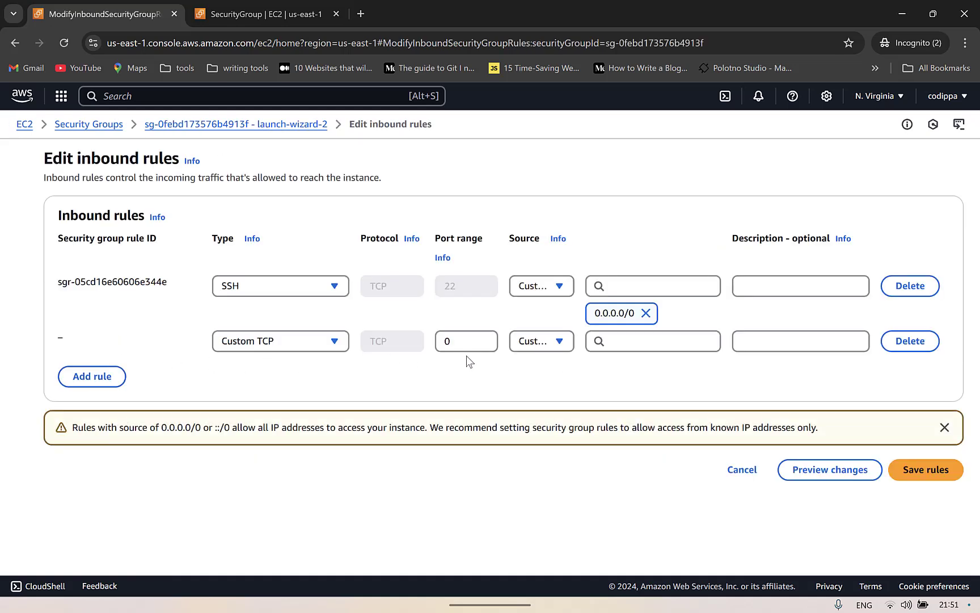
{"action": "type", "text": "8080"}
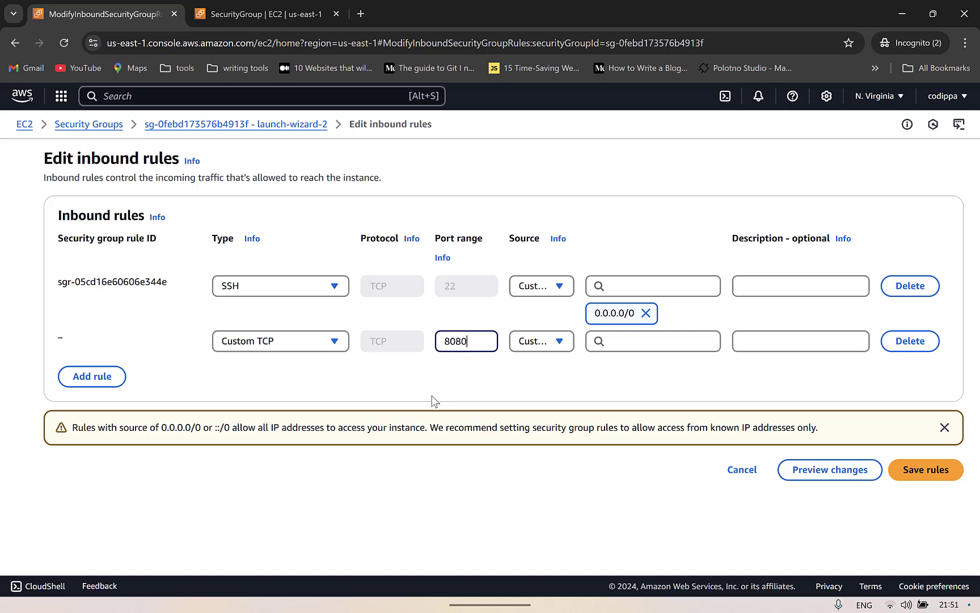
{"action": "mouse_move", "coordinate": [538, 361]}
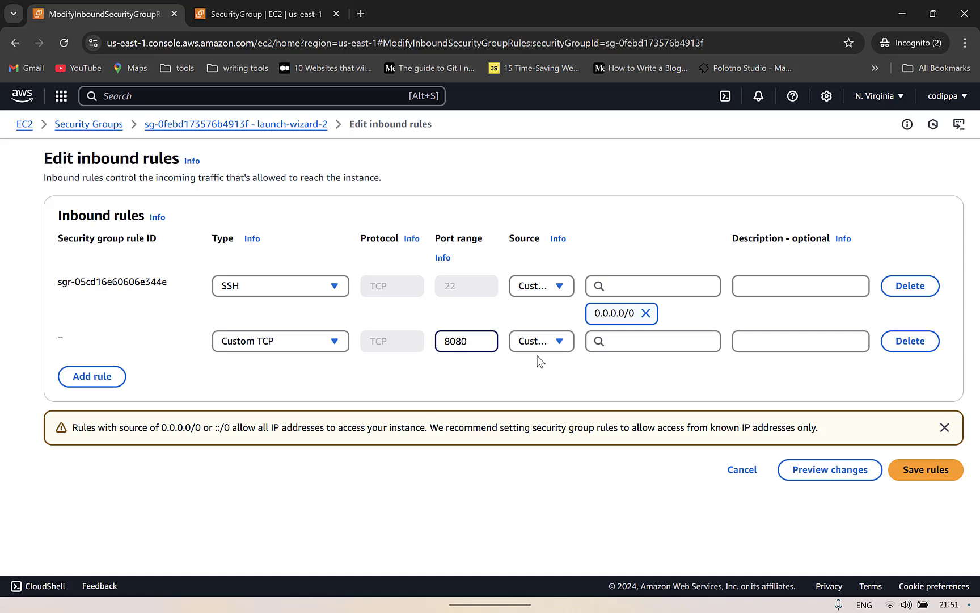
{"action": "left_click", "coordinate": [541, 341]}
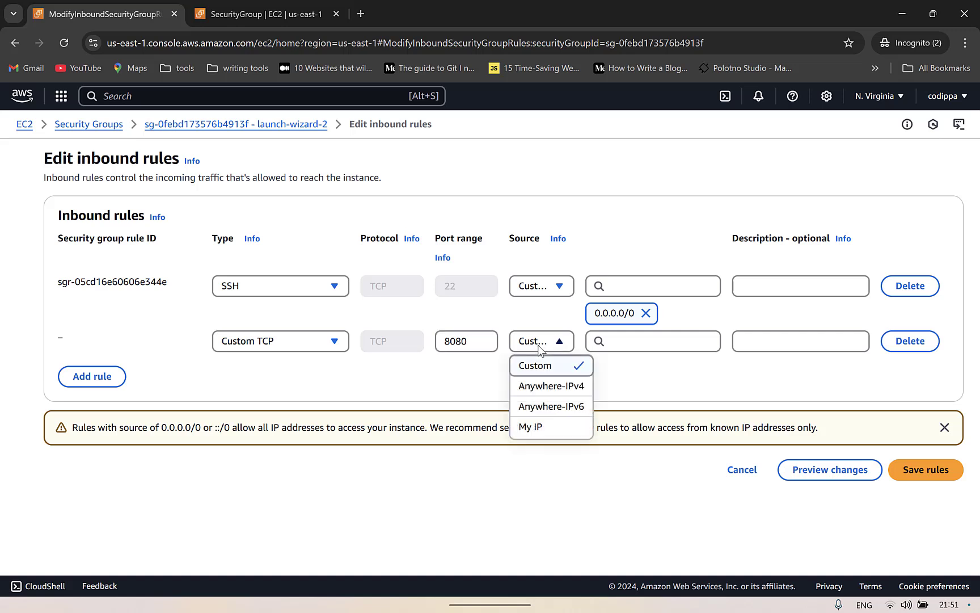
{"action": "left_click", "coordinate": [551, 386]}
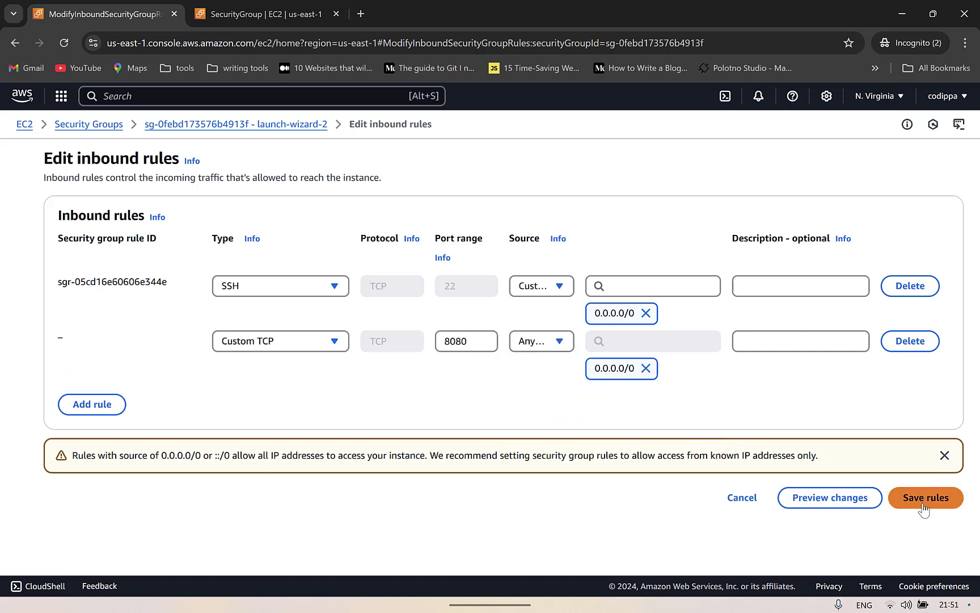
{"action": "left_click", "coordinate": [925, 497]}
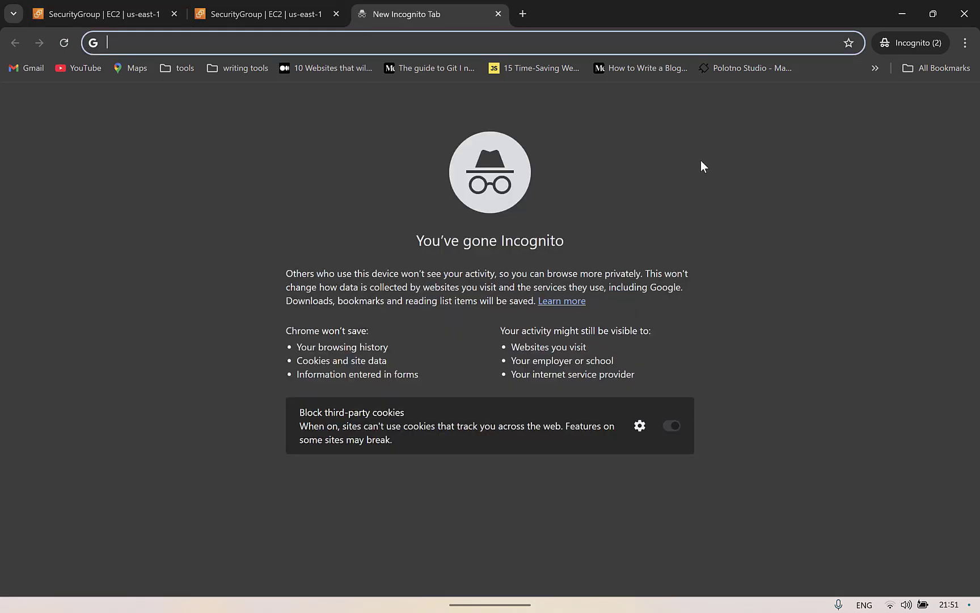
- Enter the app address 54.235.27.228:8080/ in the new tab
{"action": "type", "text": "54.235.27.228"}
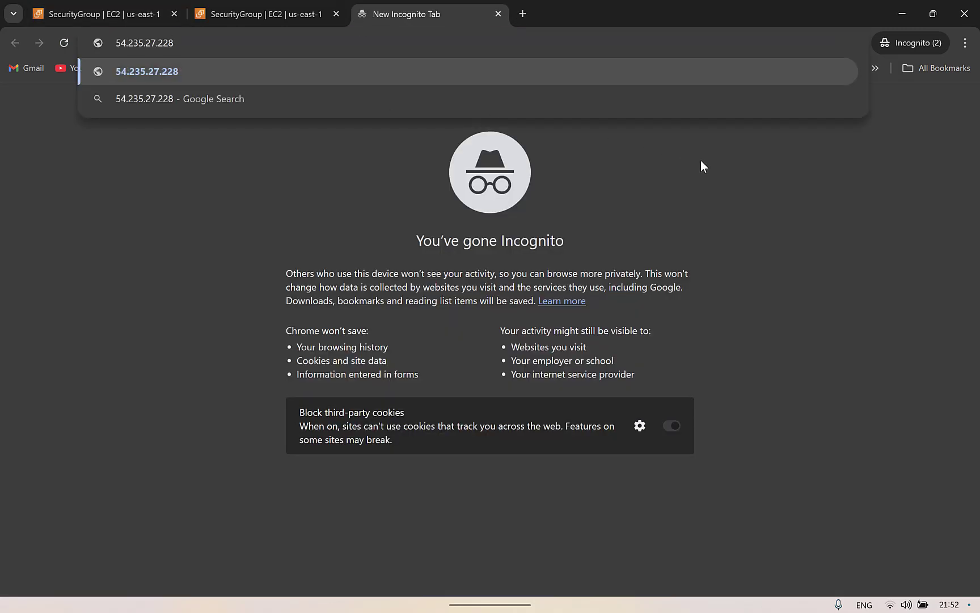
{"action": "type", "text": ":8080"}
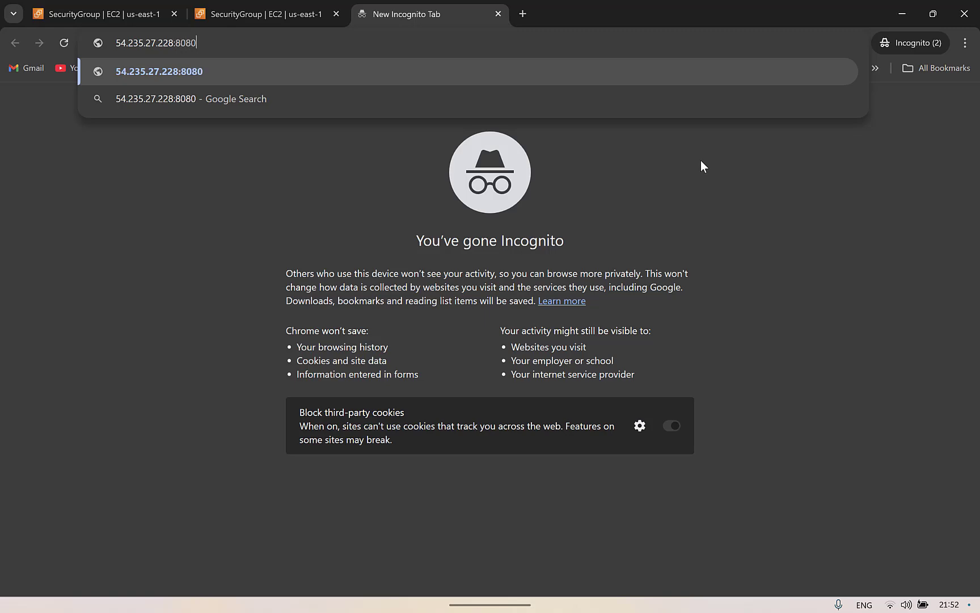
{"action": "type", "text": "/"}
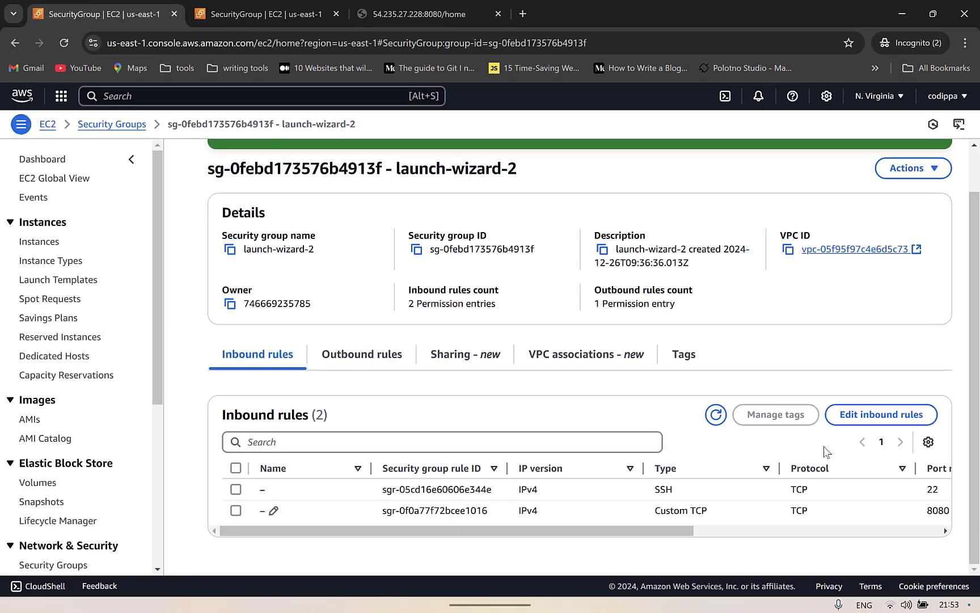
- Delete the Custom TCP 8080 inbound rule, keeping only SSH, and confirm the app times out
{"action": "left_click", "coordinate": [880, 414]}
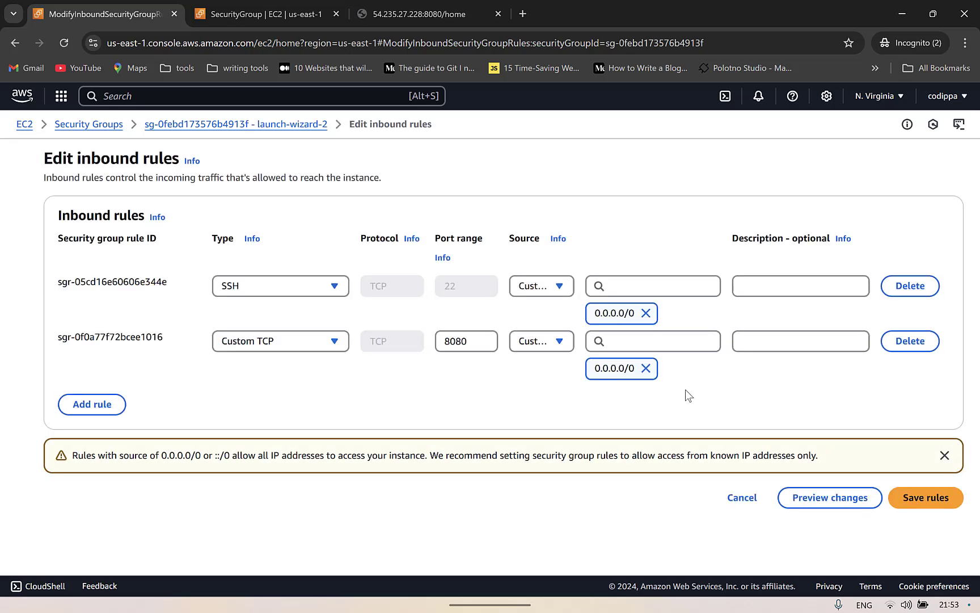
{"action": "mouse_move", "coordinate": [909, 341]}
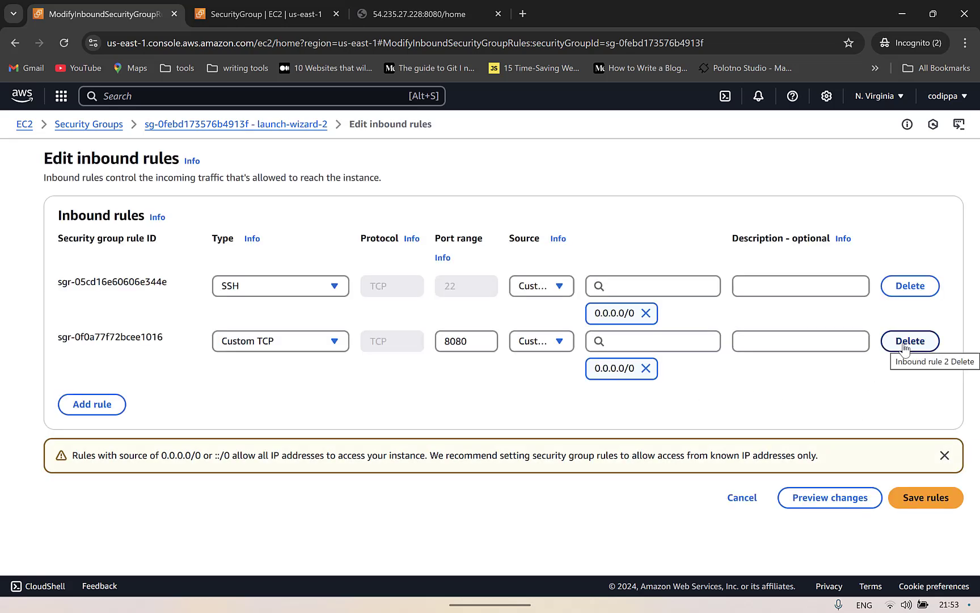
{"action": "left_click", "coordinate": [924, 497]}
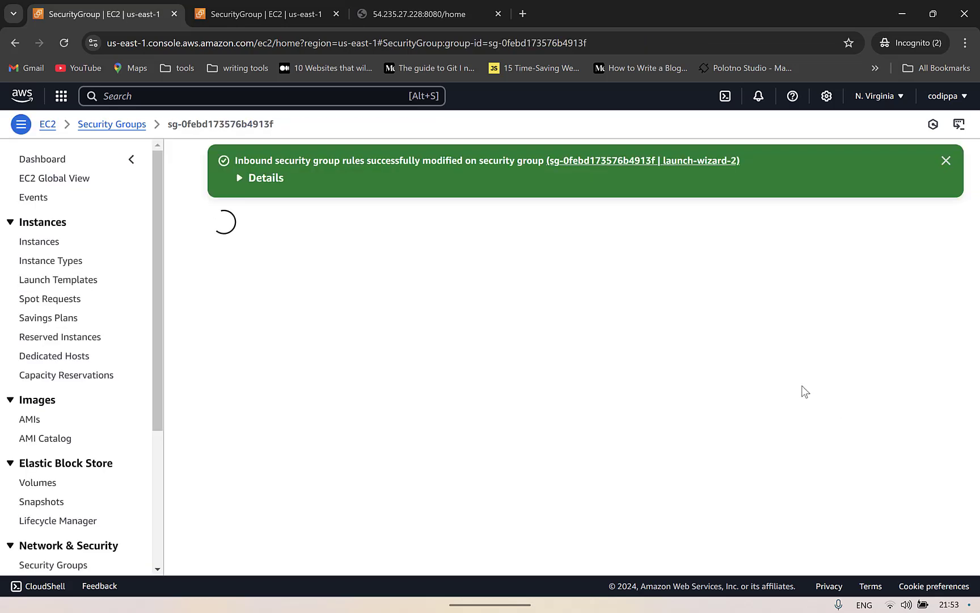
{"action": "left_click", "coordinate": [412, 14]}
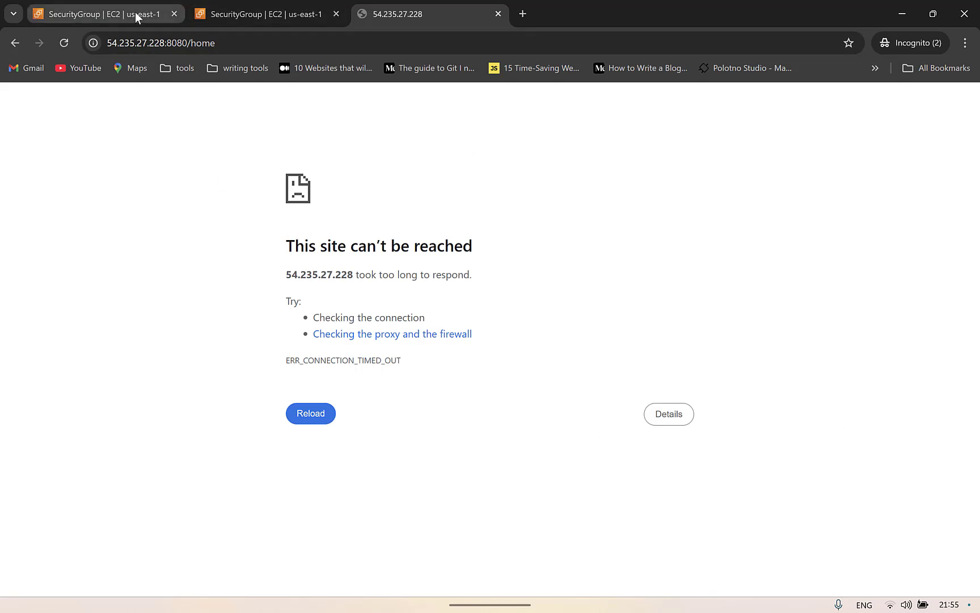
{"action": "left_click", "coordinate": [105, 13]}
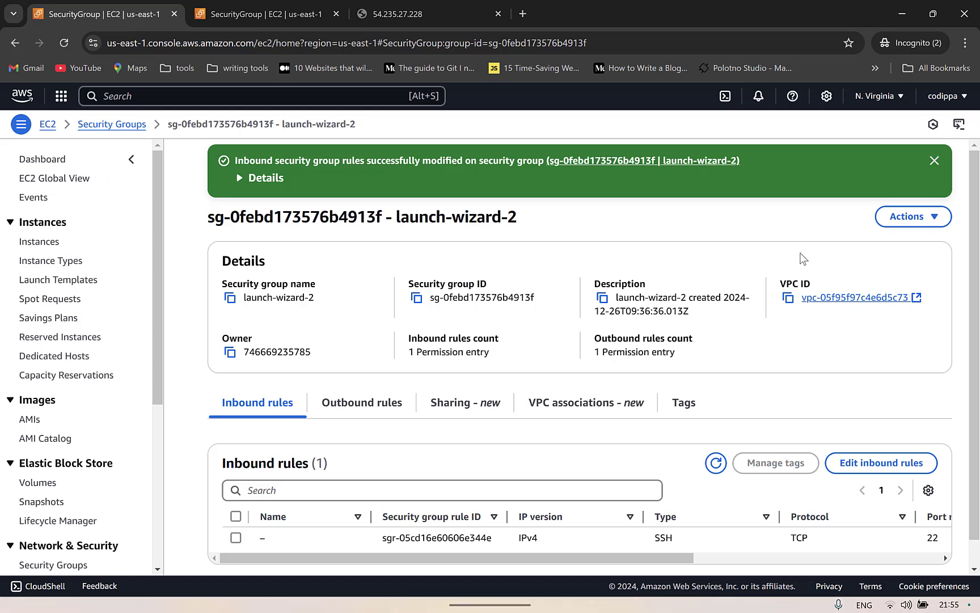
{"action": "left_click", "coordinate": [39, 242]}
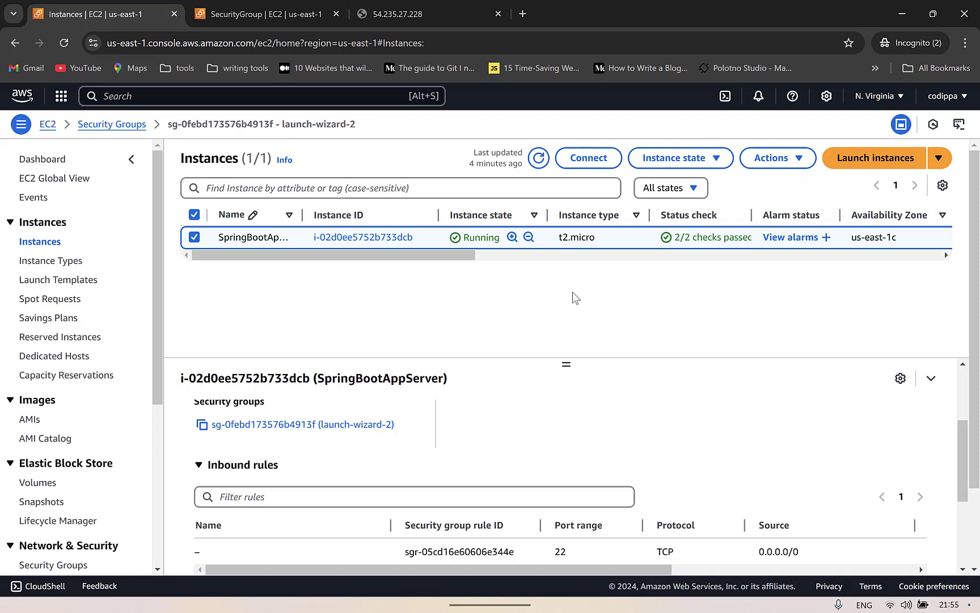
{"action": "mouse_move", "coordinate": [687, 209]}
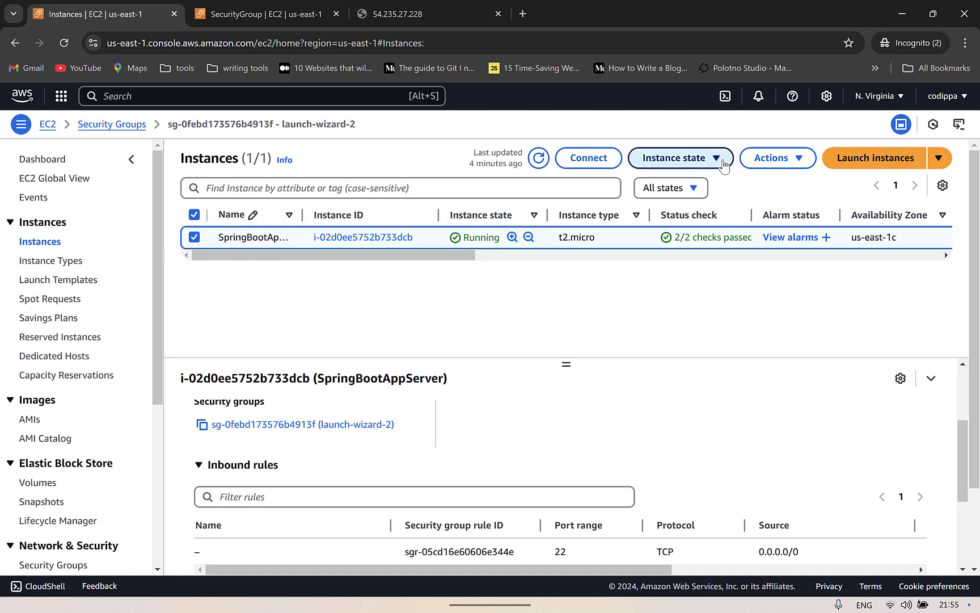
- Stop the SpringBootAppServer instance from the Instance state menu and confirm the stop
{"action": "left_click", "coordinate": [678, 158]}
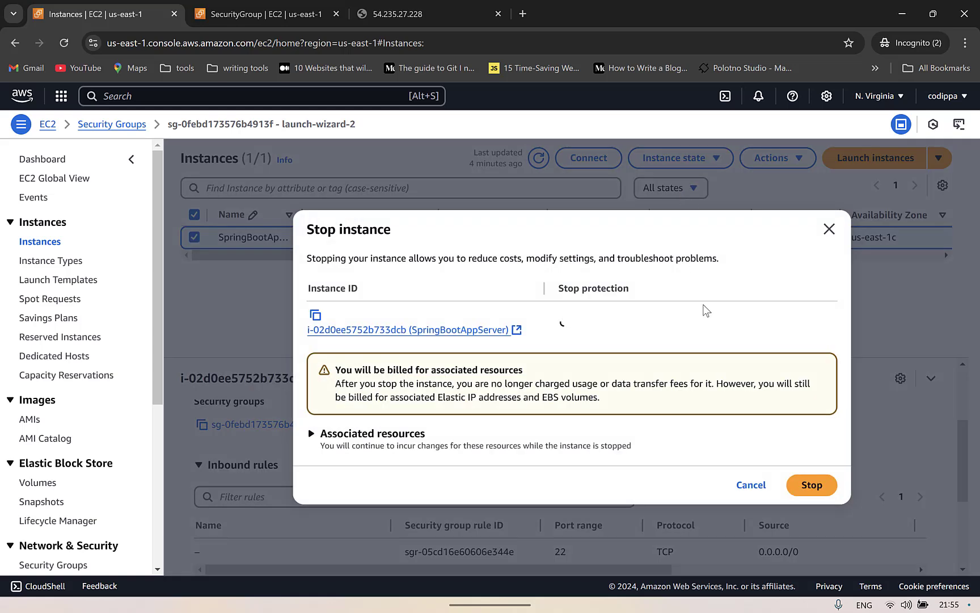
{"action": "left_click", "coordinate": [750, 485]}
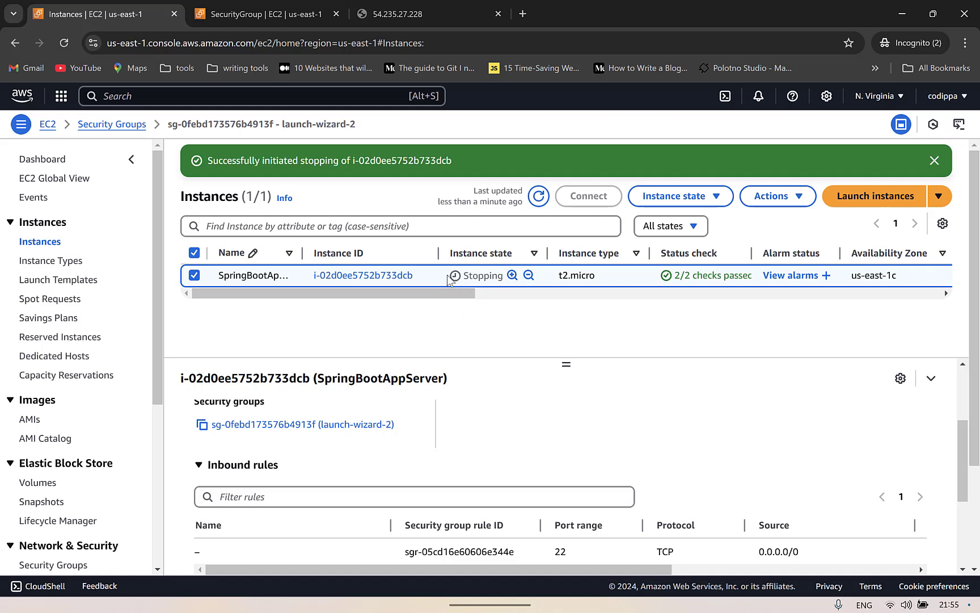
{"action": "mouse_move", "coordinate": [560, 305]}
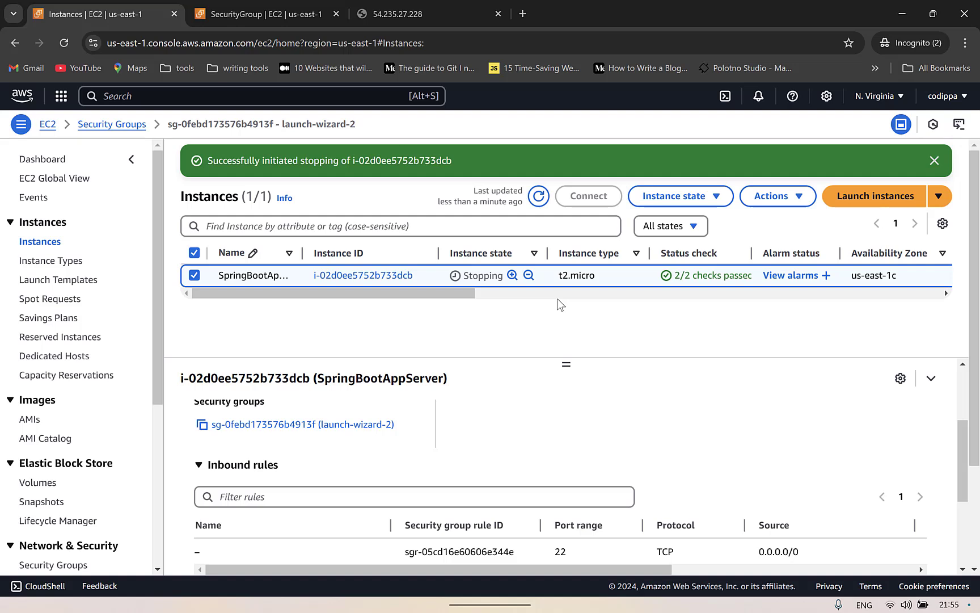
{"action": "left_click", "coordinate": [679, 195]}
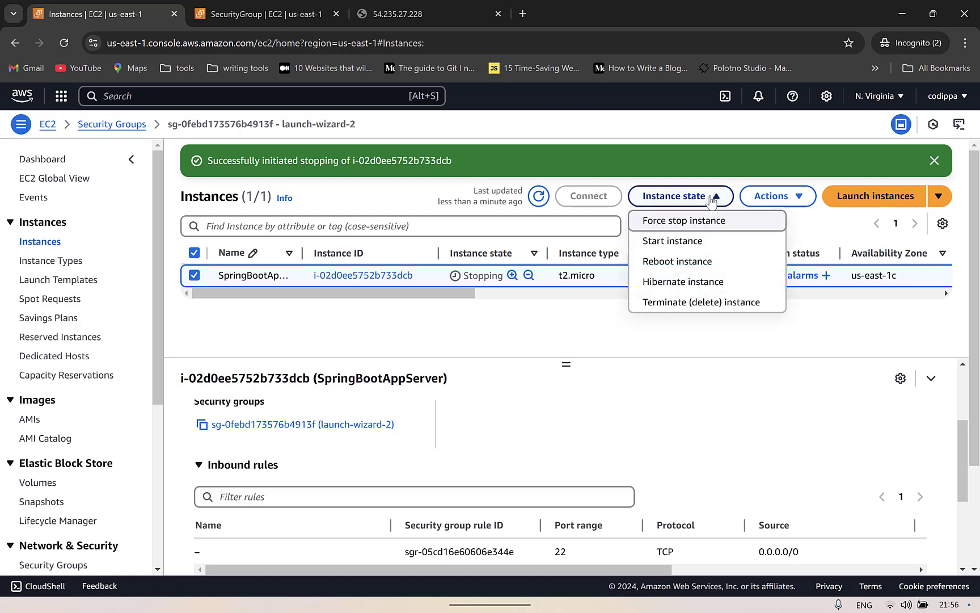
{"action": "mouse_move", "coordinate": [711, 324]}
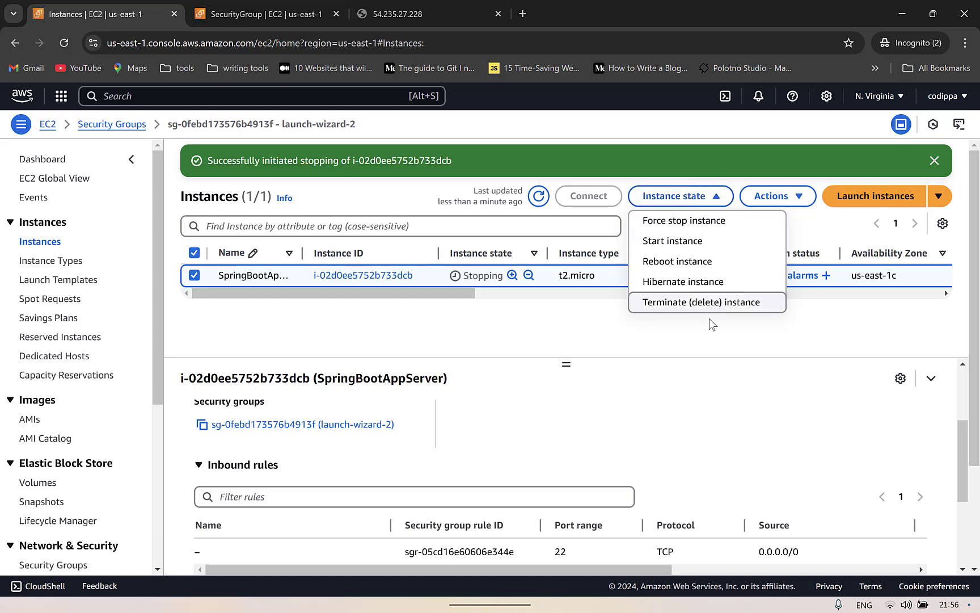